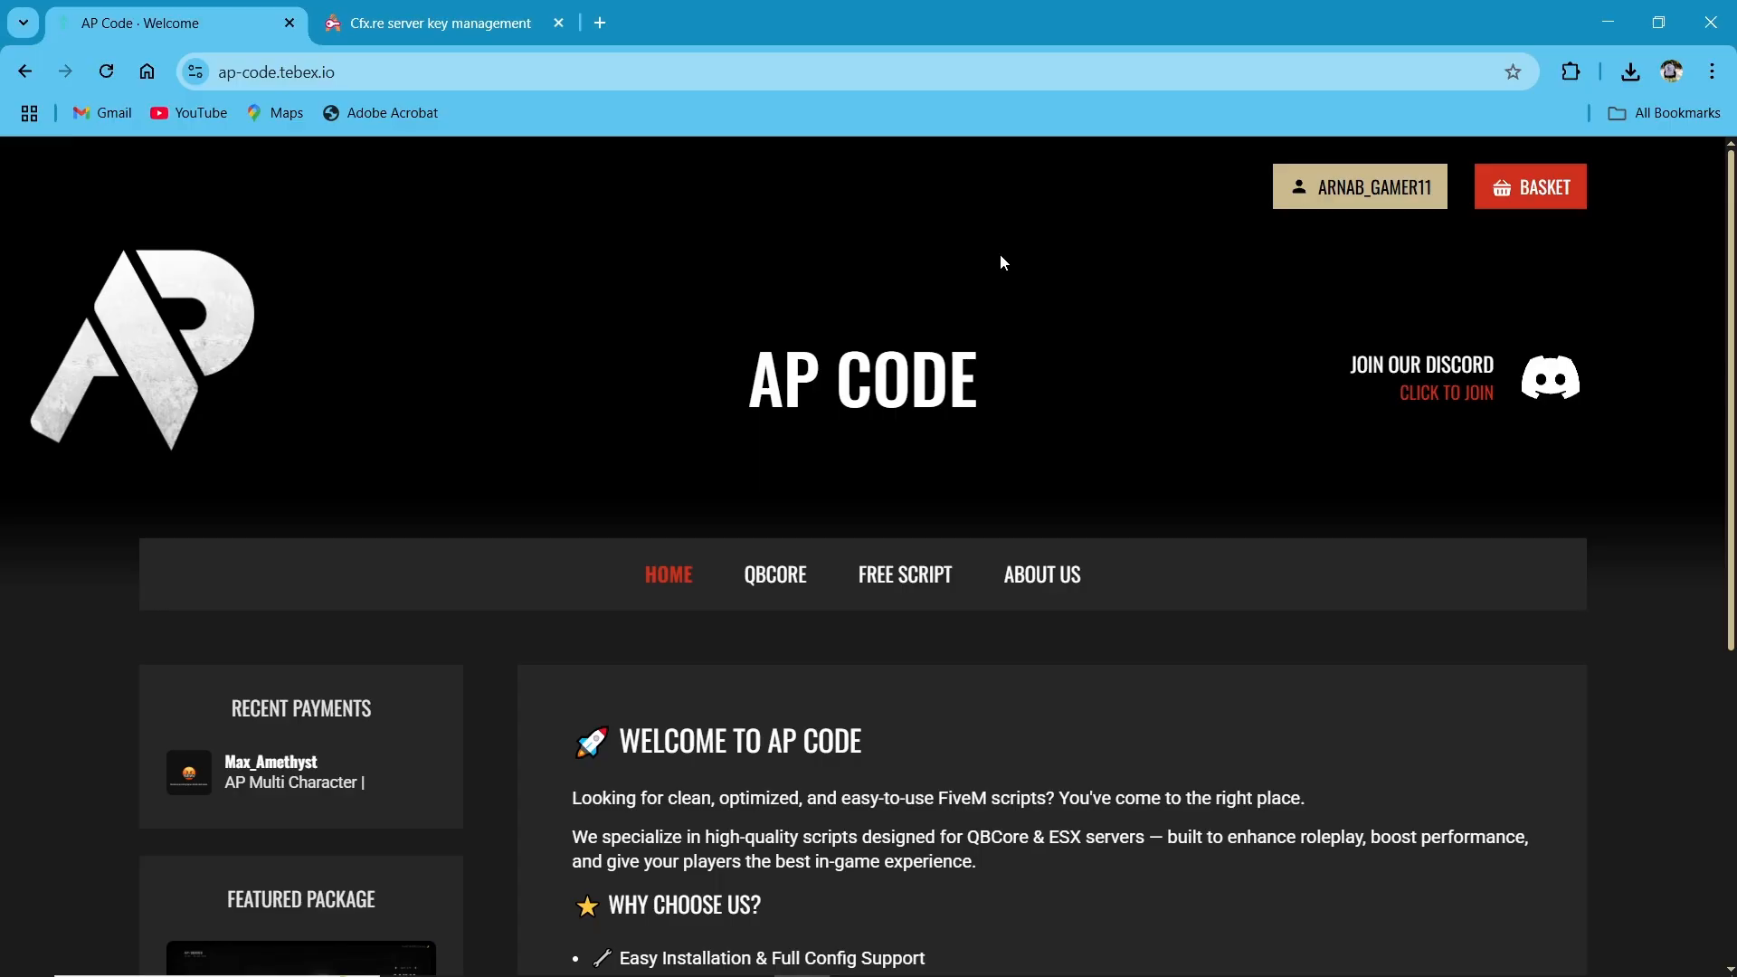
- Scroll through the AP Multi Character package description, dependencies and feature list
scroll(down, 3)
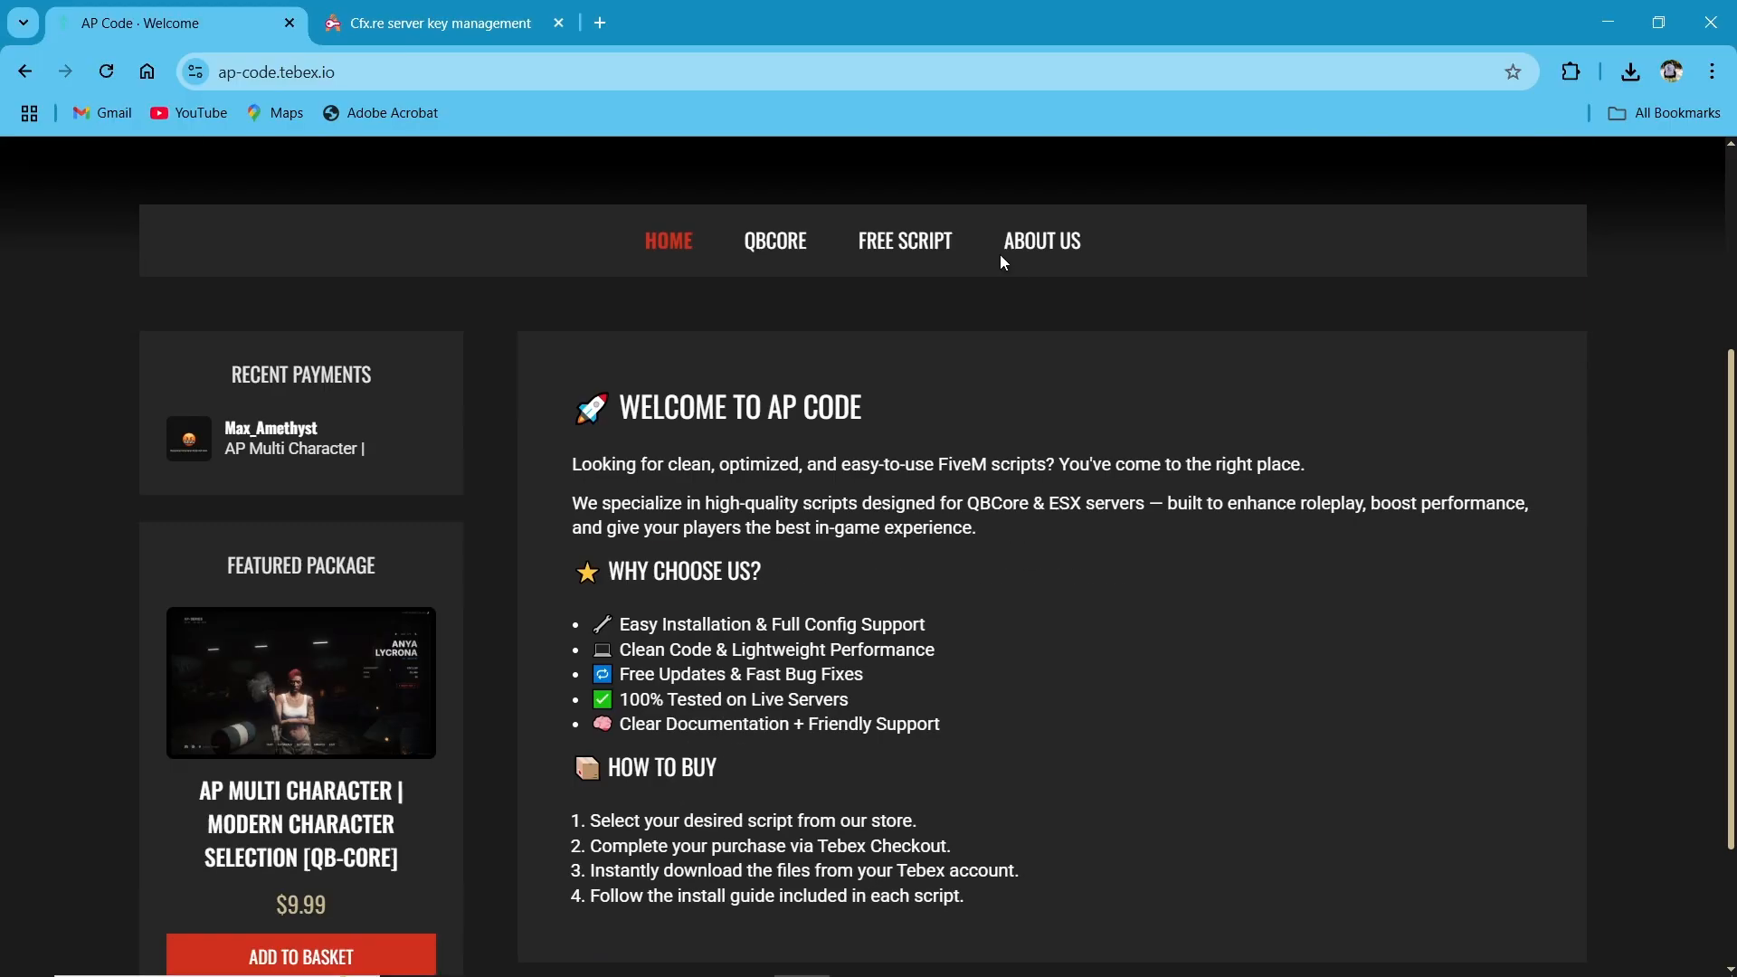
scroll(down, 3)
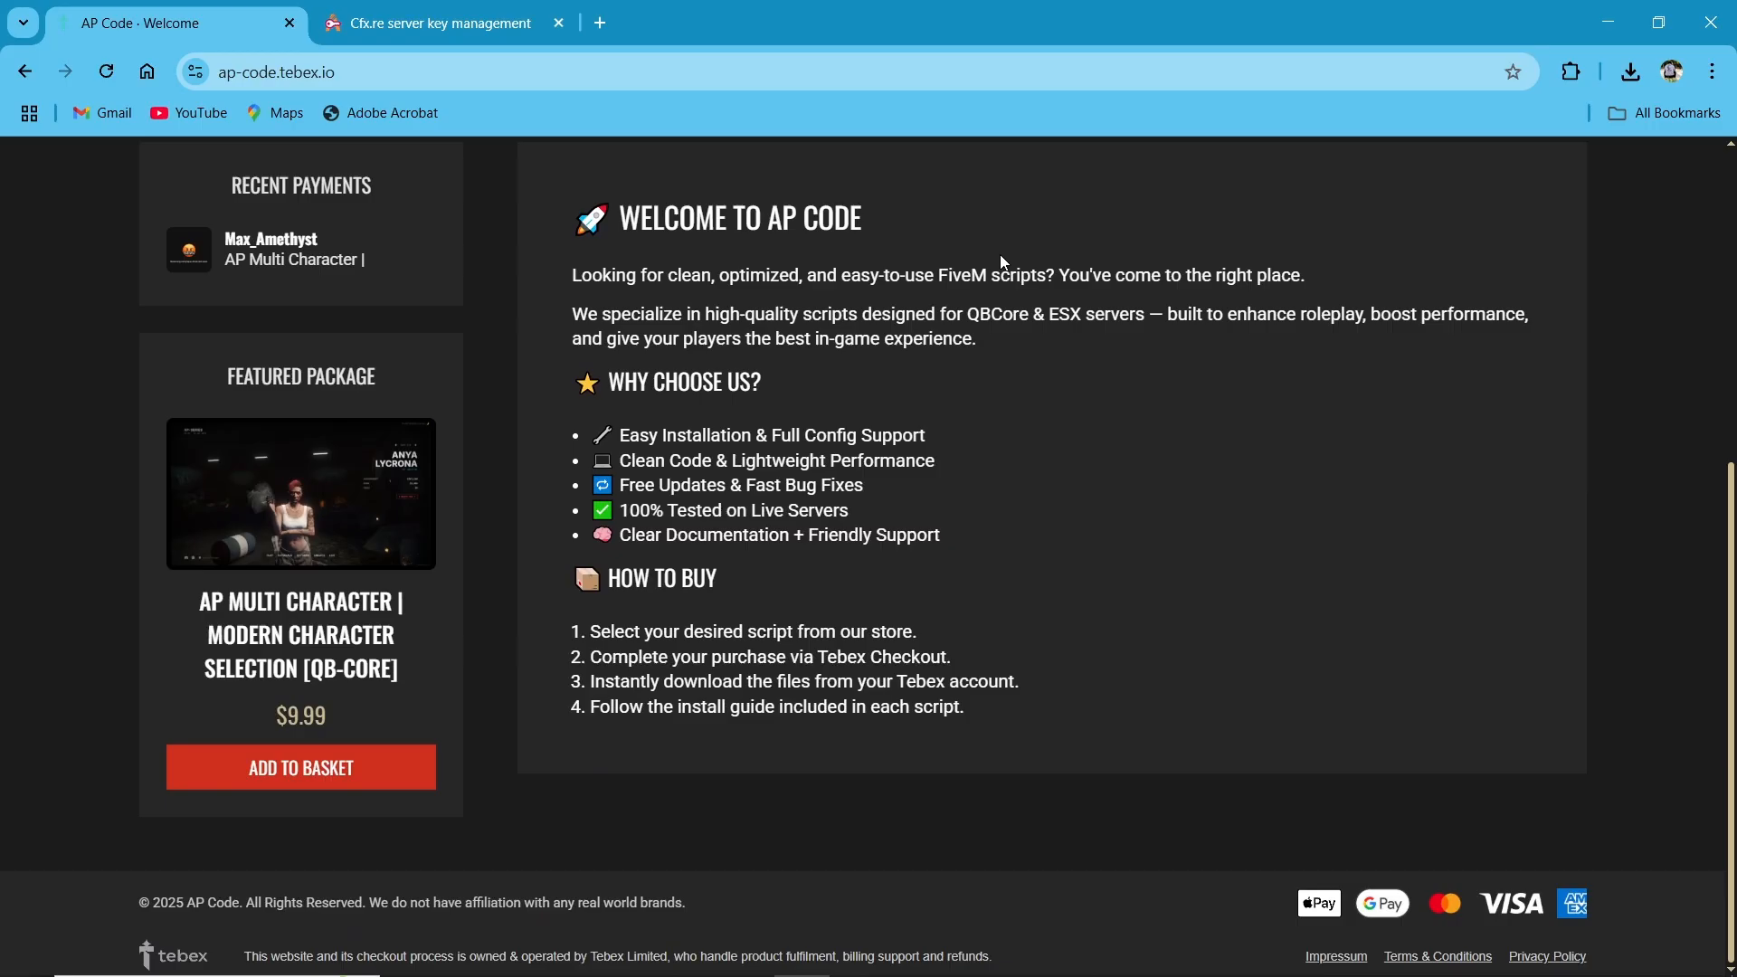
mouse_move(322, 528)
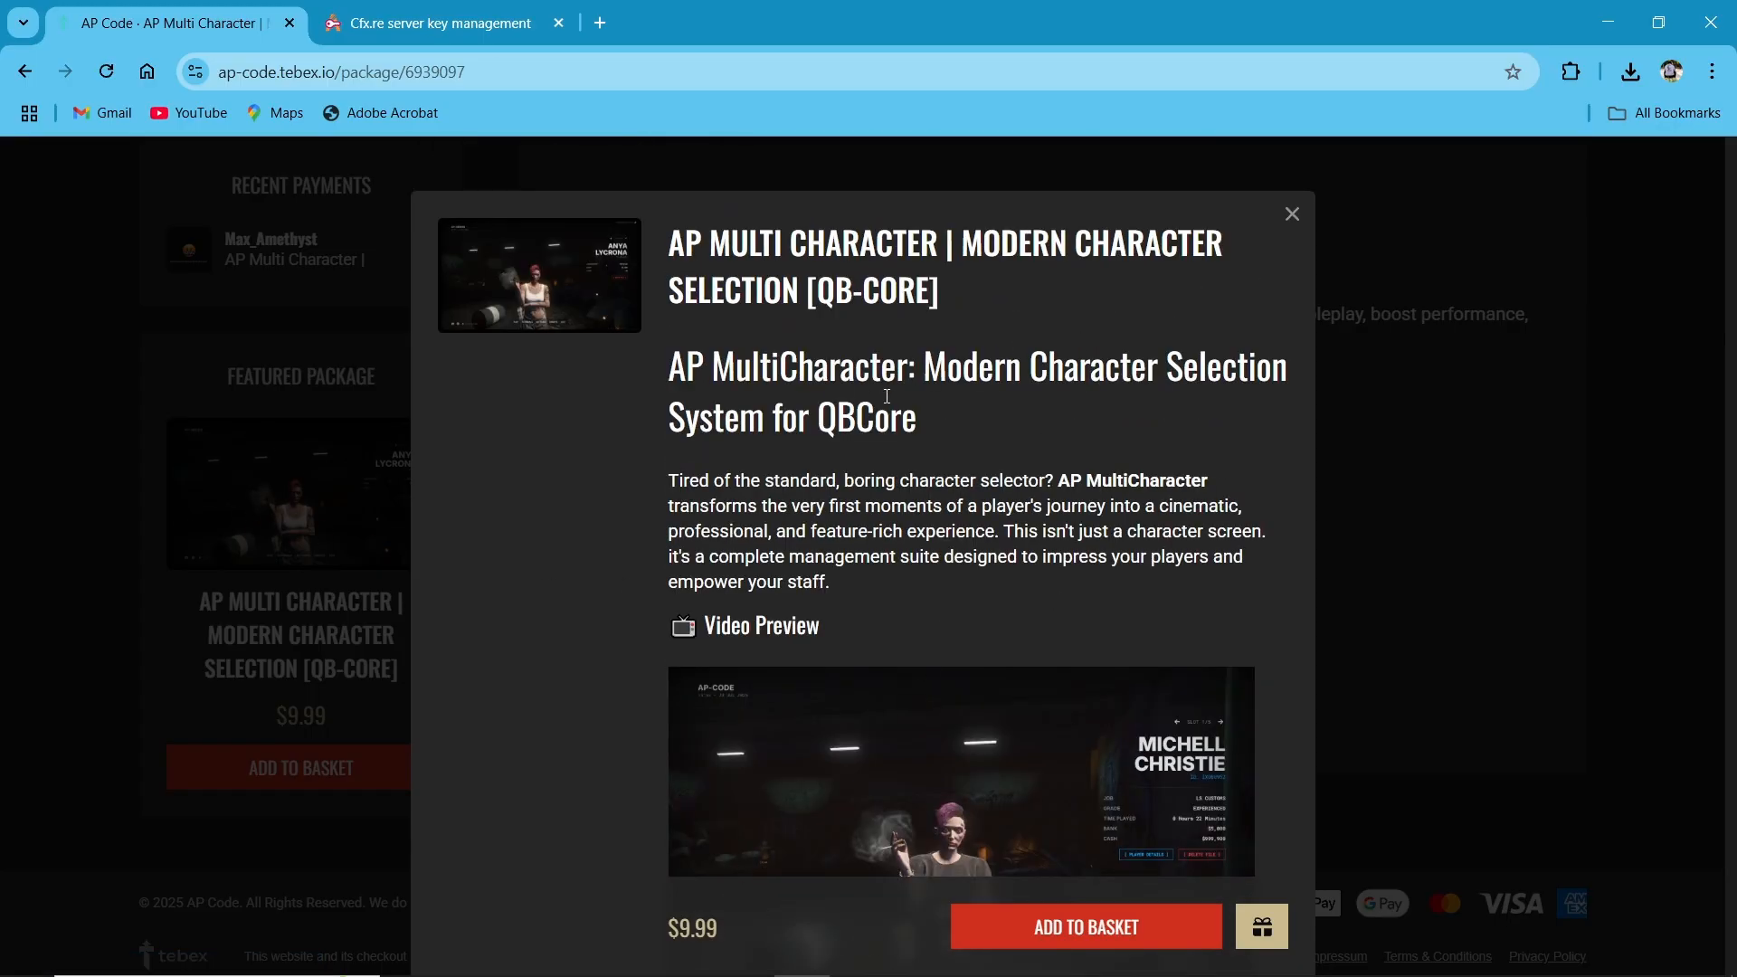
scroll(down, 3)
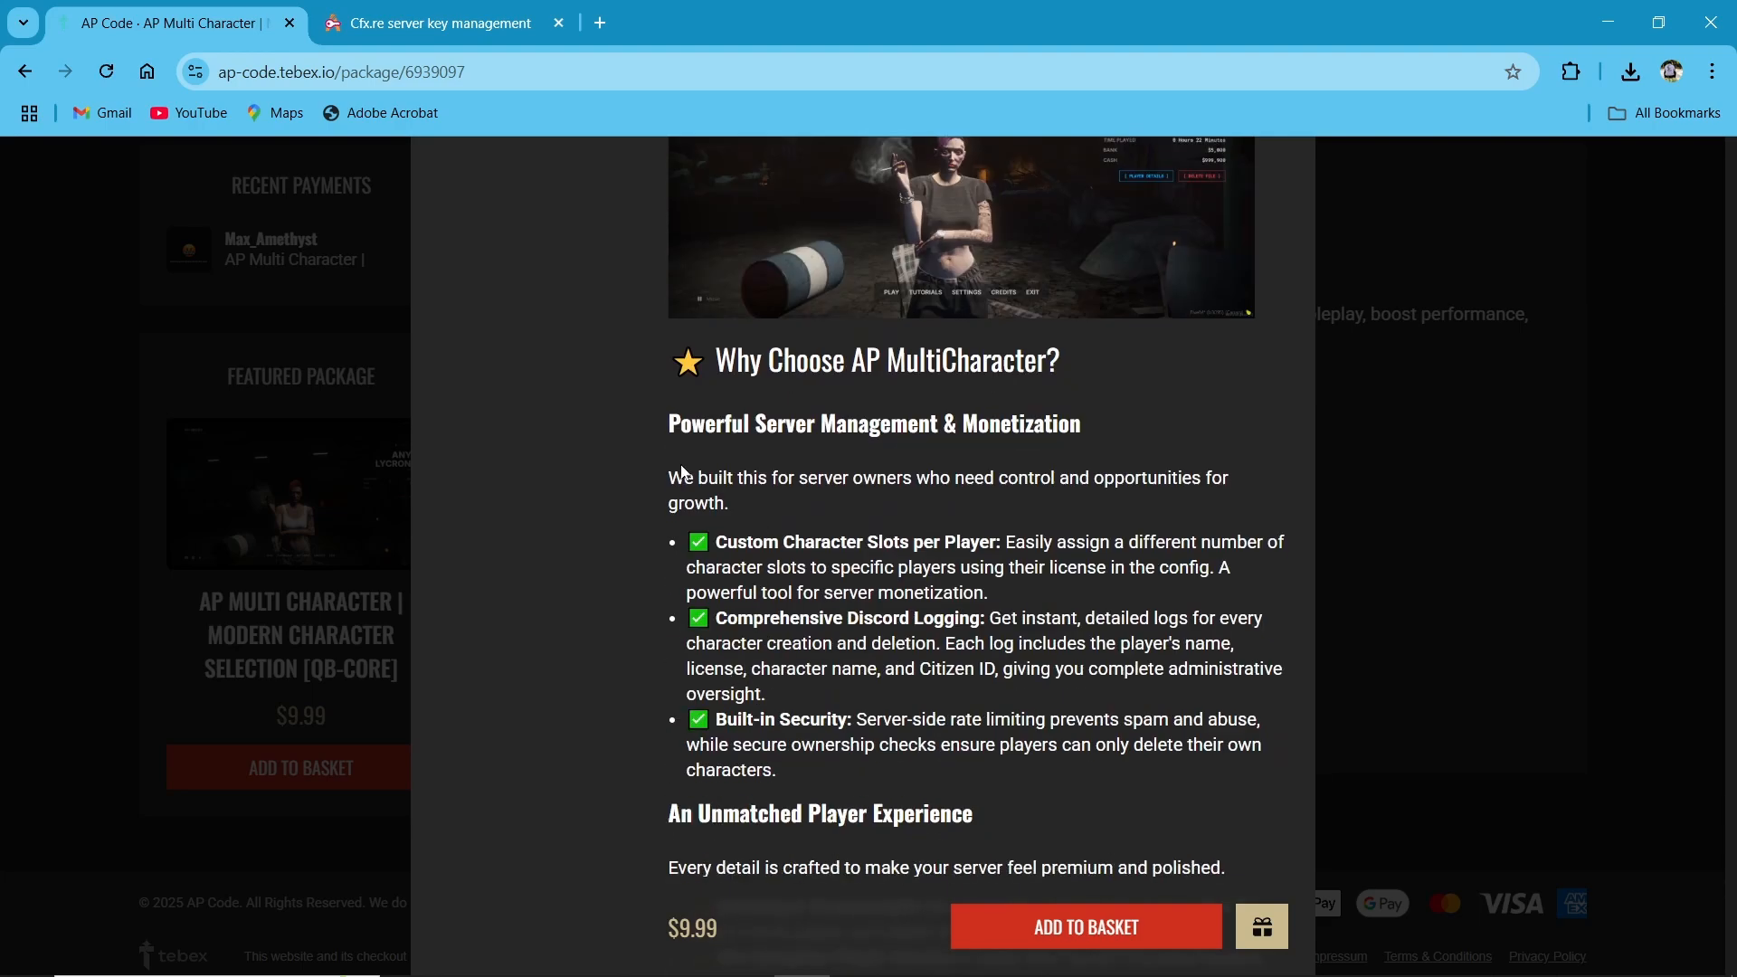
mouse_move(753, 532)
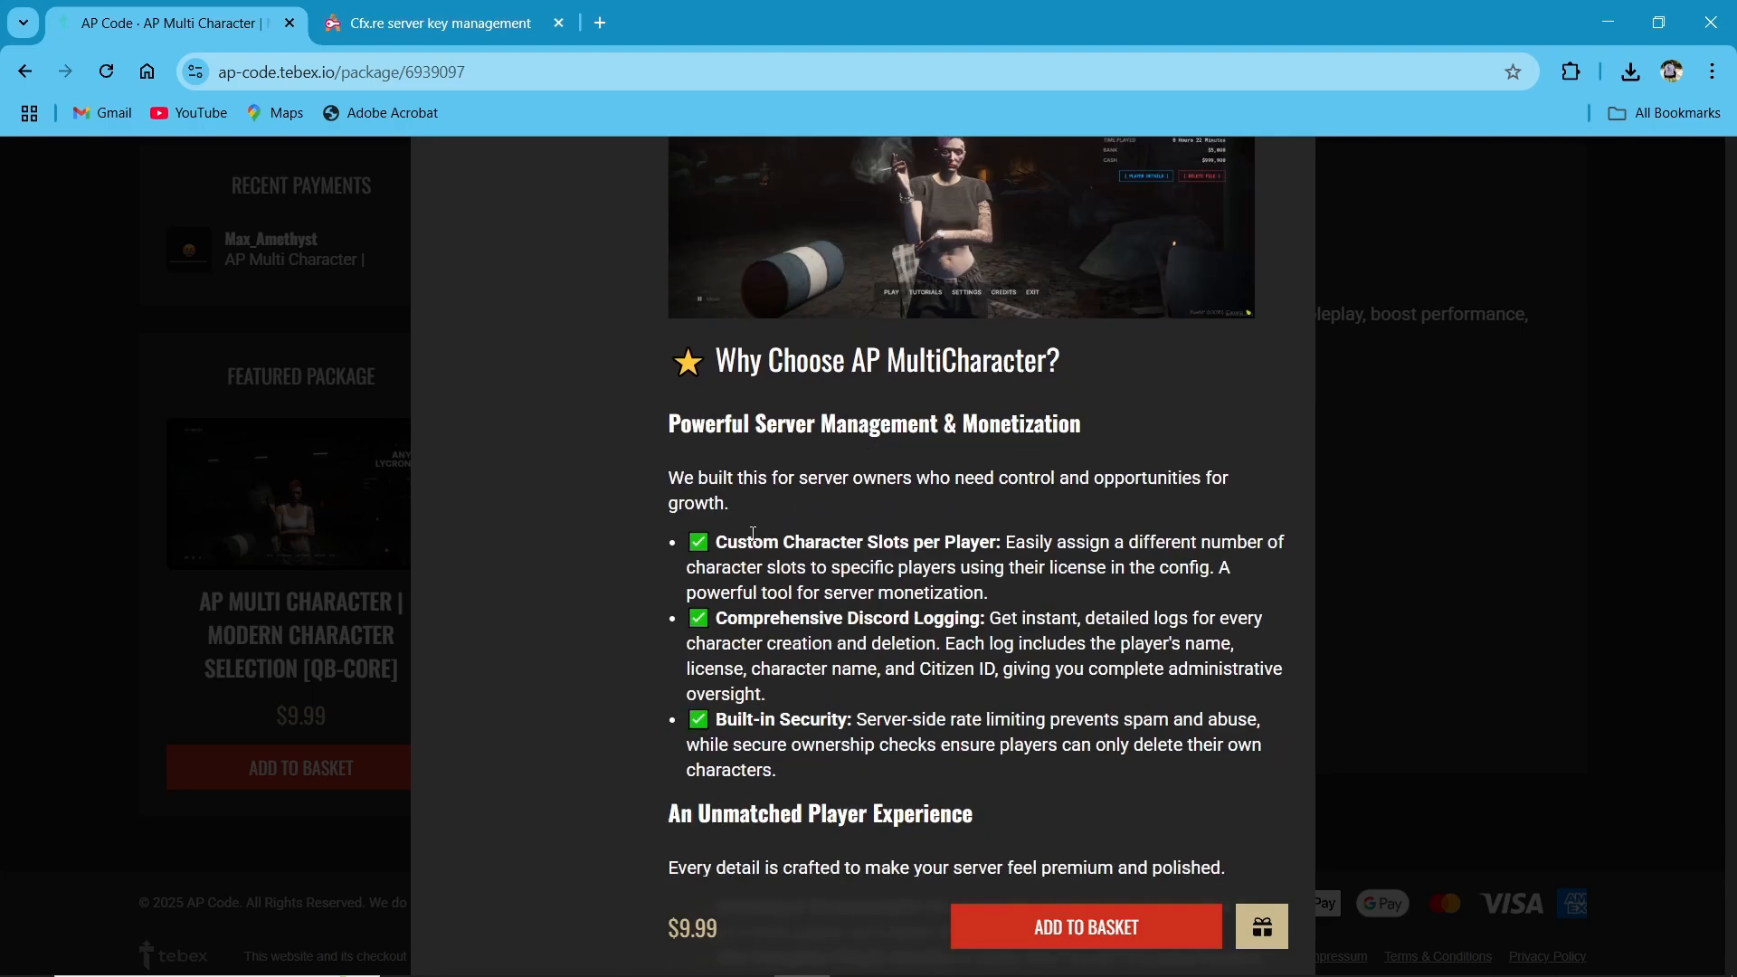
scroll(down, 3)
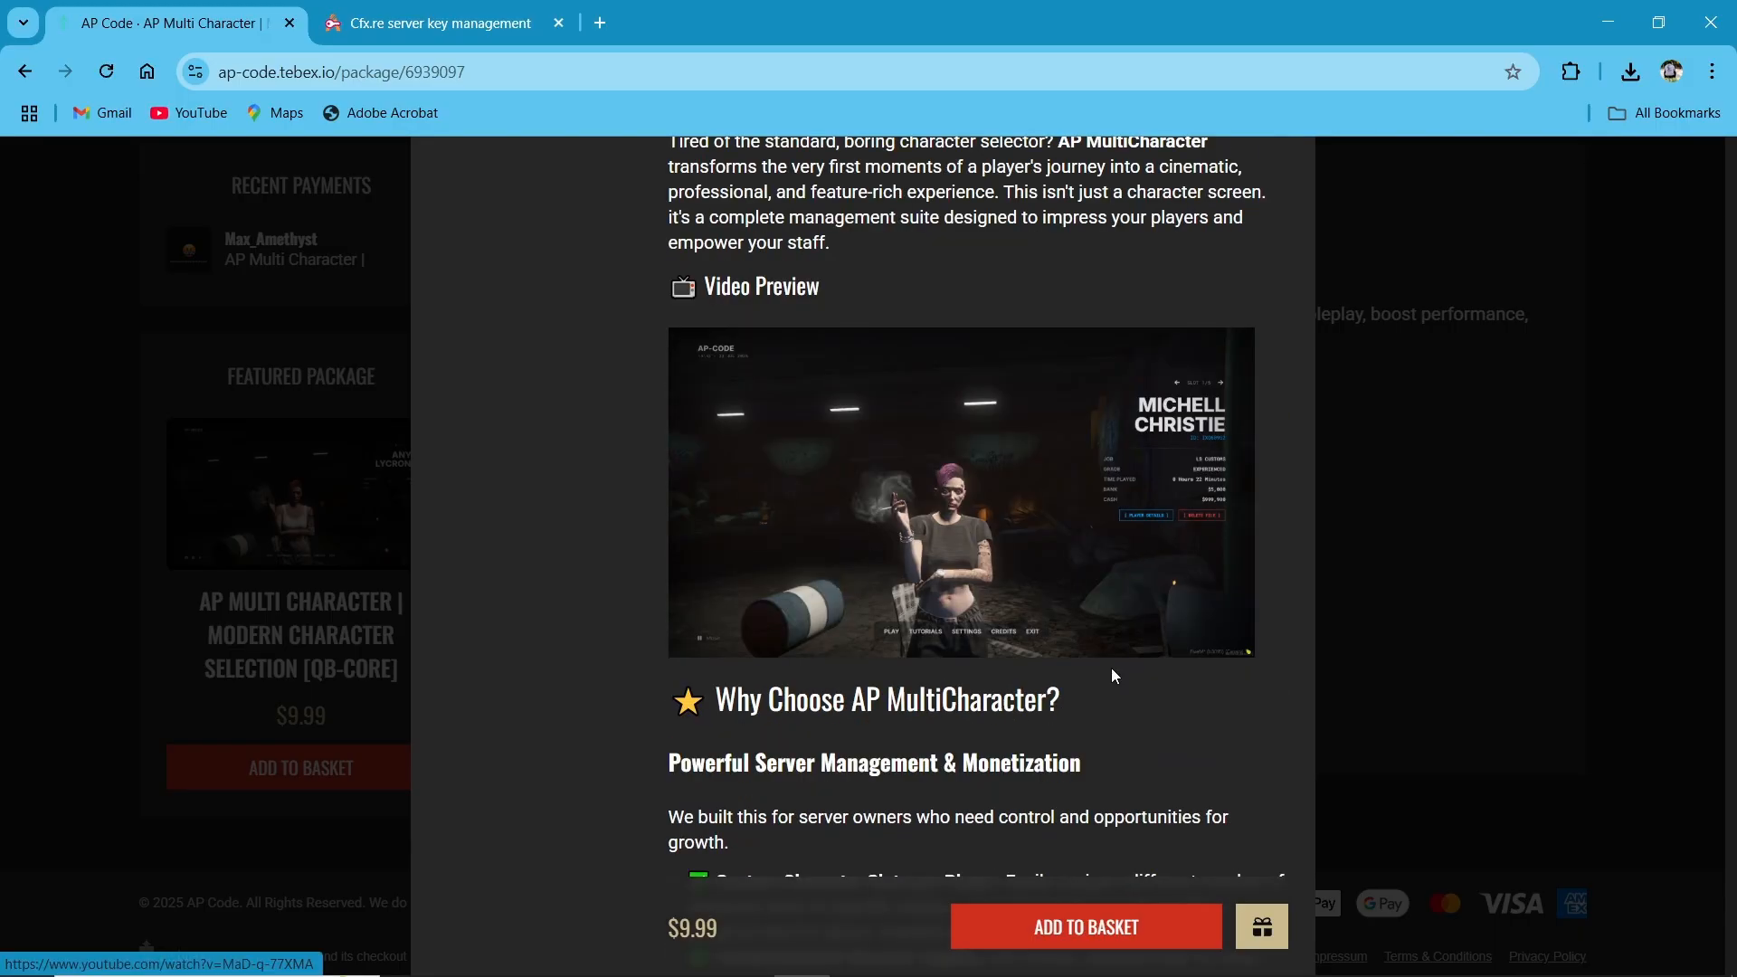
scroll(down, 3)
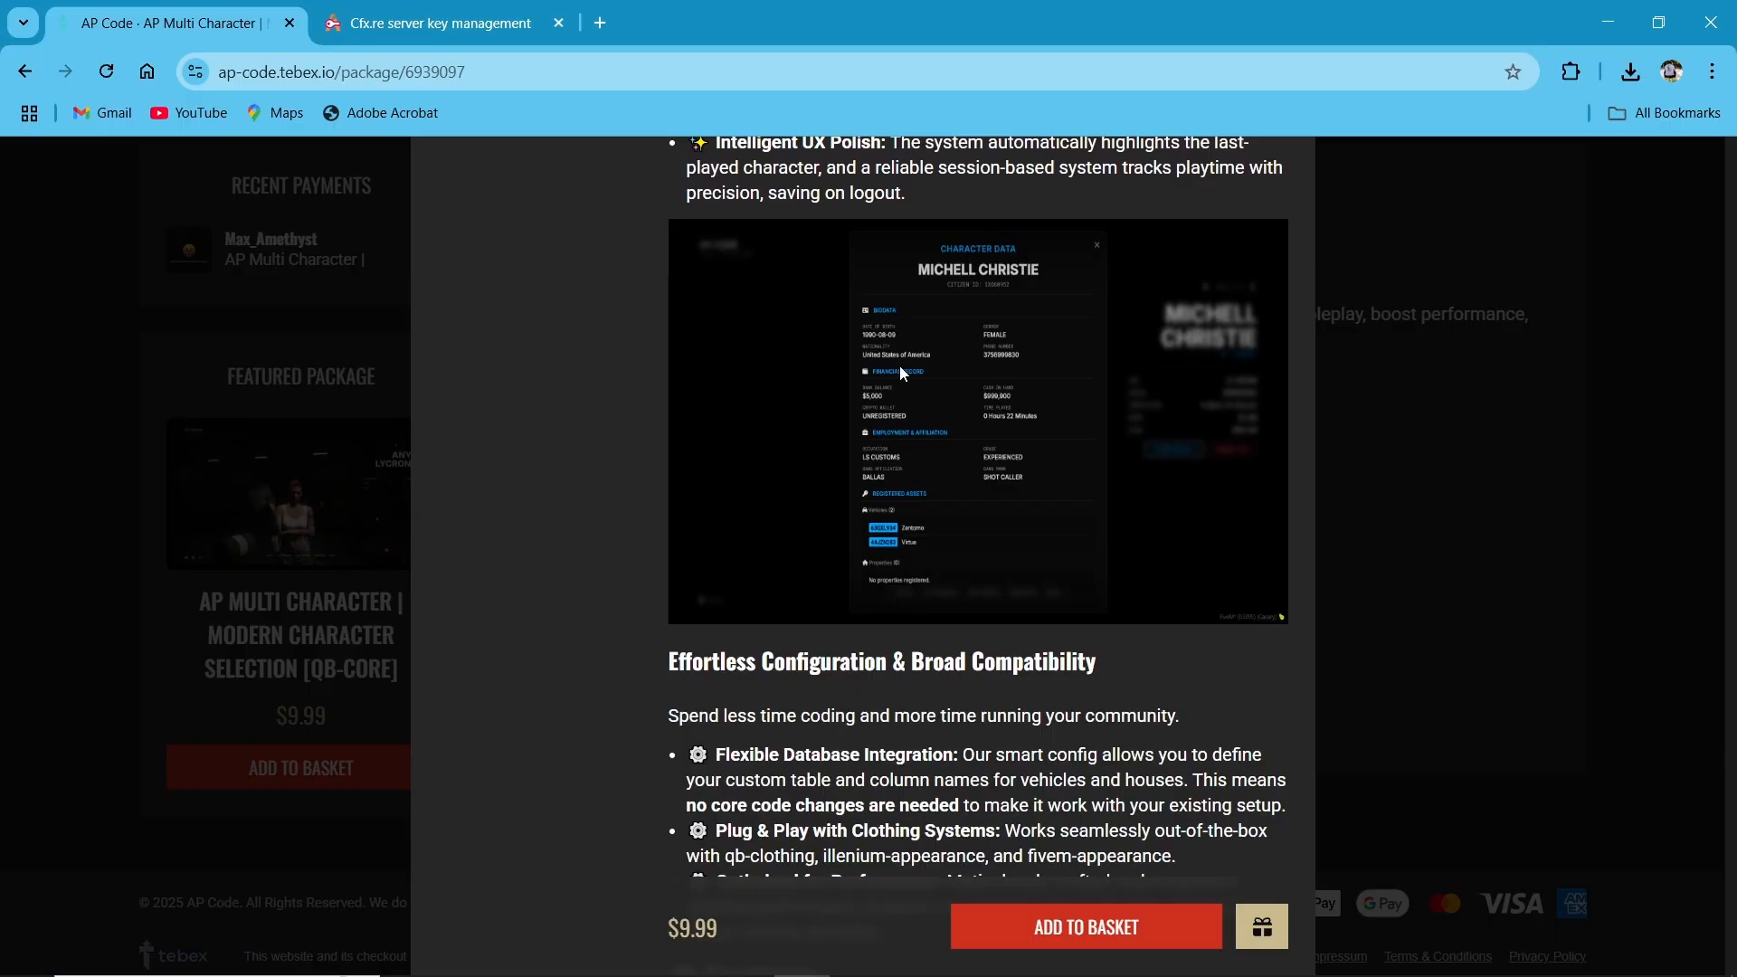
scroll(down, 3)
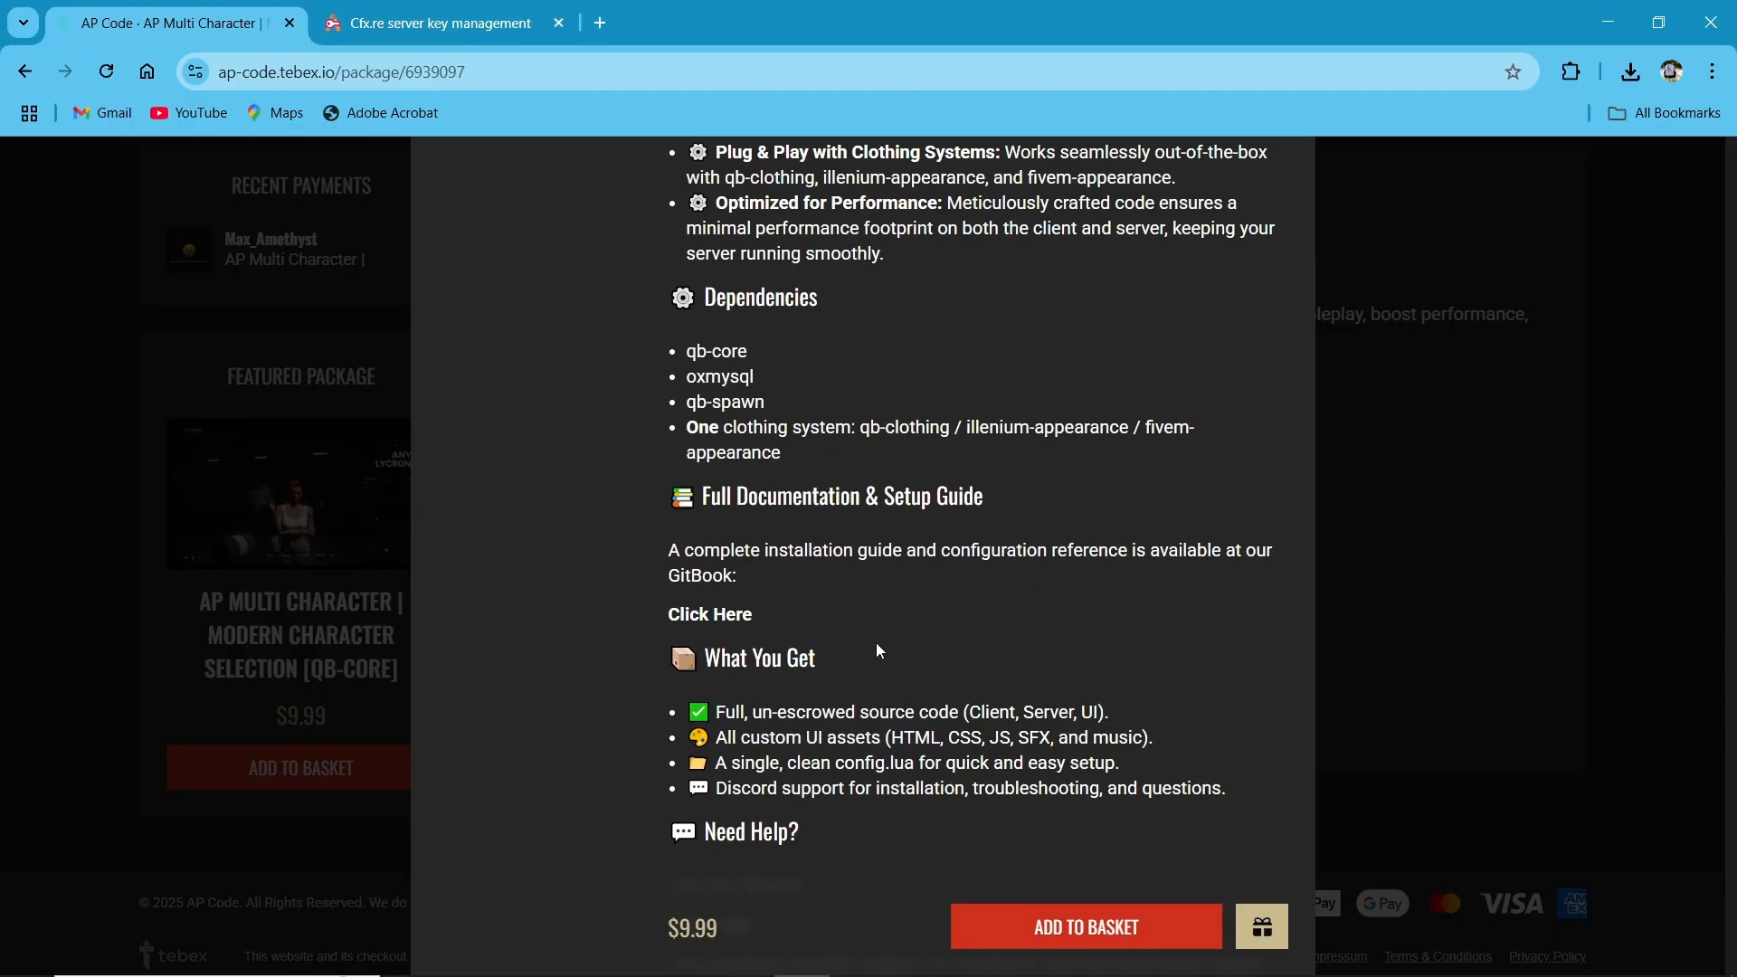
scroll(down, 3)
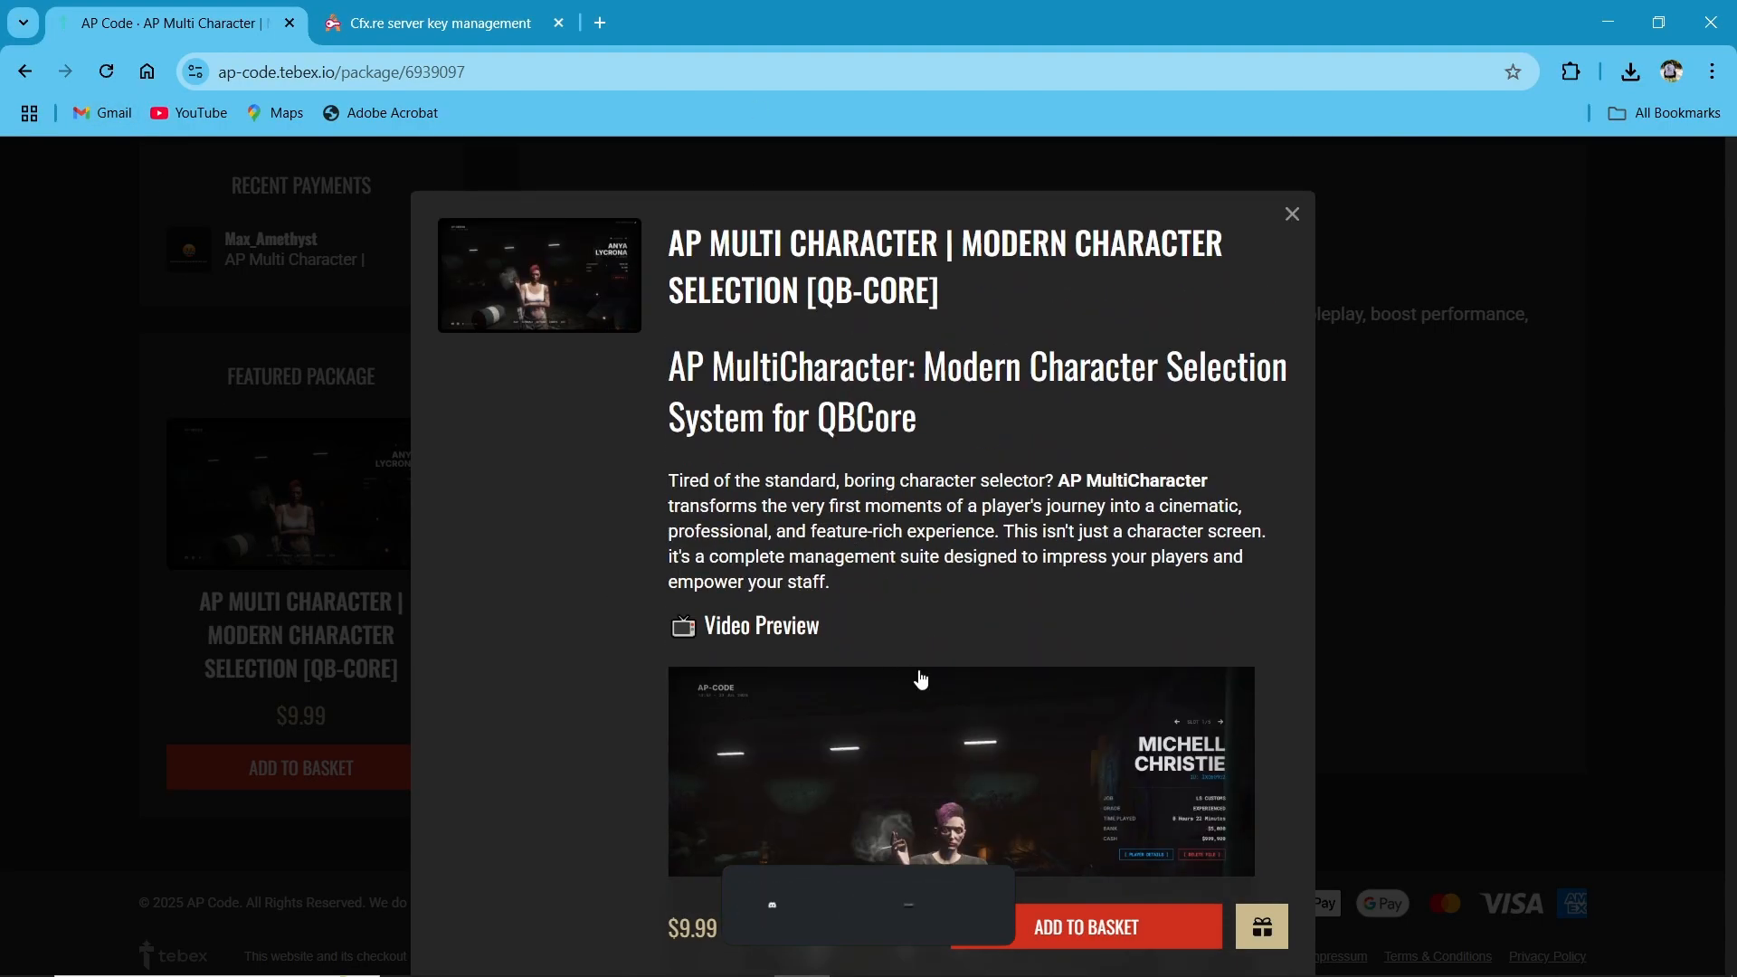
- Add AP Multi Character to the basket and proceed to the $9.99 Tebex checkout
click(1085, 926)
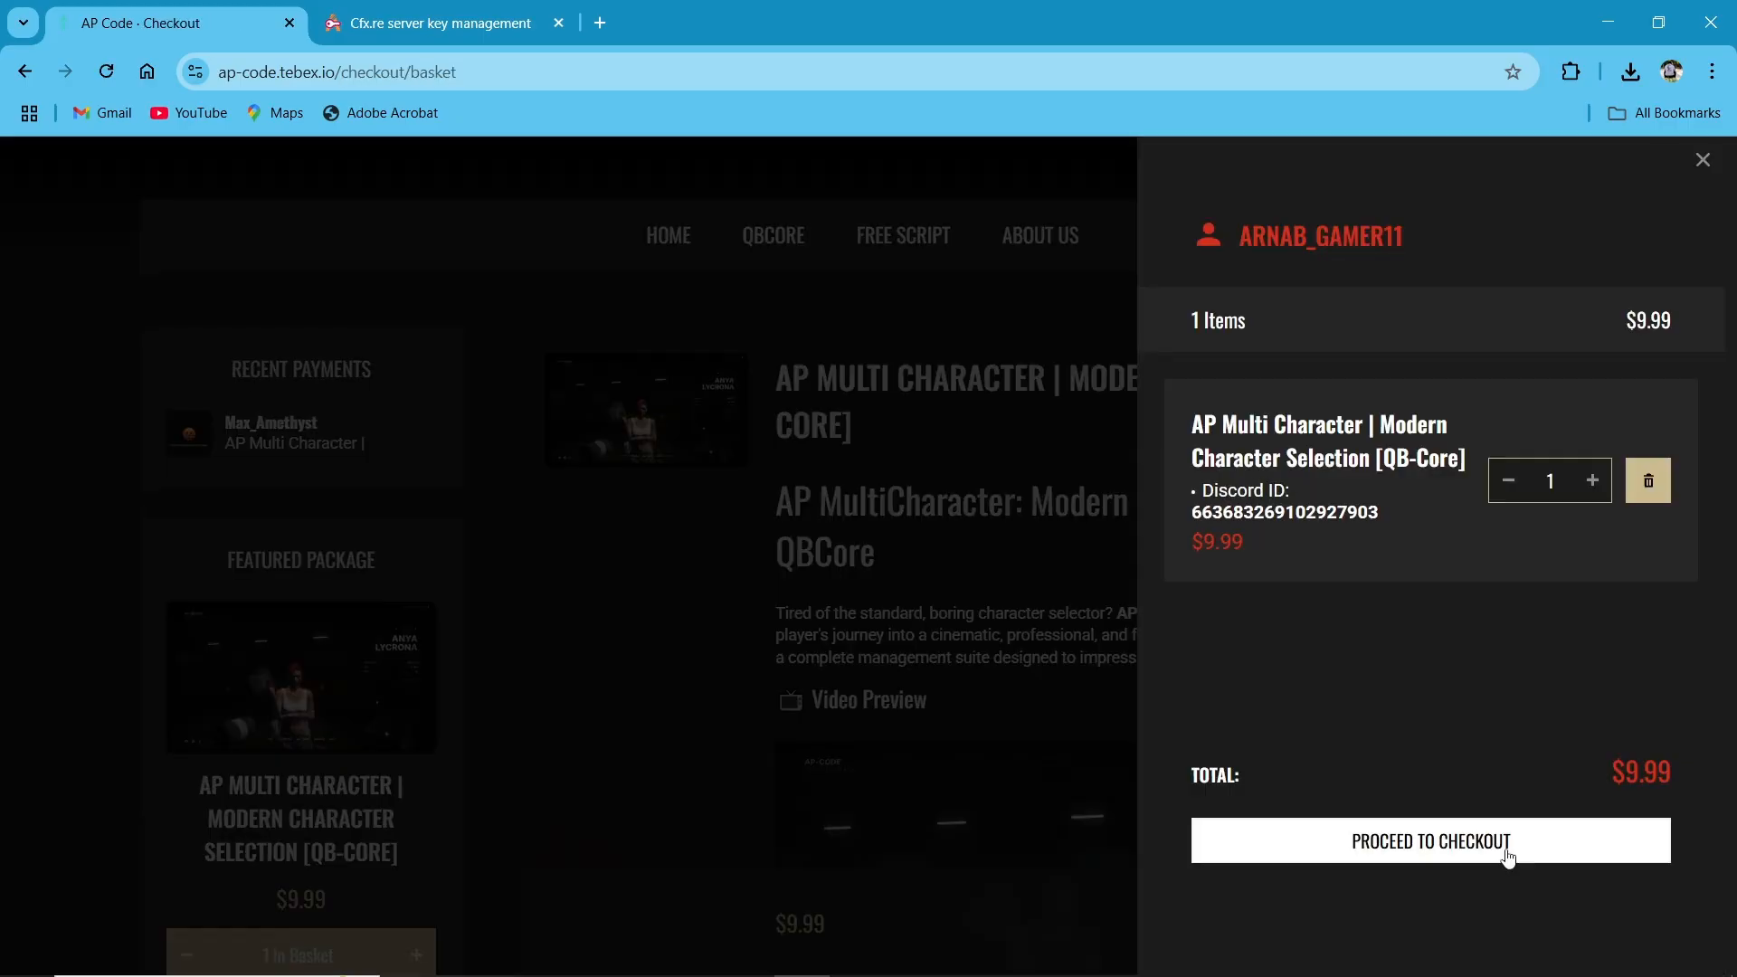
click(1430, 840)
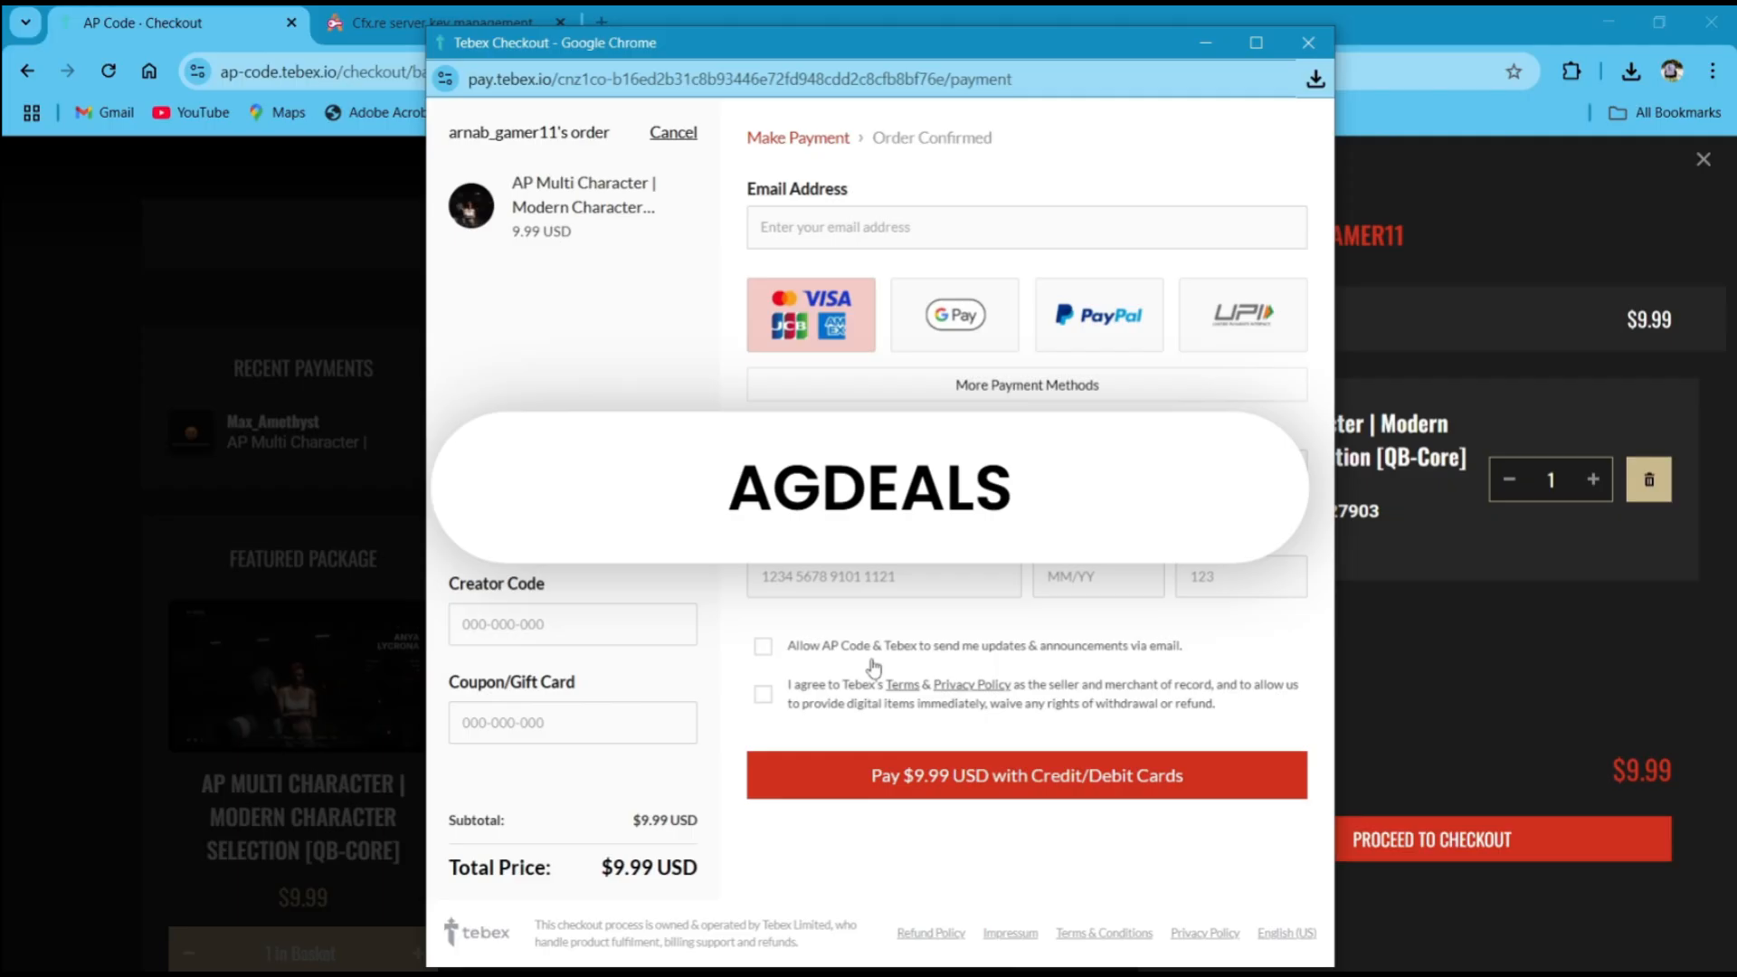
click(441, 24)
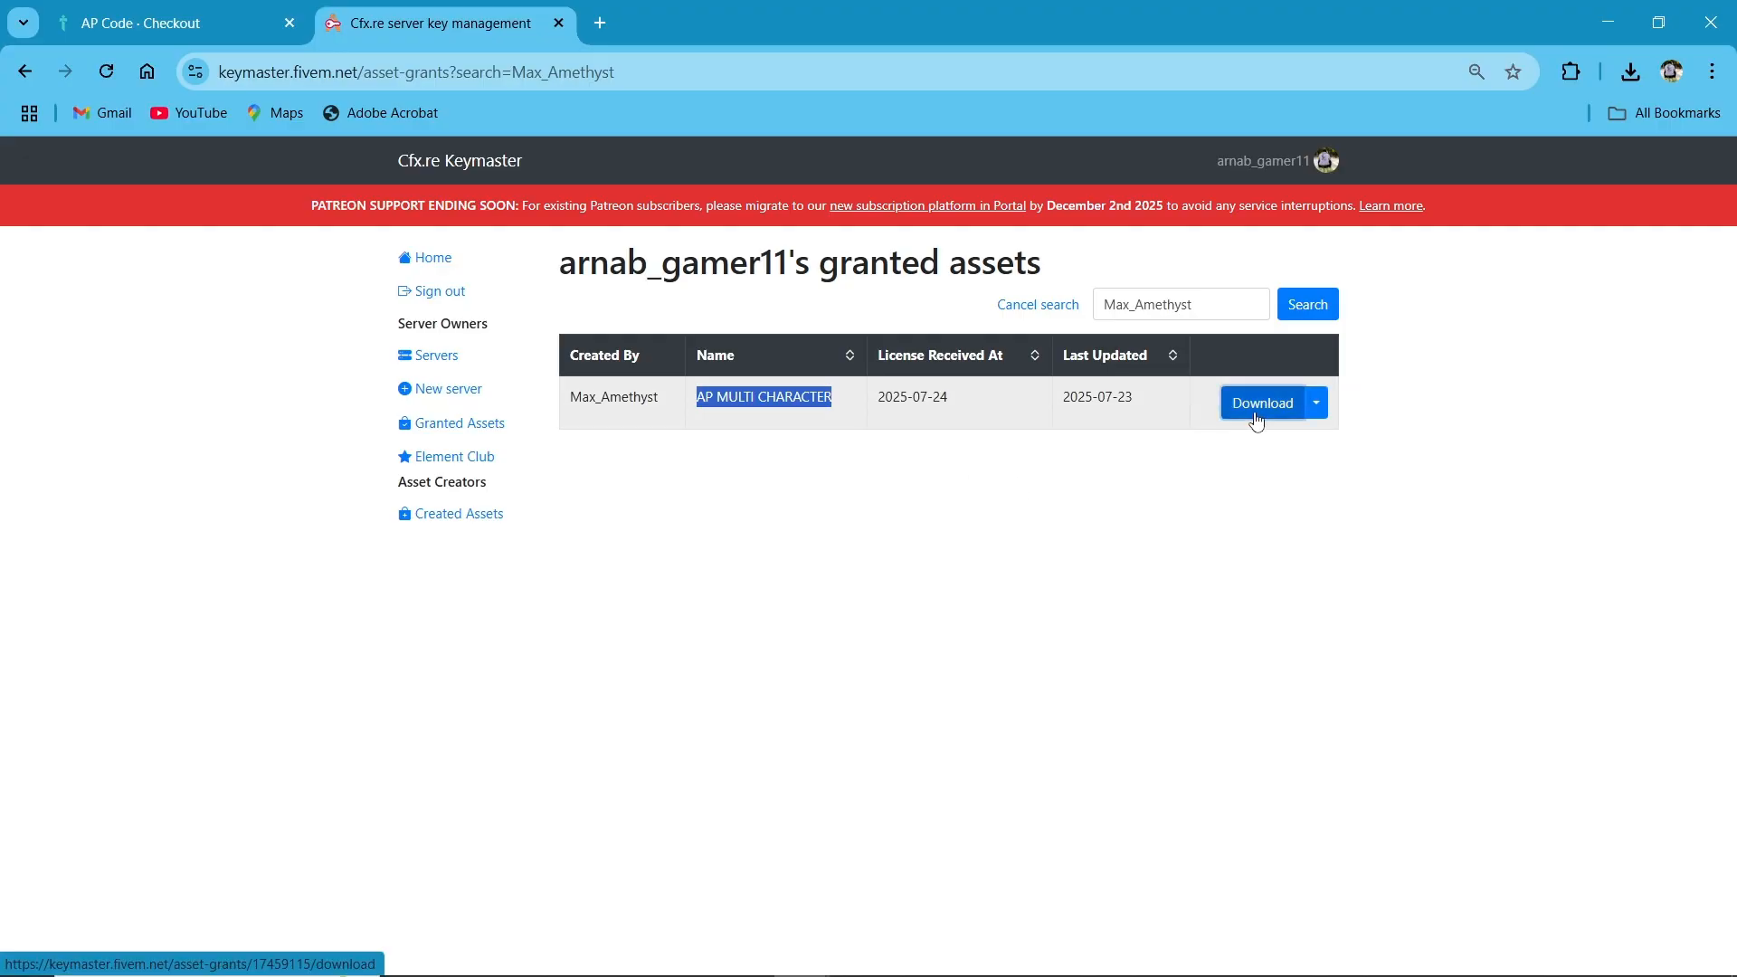
- Download the AP MULTI CHARACTER asset from Keymaster's Granted Assets list
click(1263, 401)
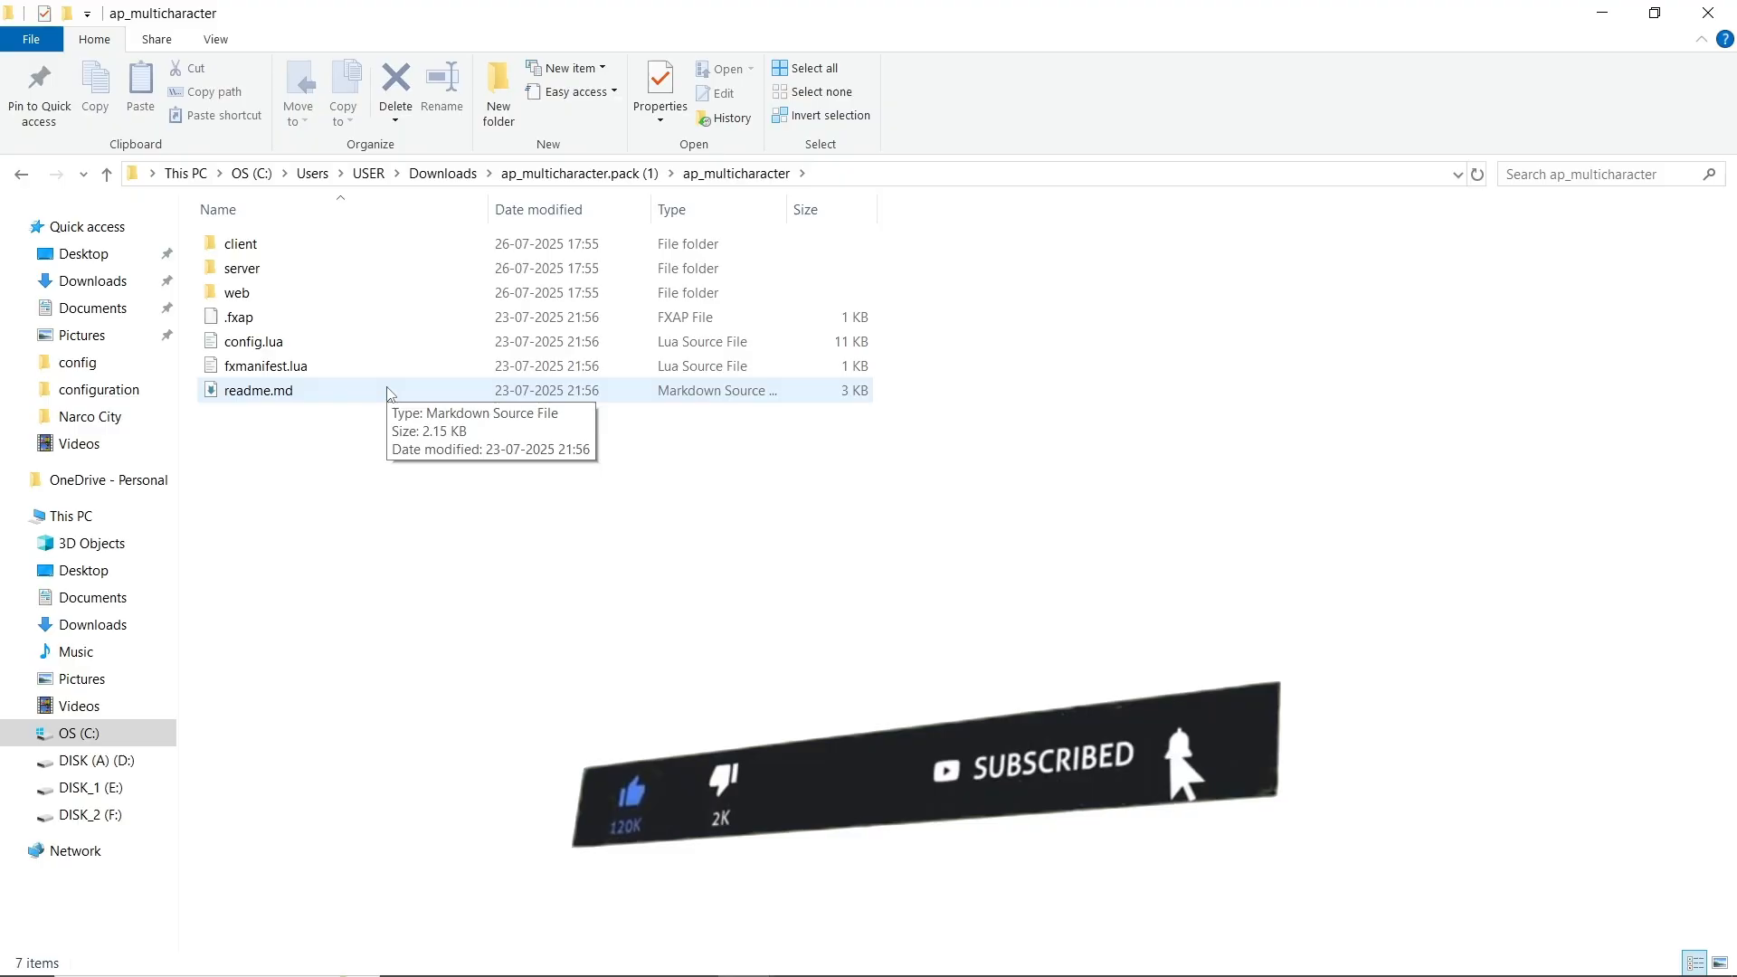
- Open readme.md from the extracted ap_multicharacter folder
click(257, 391)
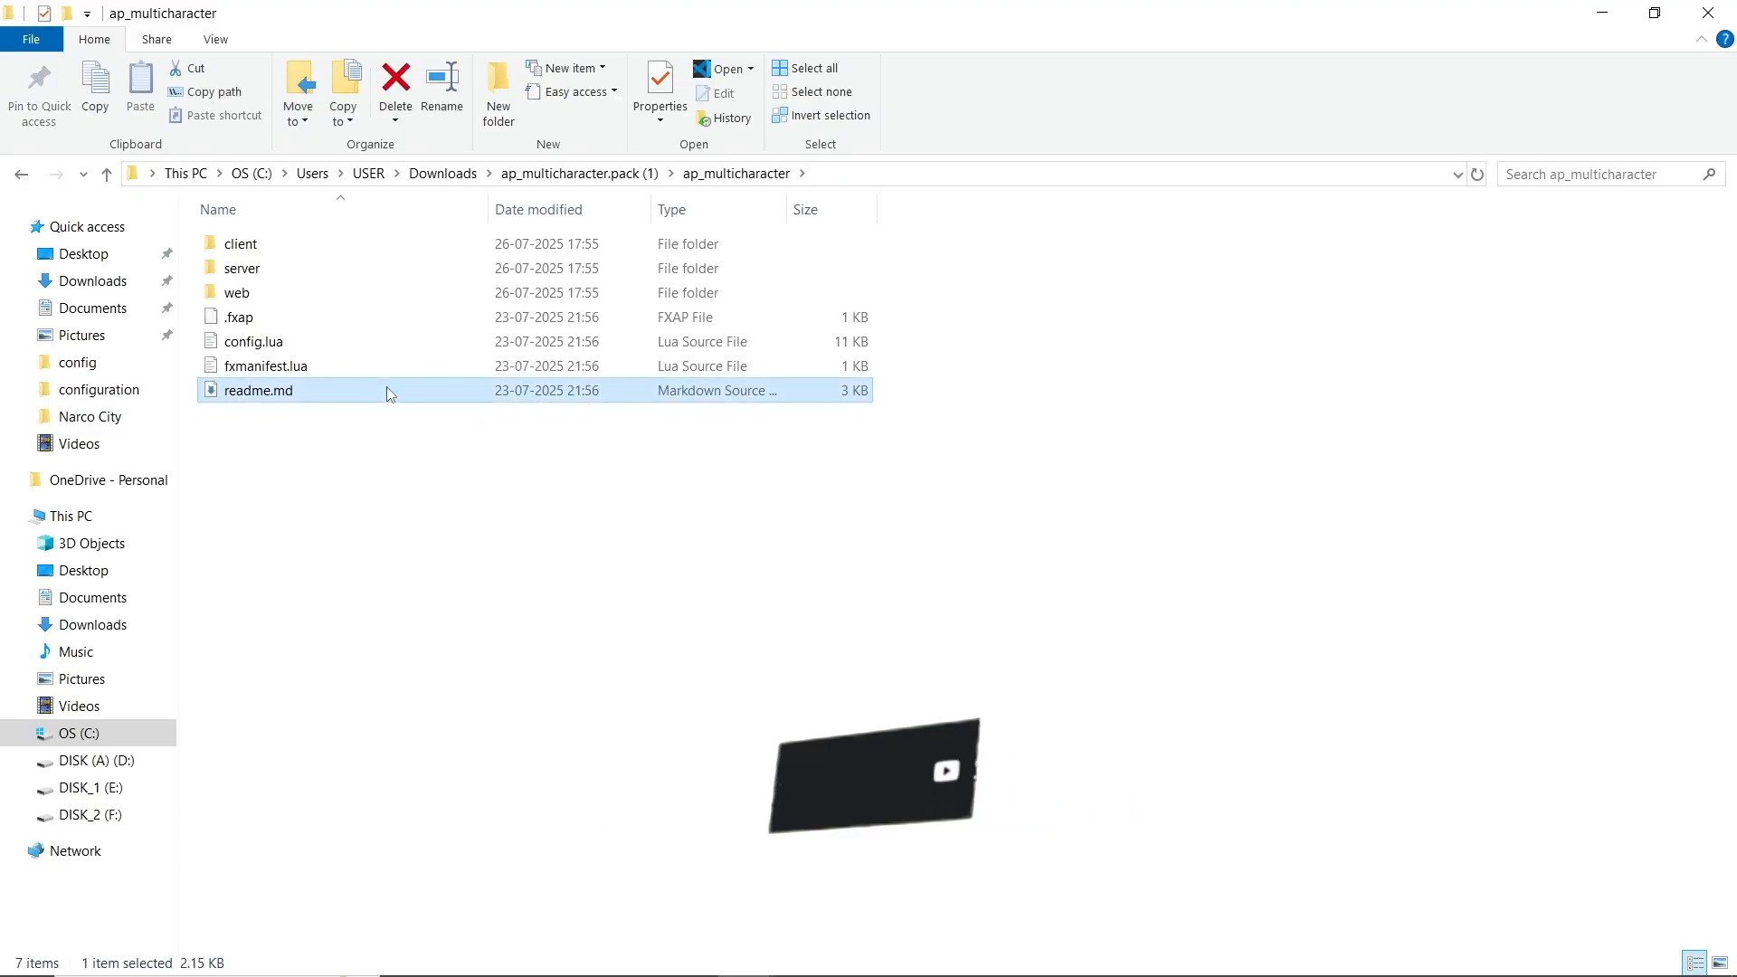
double_click(258, 390)
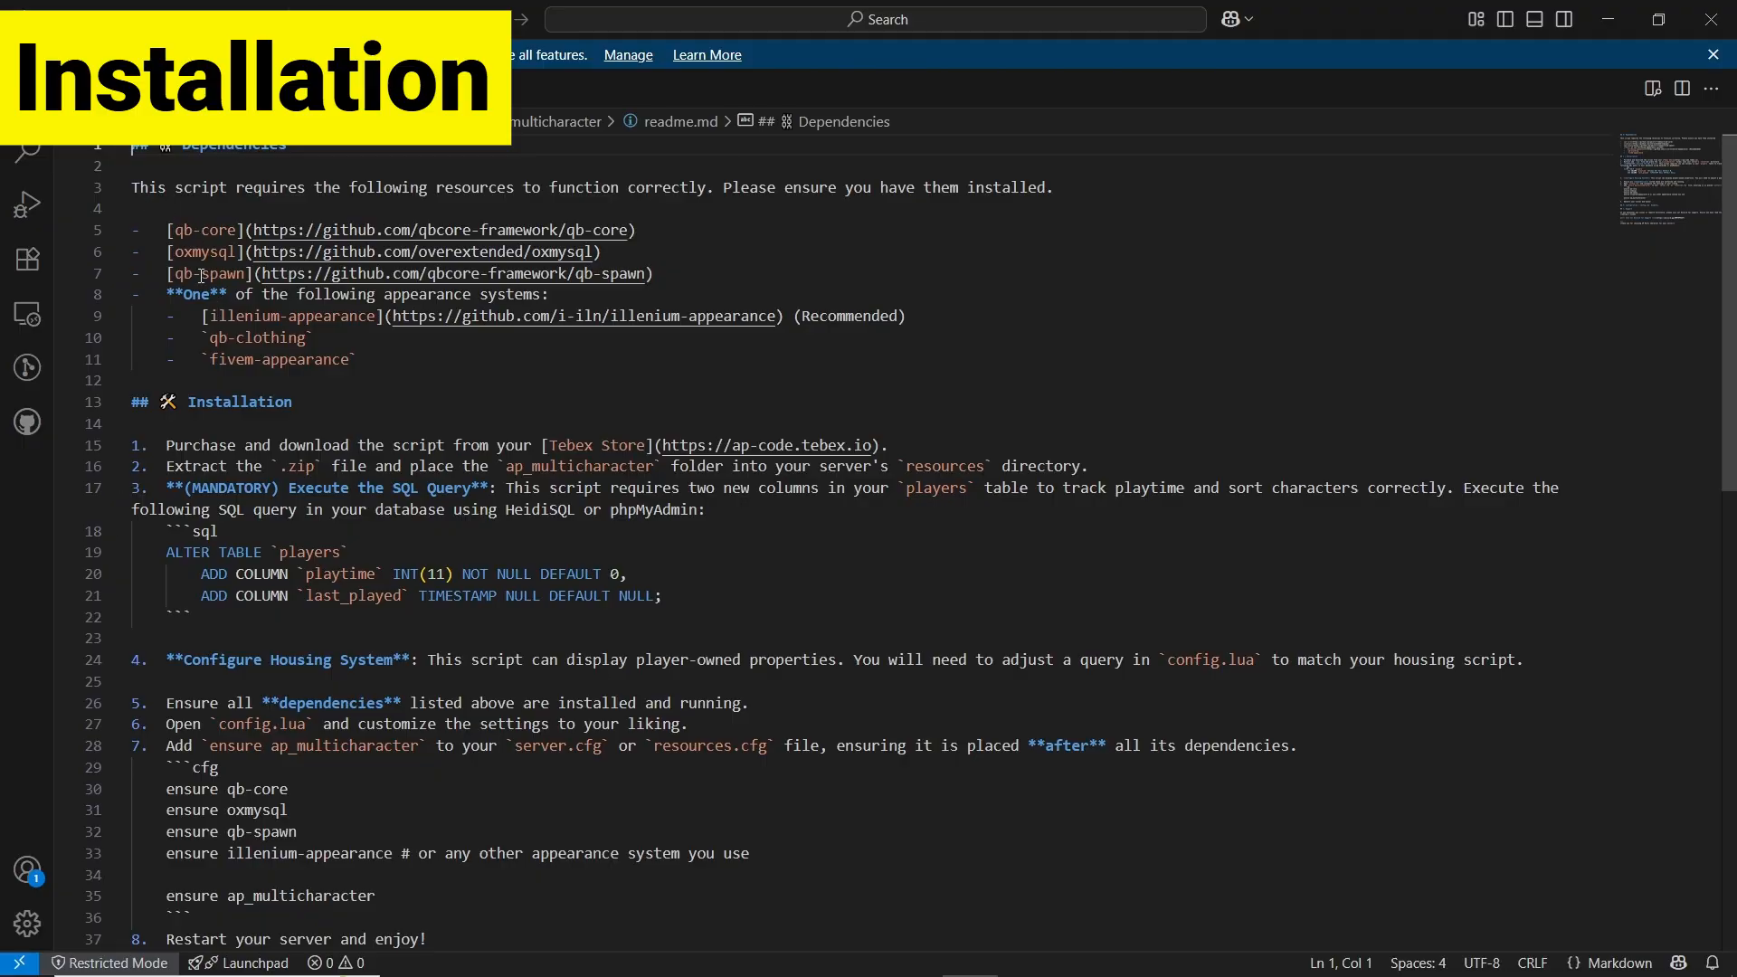
- Select the ALTER TABLE players query in readme.md and cut it to the clipboard
double_click(224, 273)
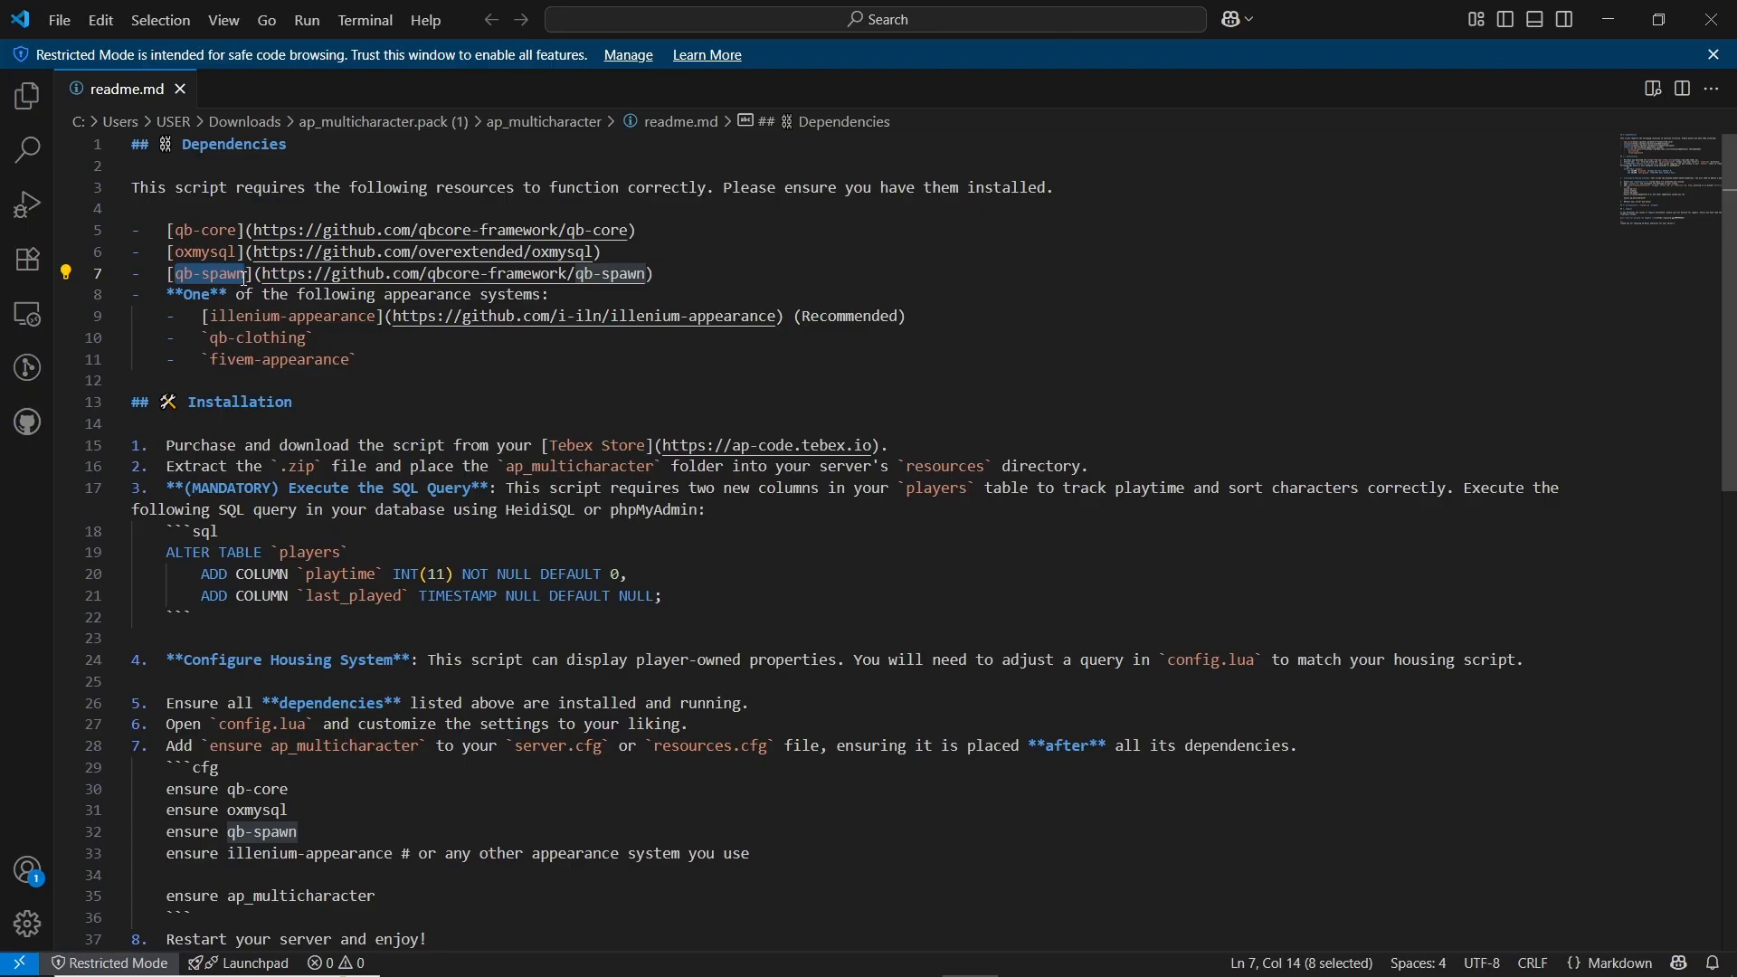
drag(164, 552, 608, 596)
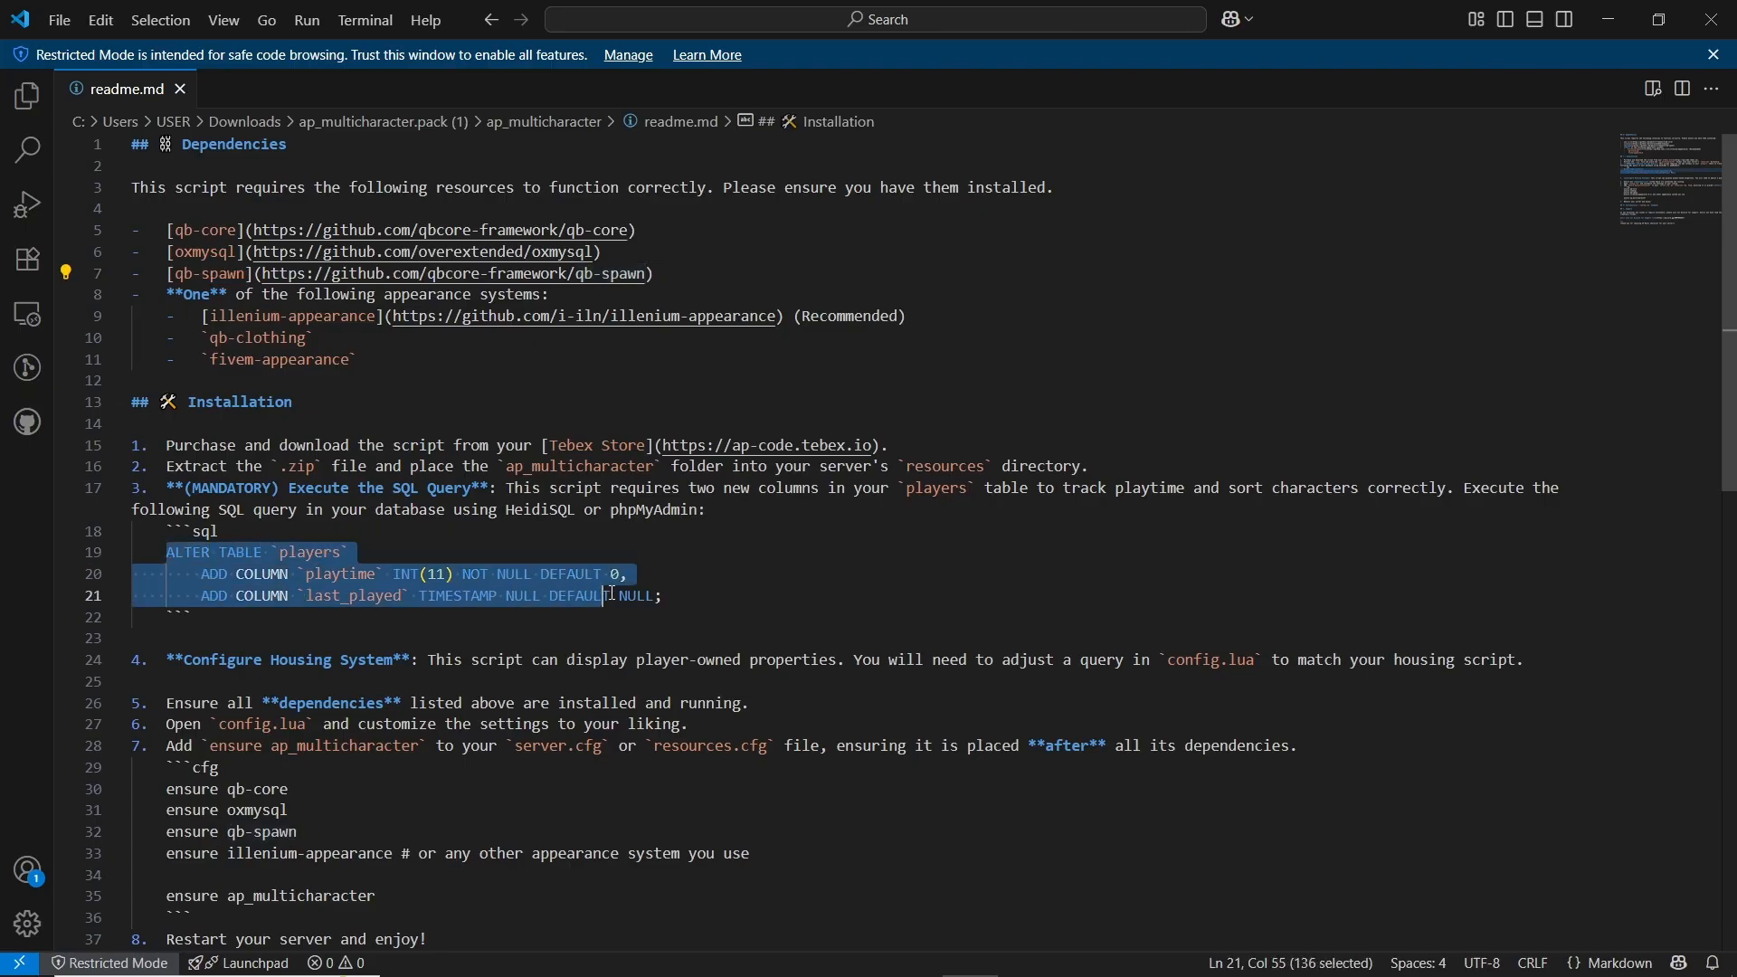
key(Delete)
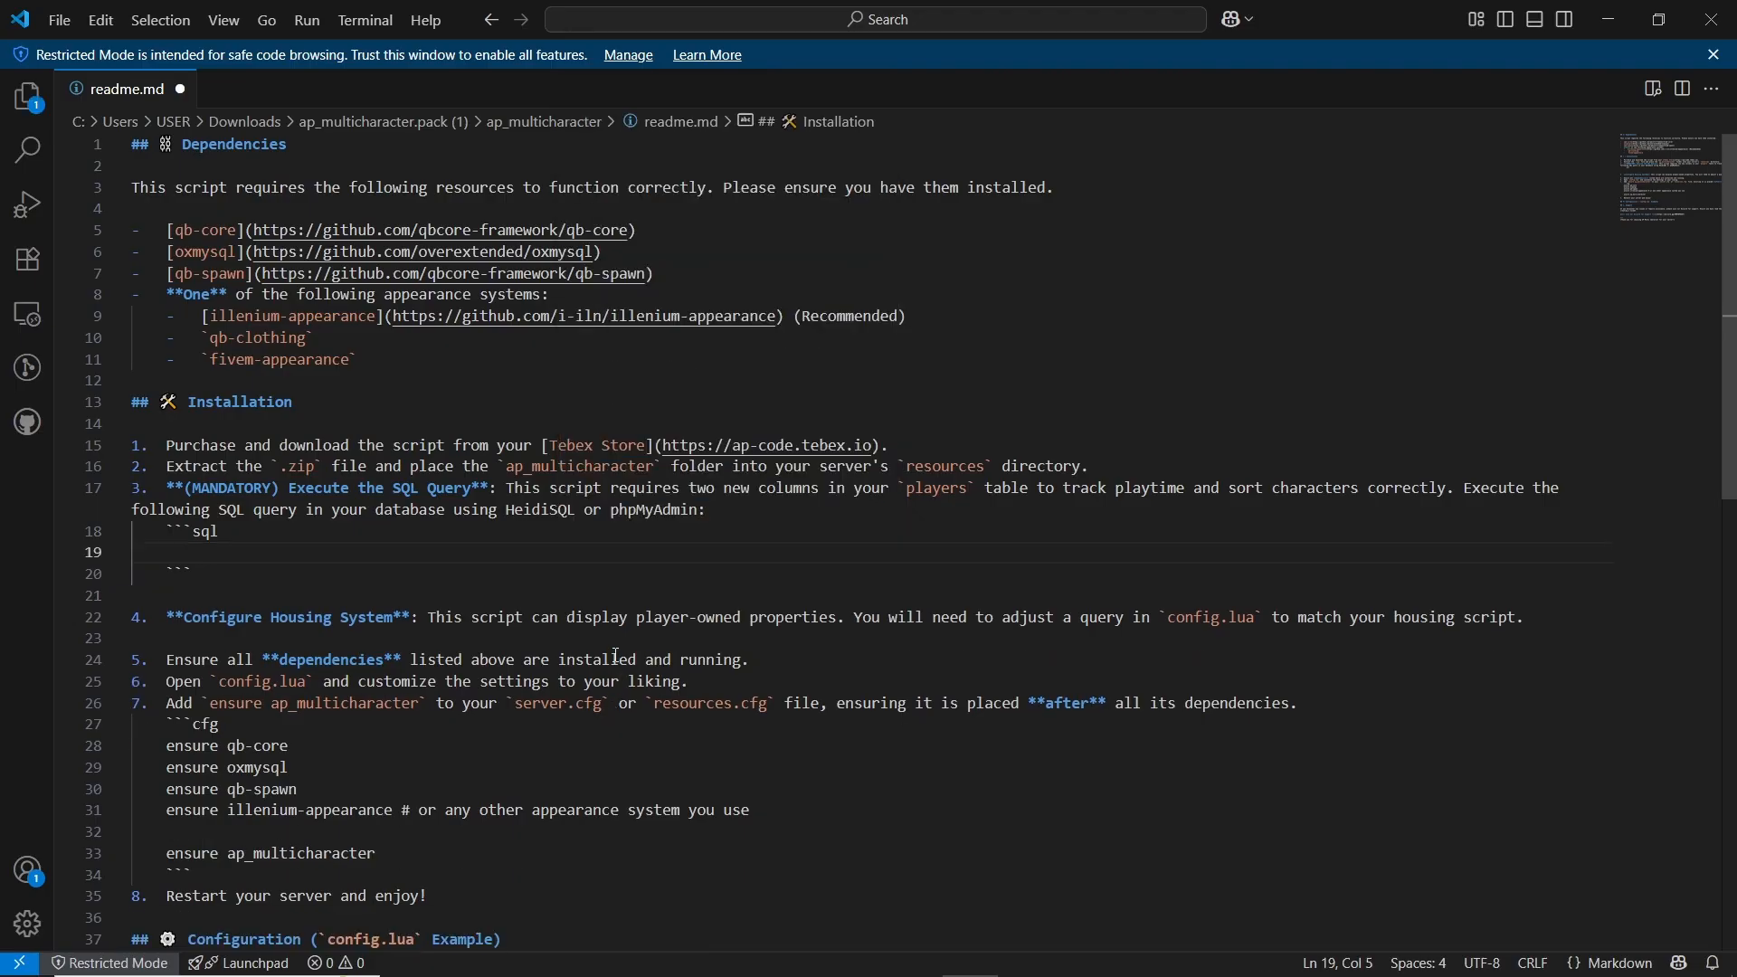
click(31, 954)
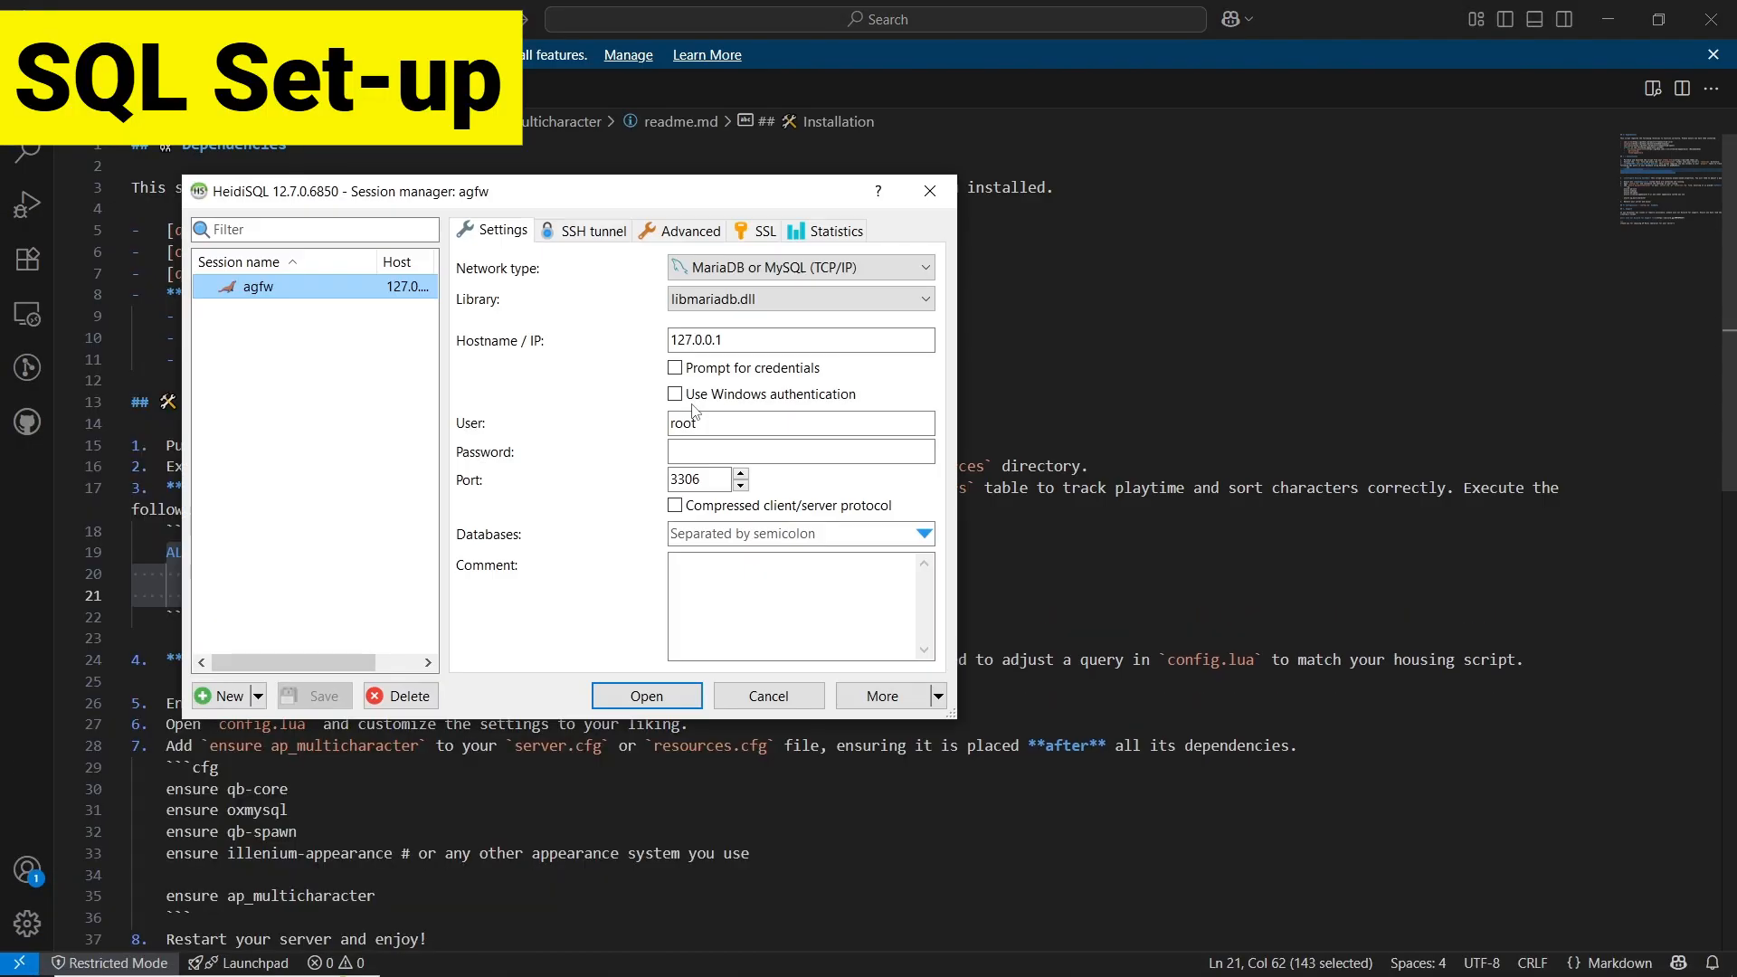
click(646, 695)
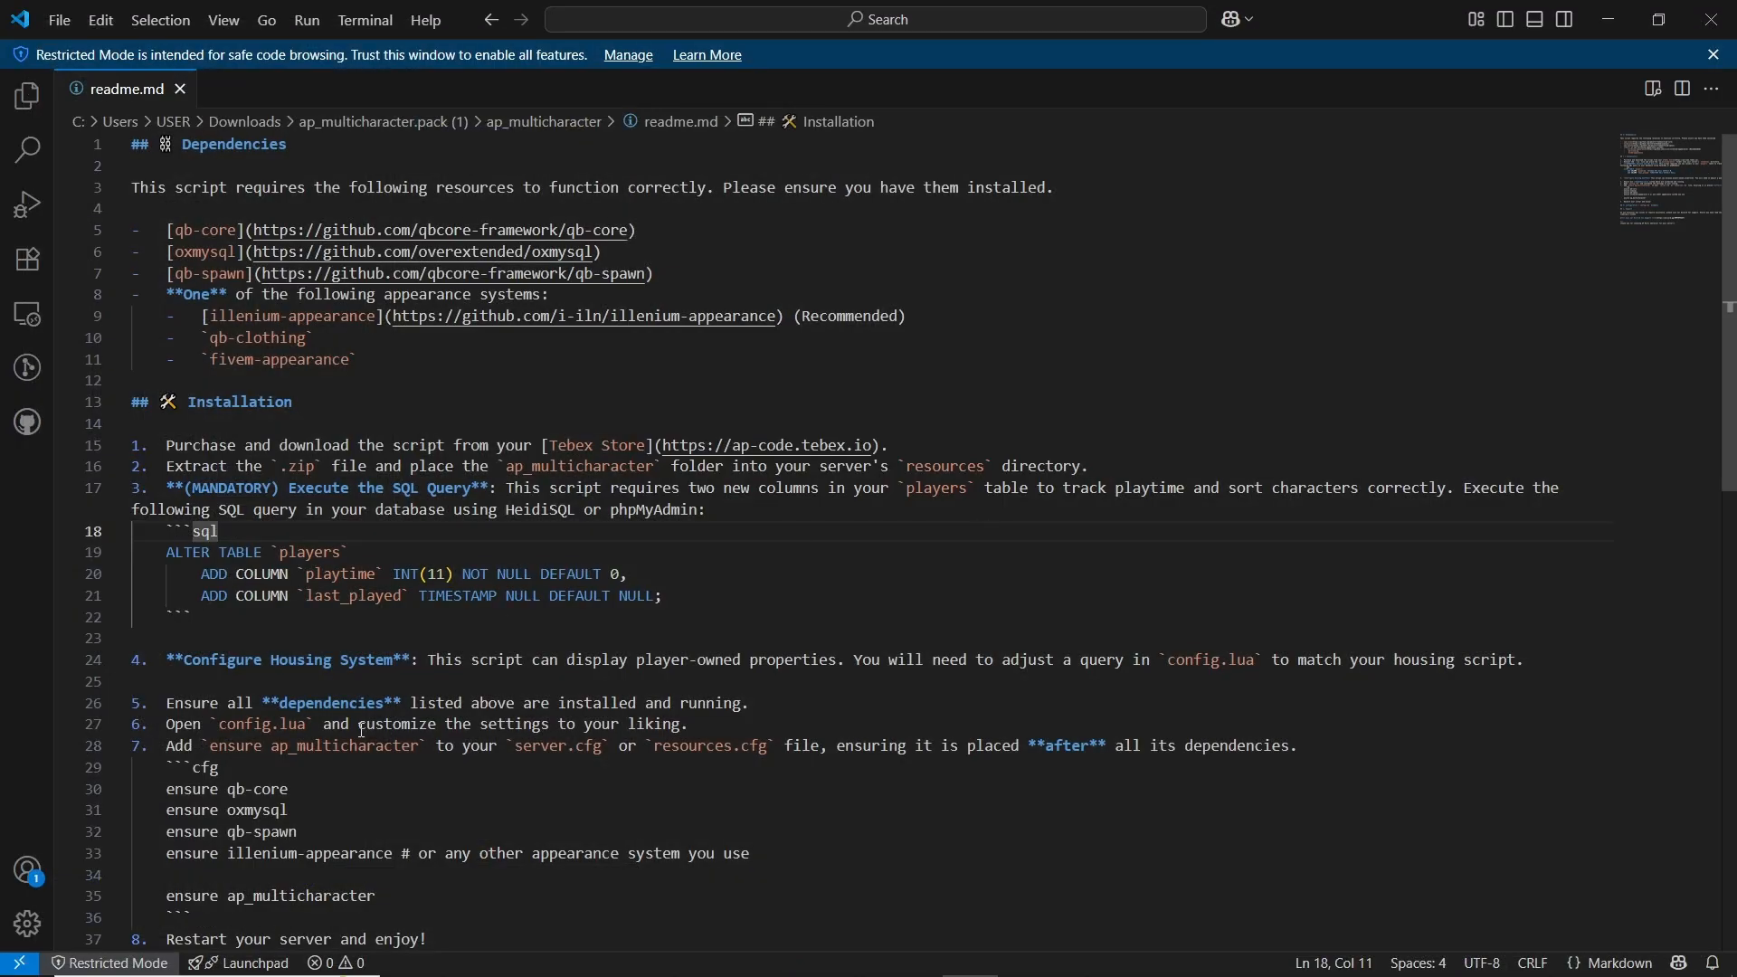
scroll(down, 3)
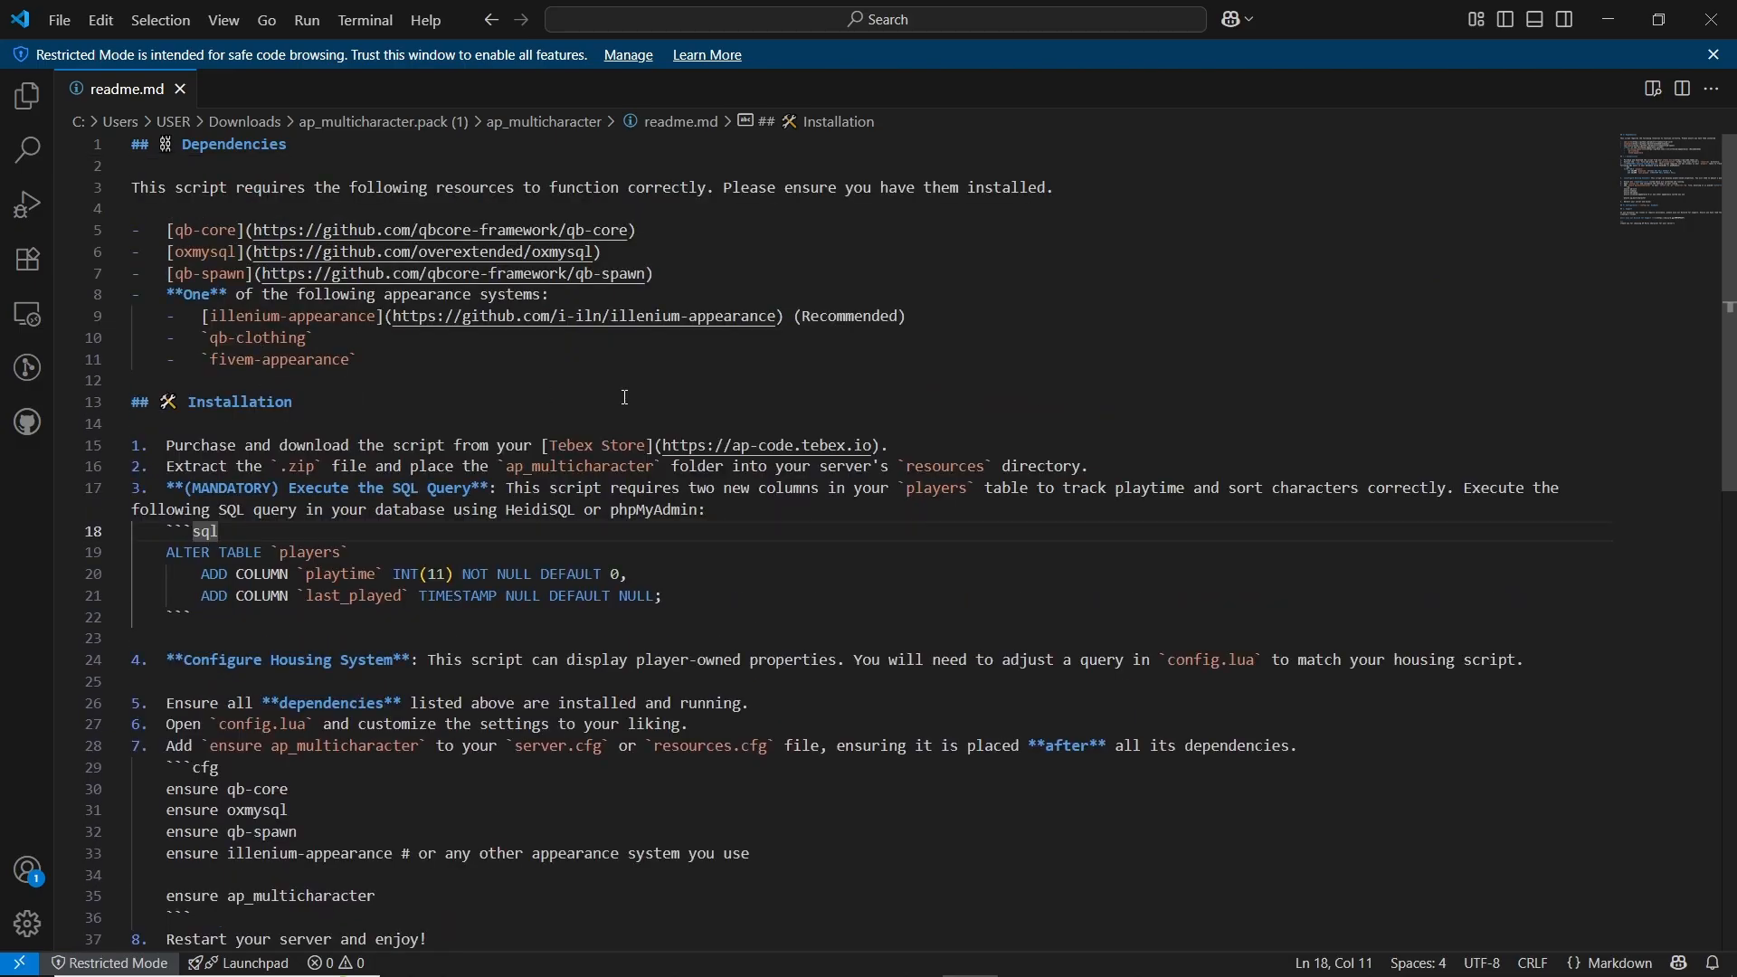
scroll(down, 3)
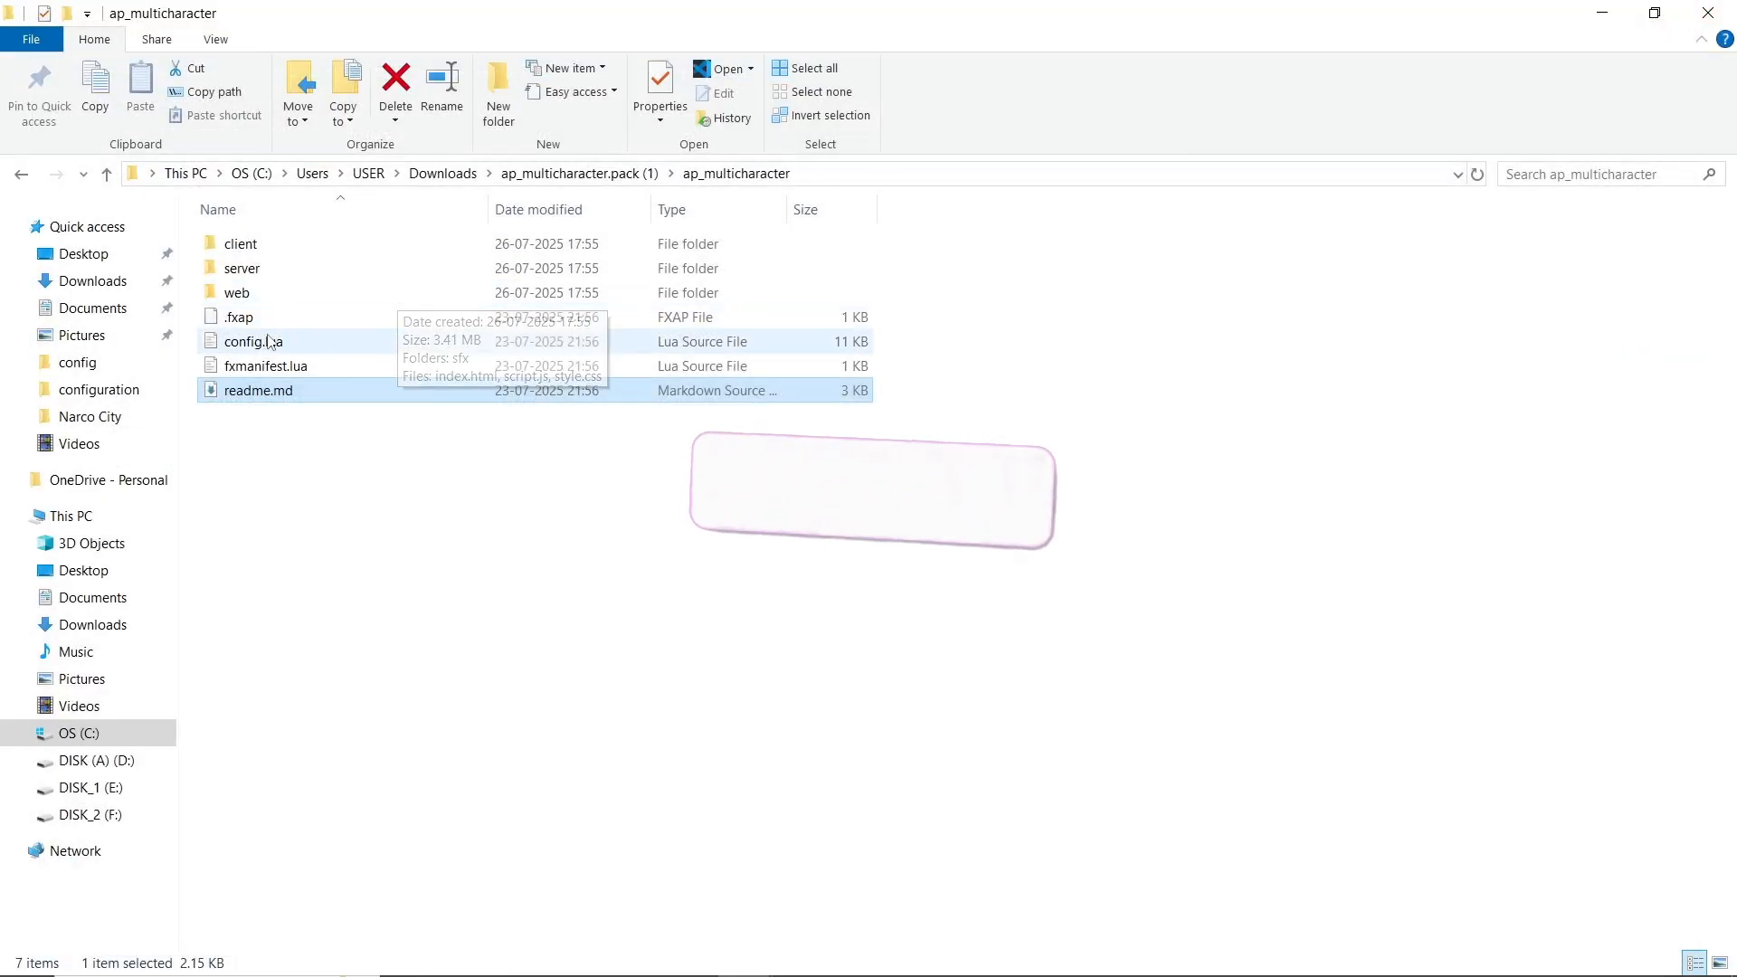
- Open config.lua from the ap_multicharacter folder in Visual Studio Code
double_click(240, 267)
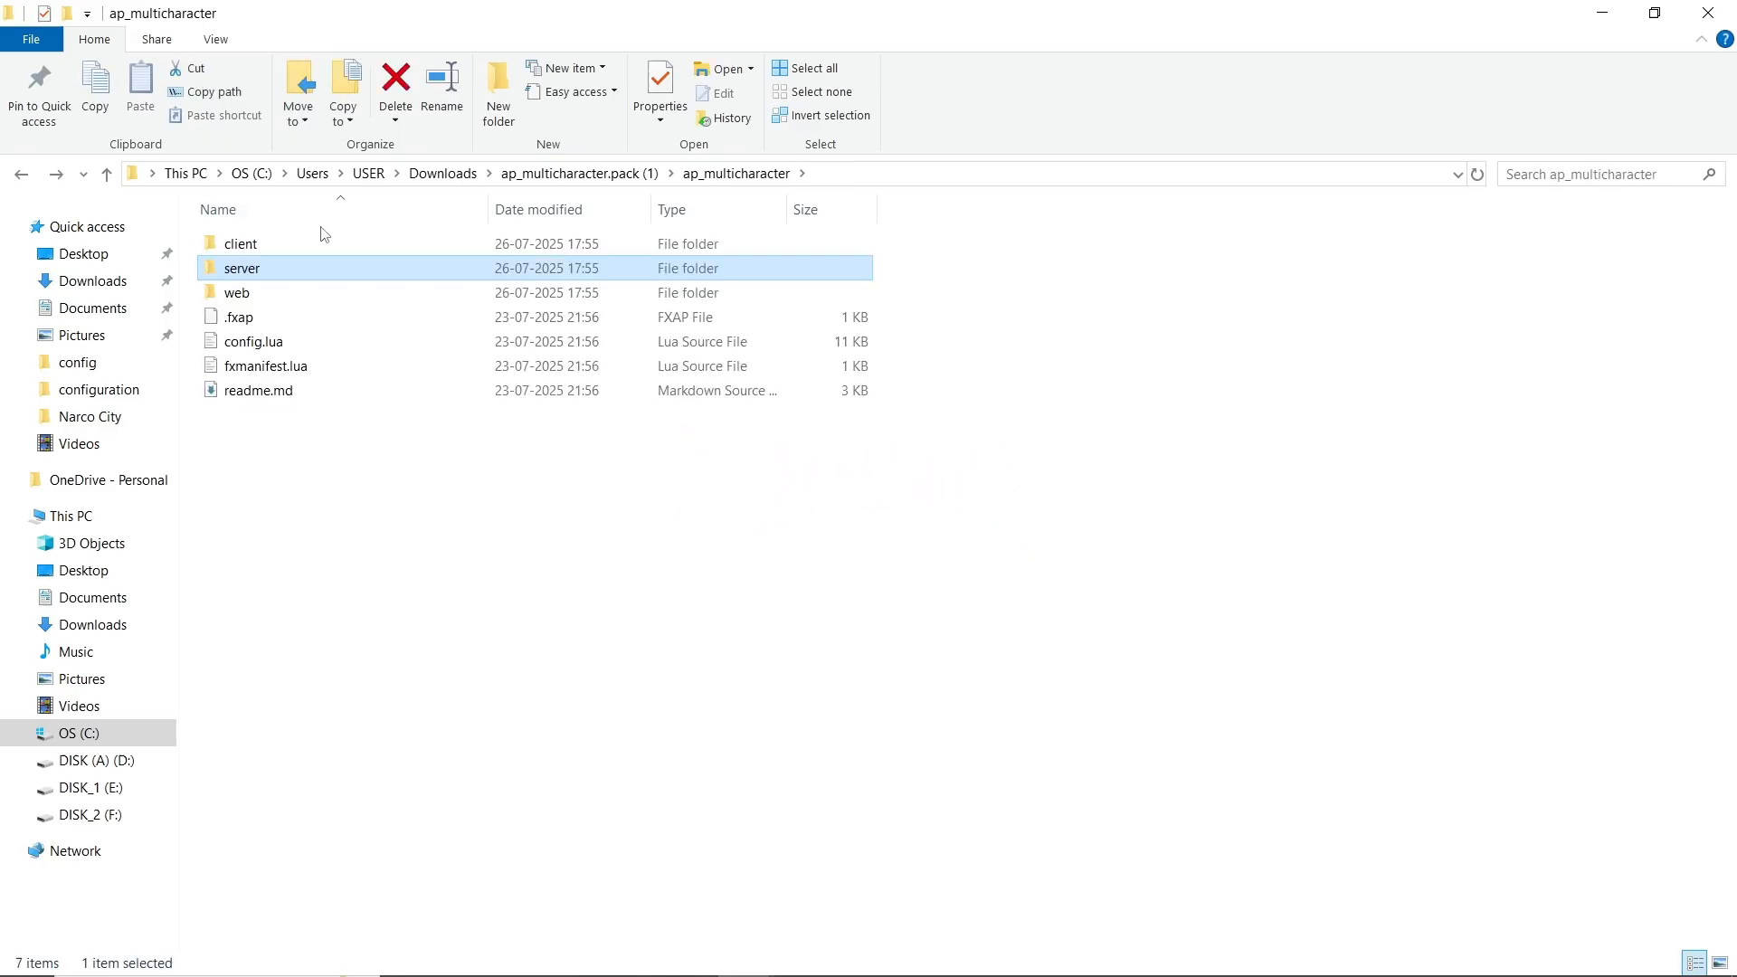
double_click(240, 242)
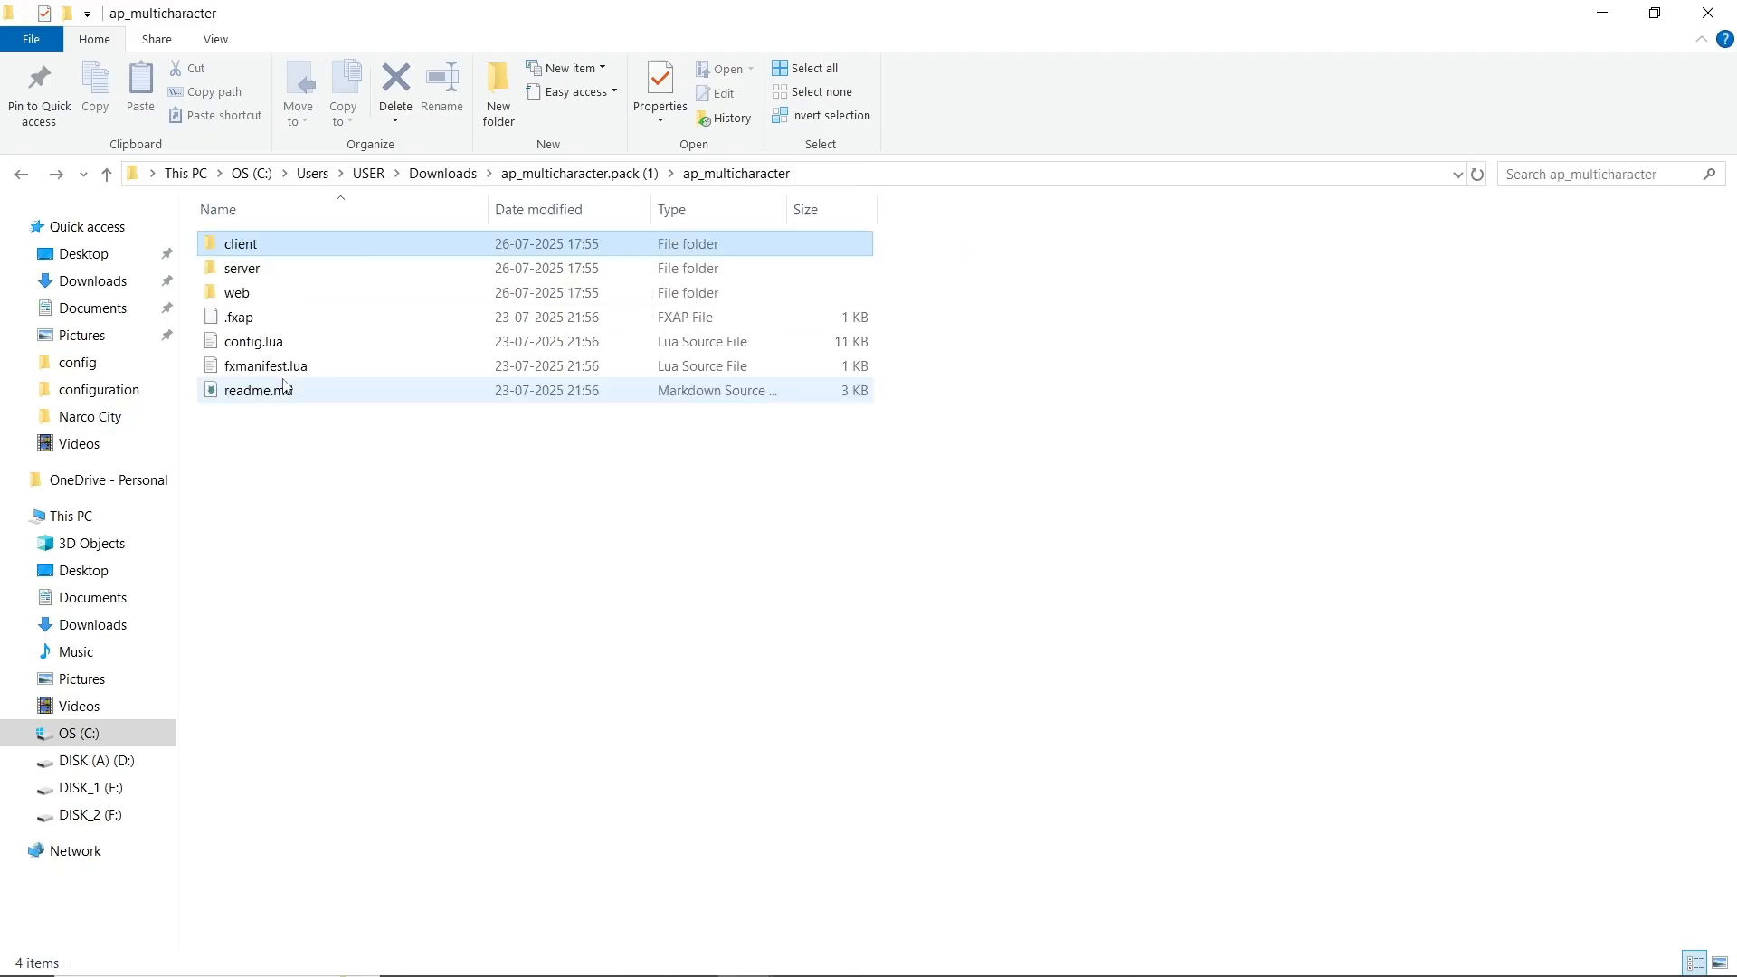
double_click(245, 268)
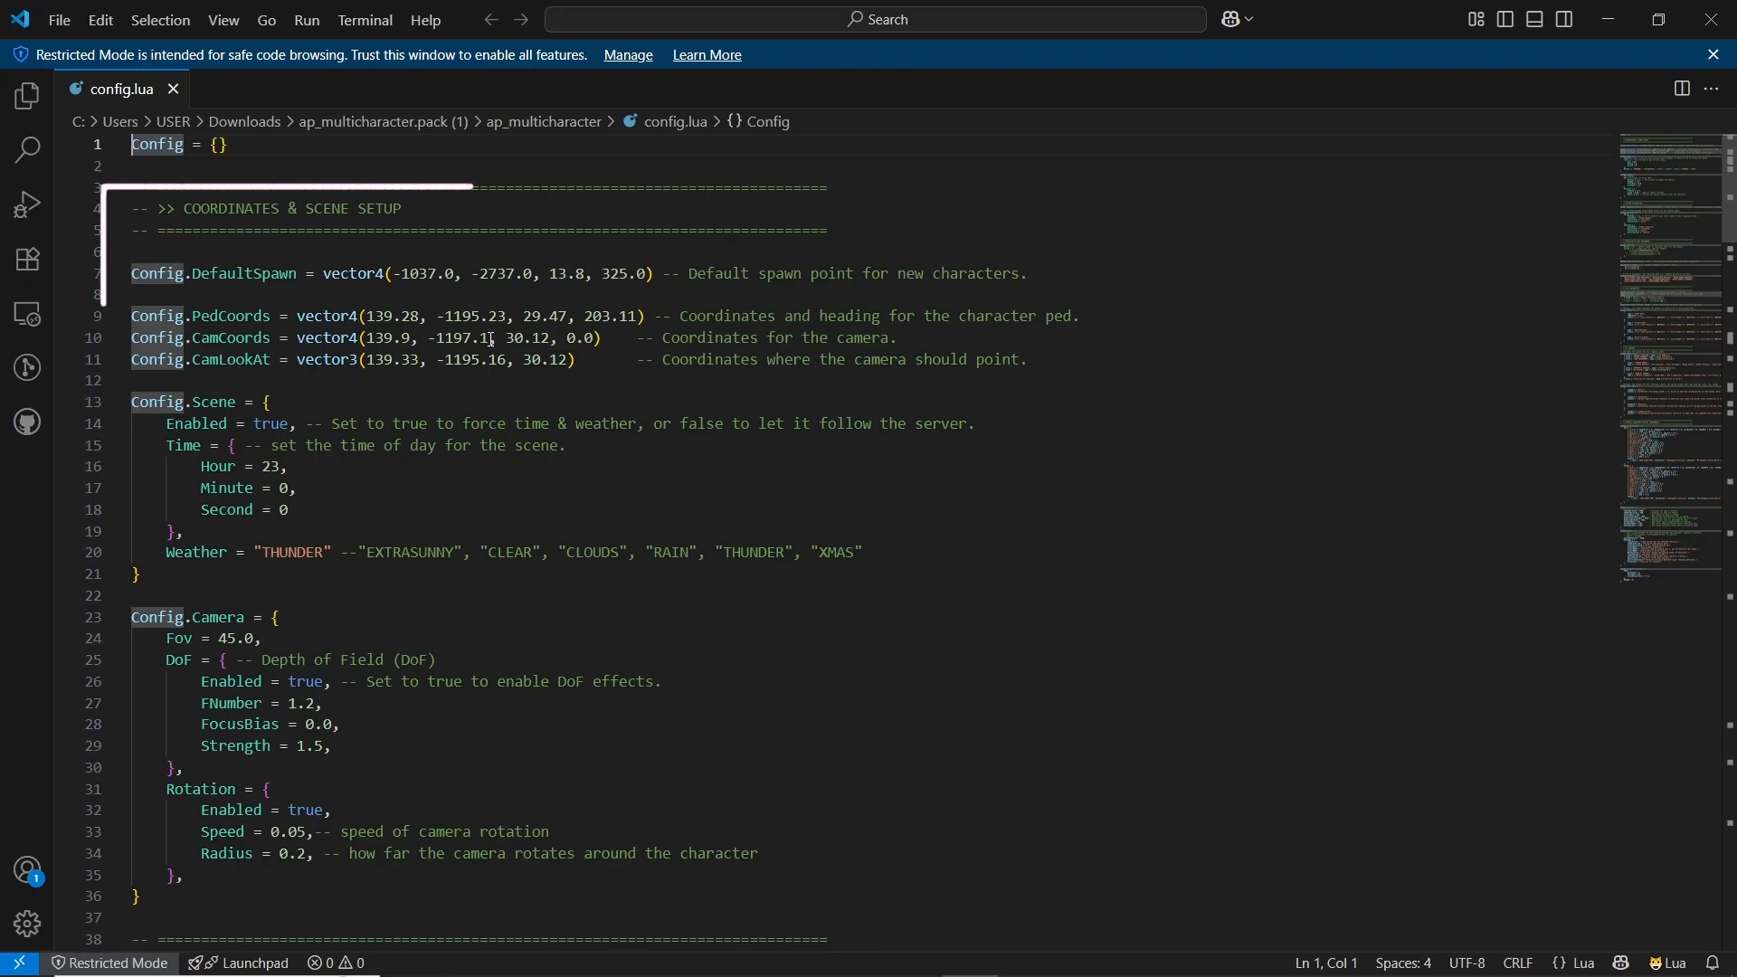
scroll(down, 3)
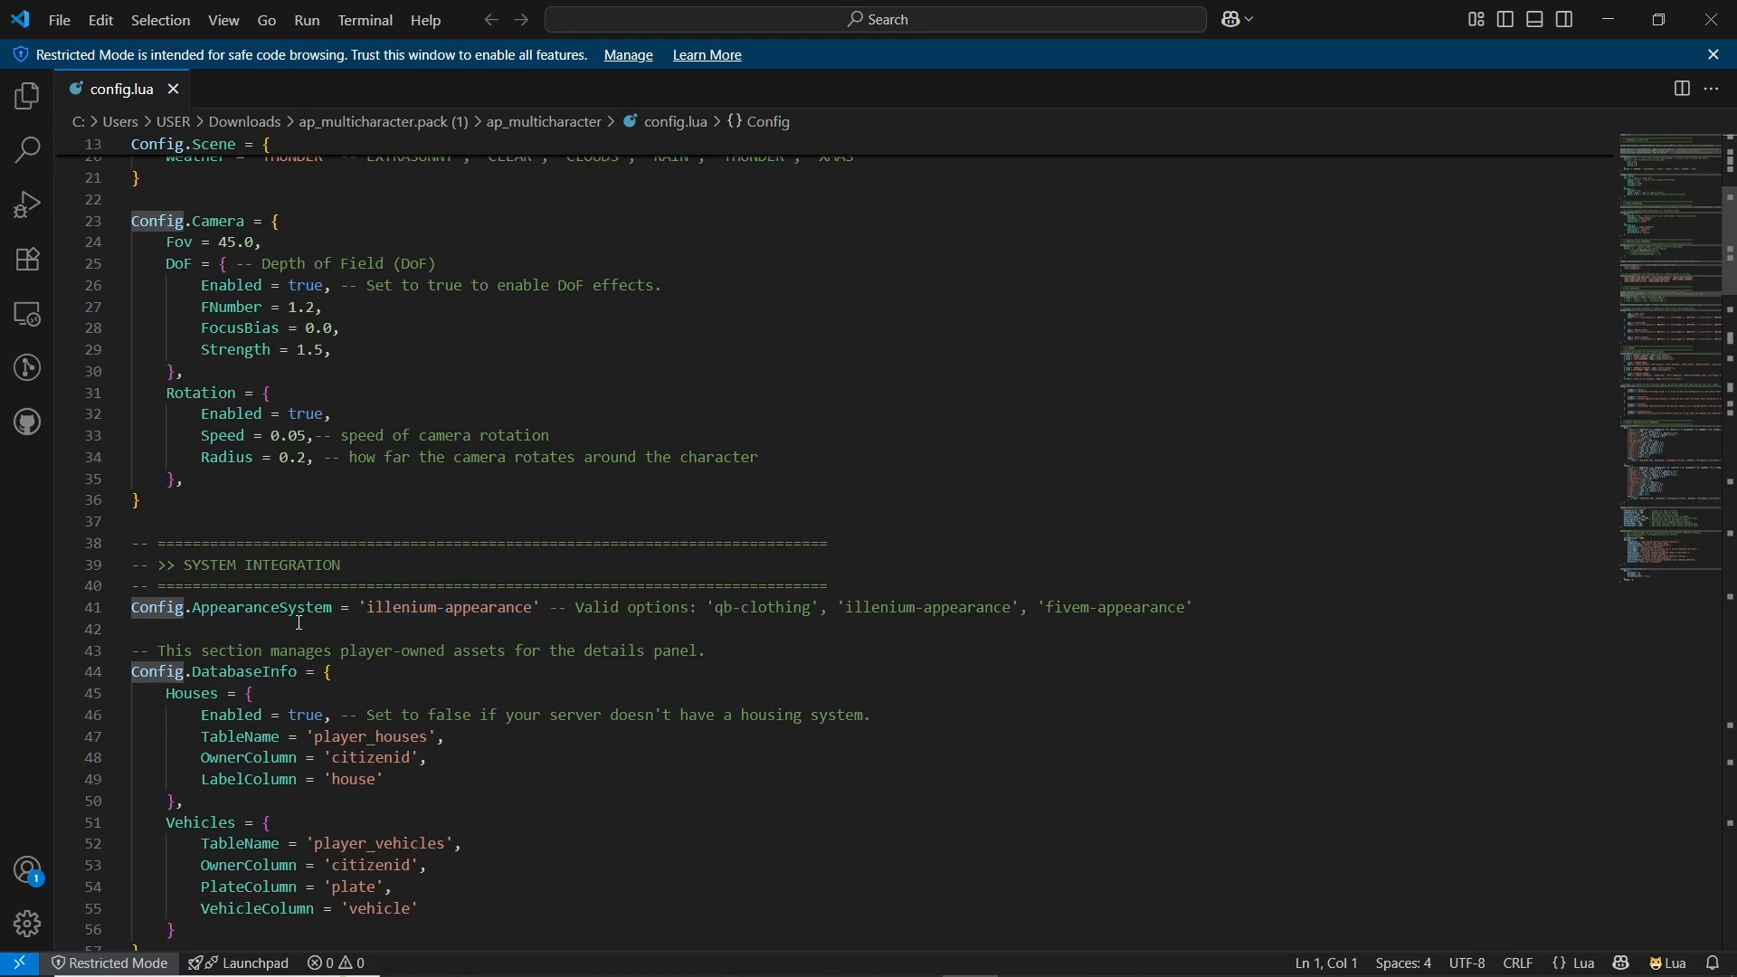
double_click(260, 608)
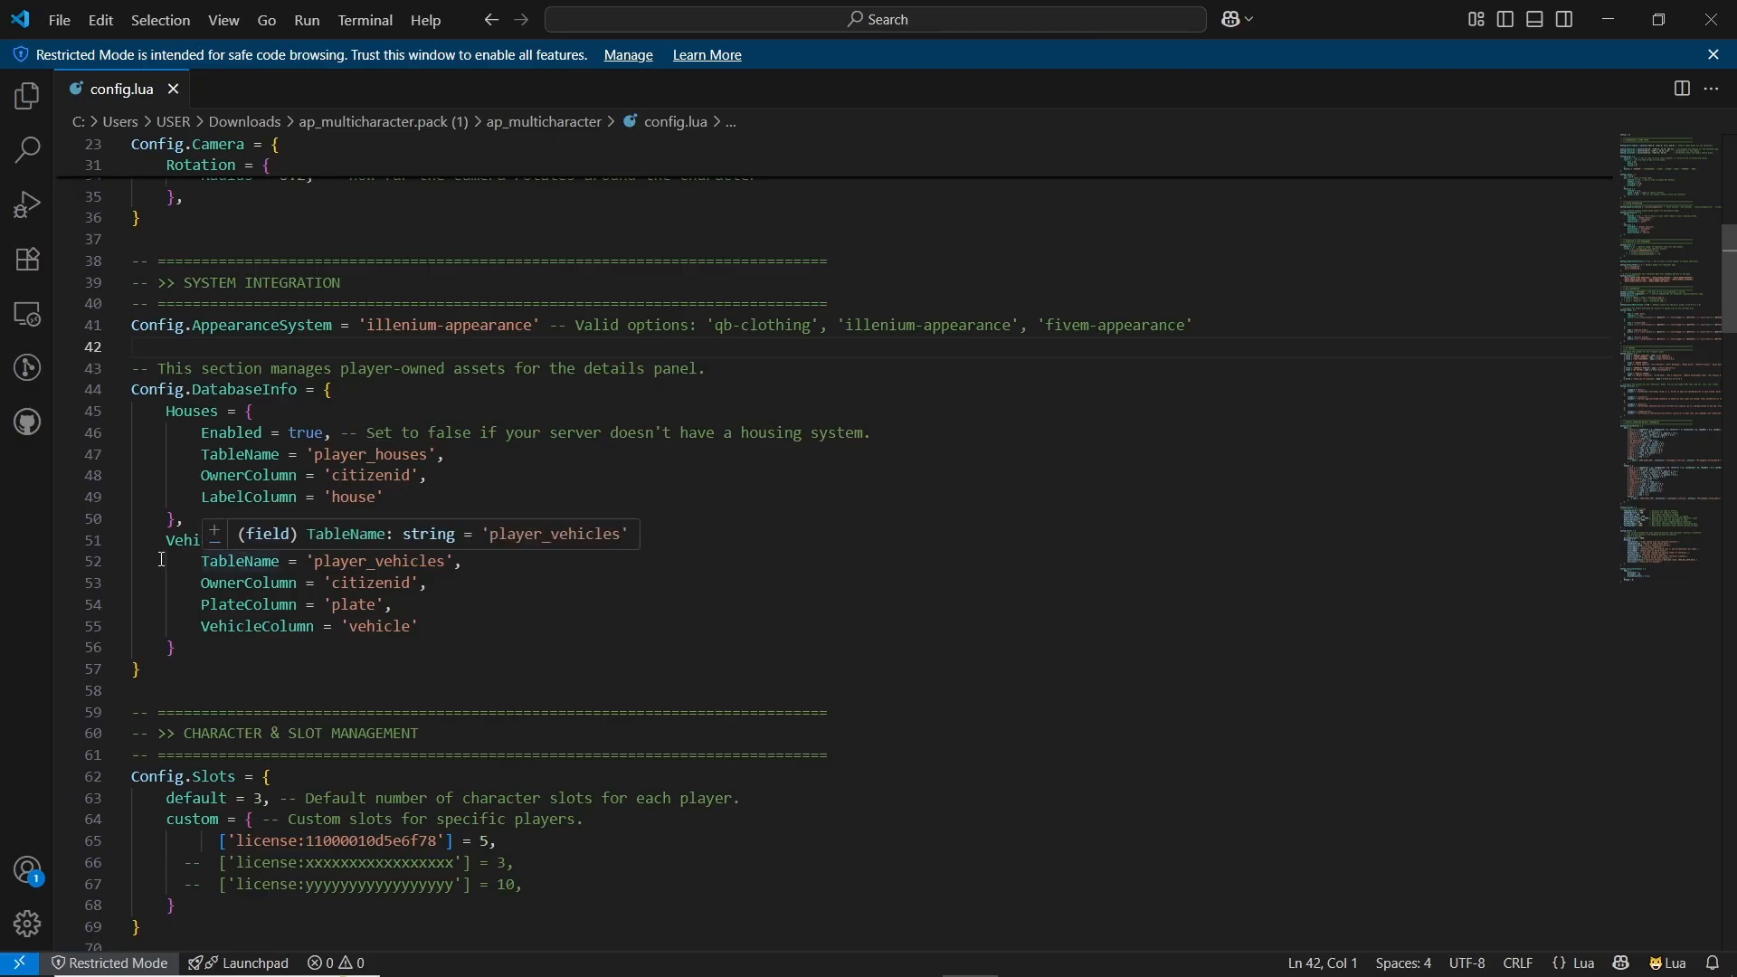
scroll(down, 3)
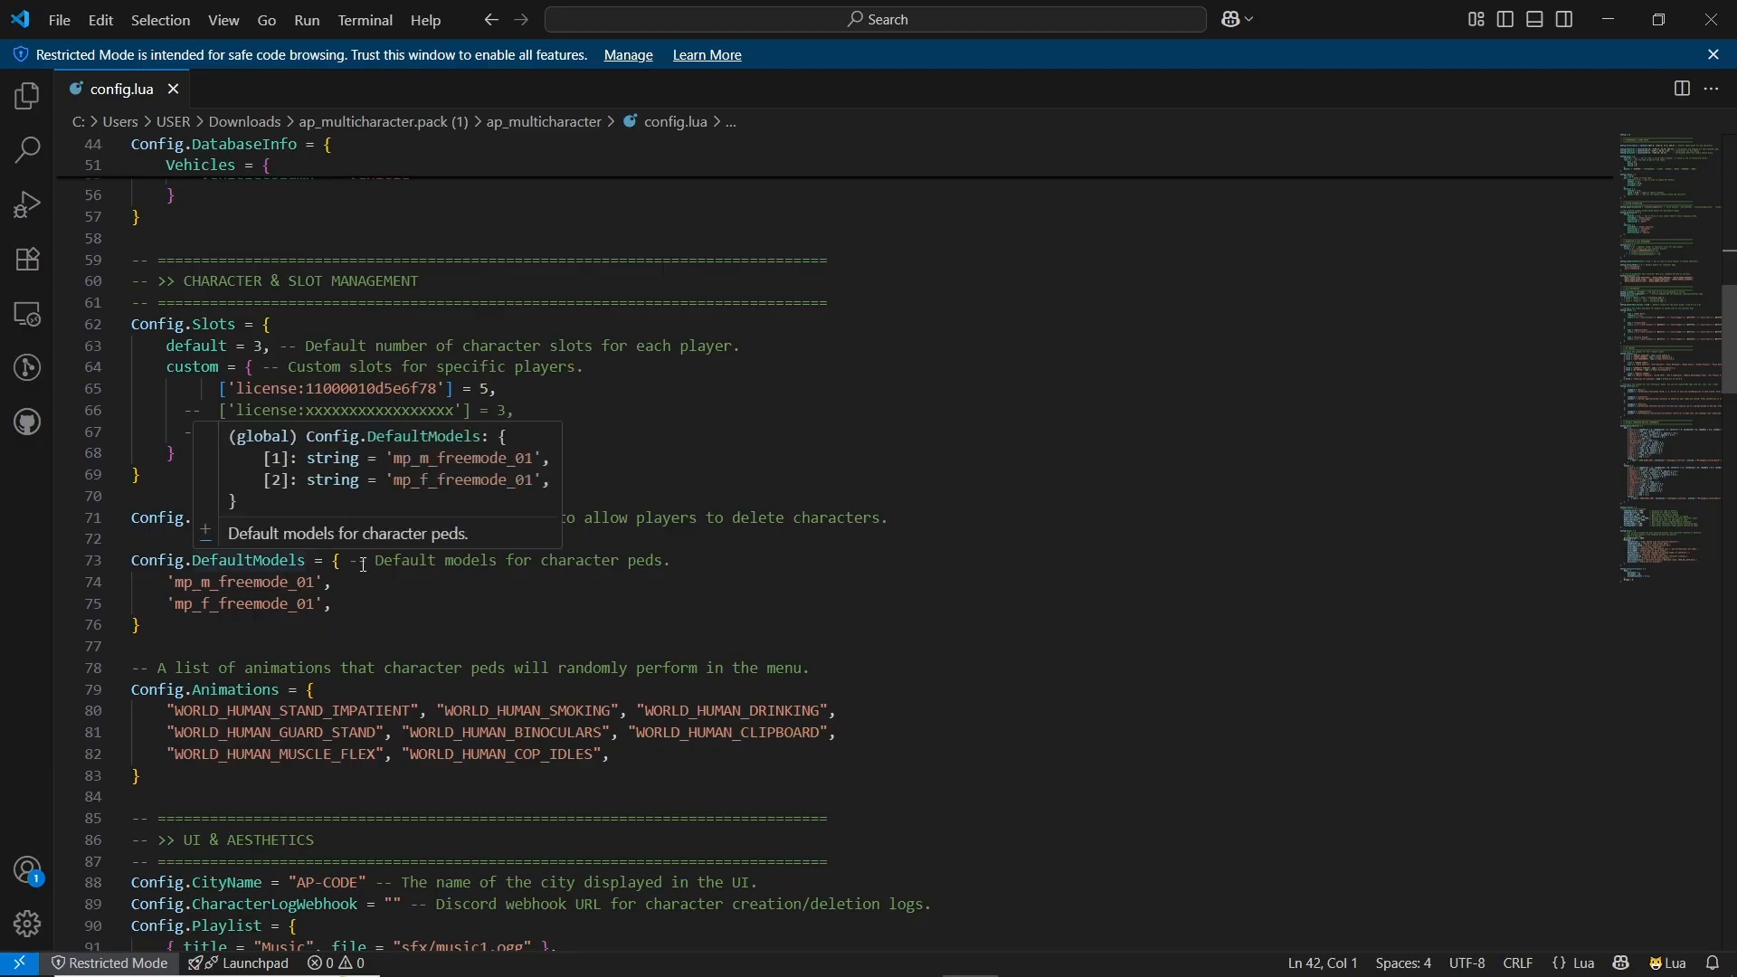
scroll(down, 3)
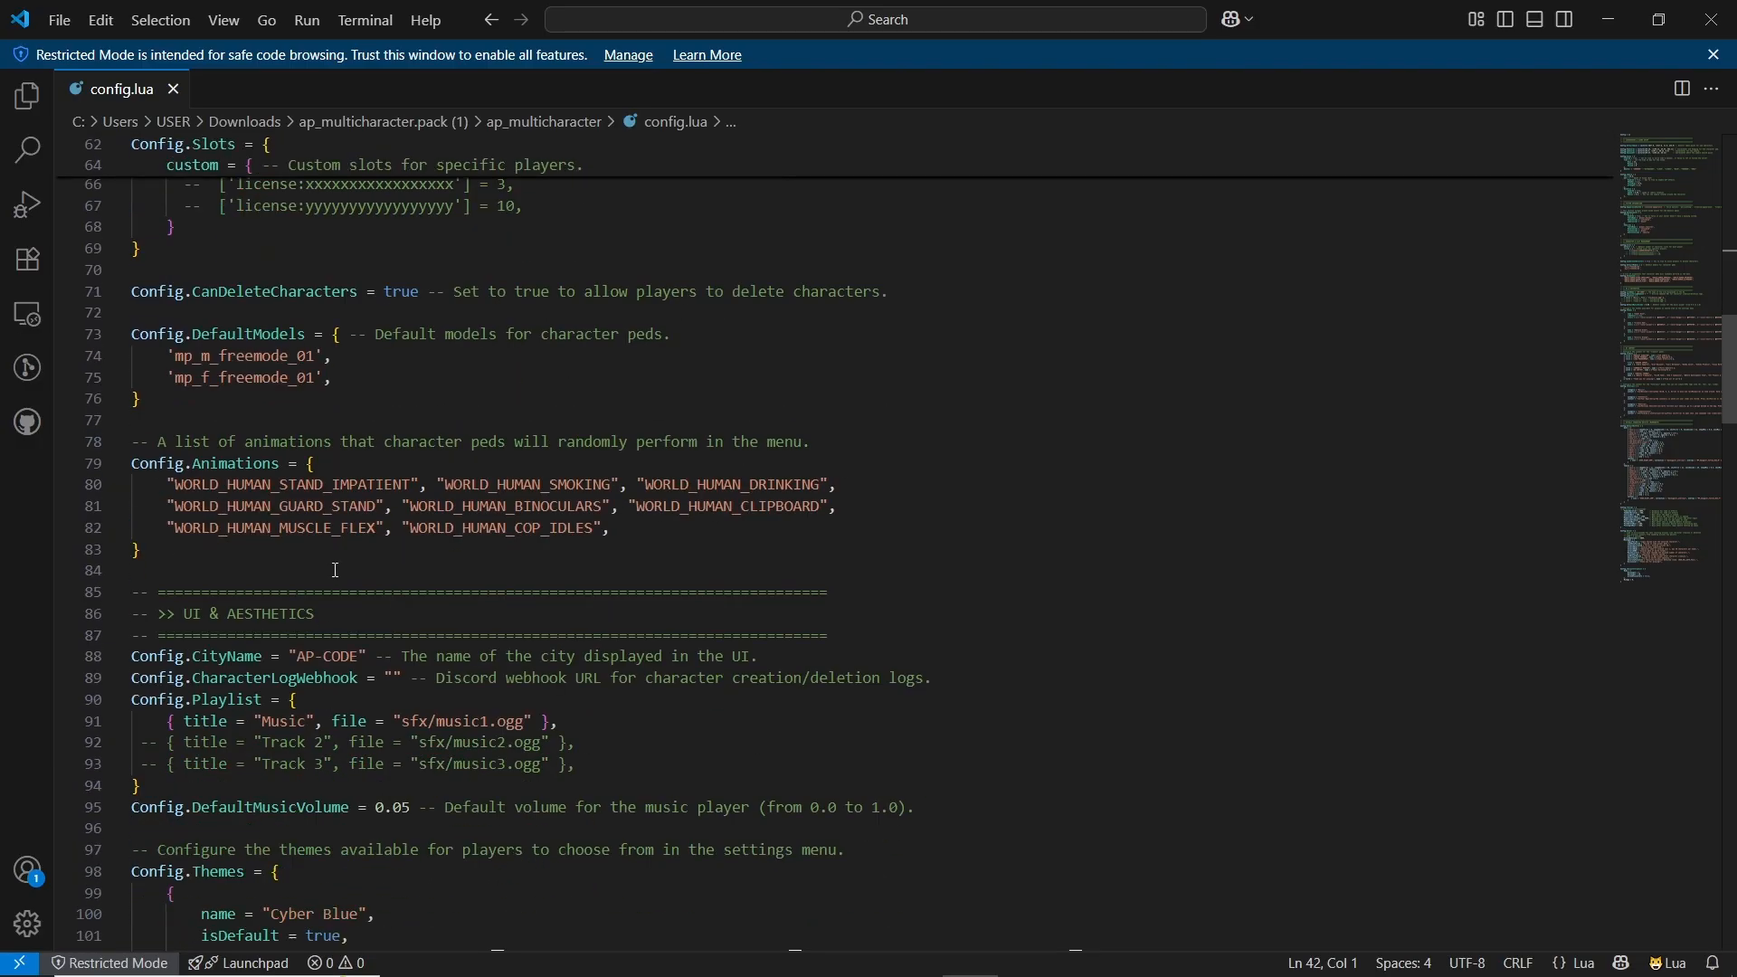
scroll(down, 3)
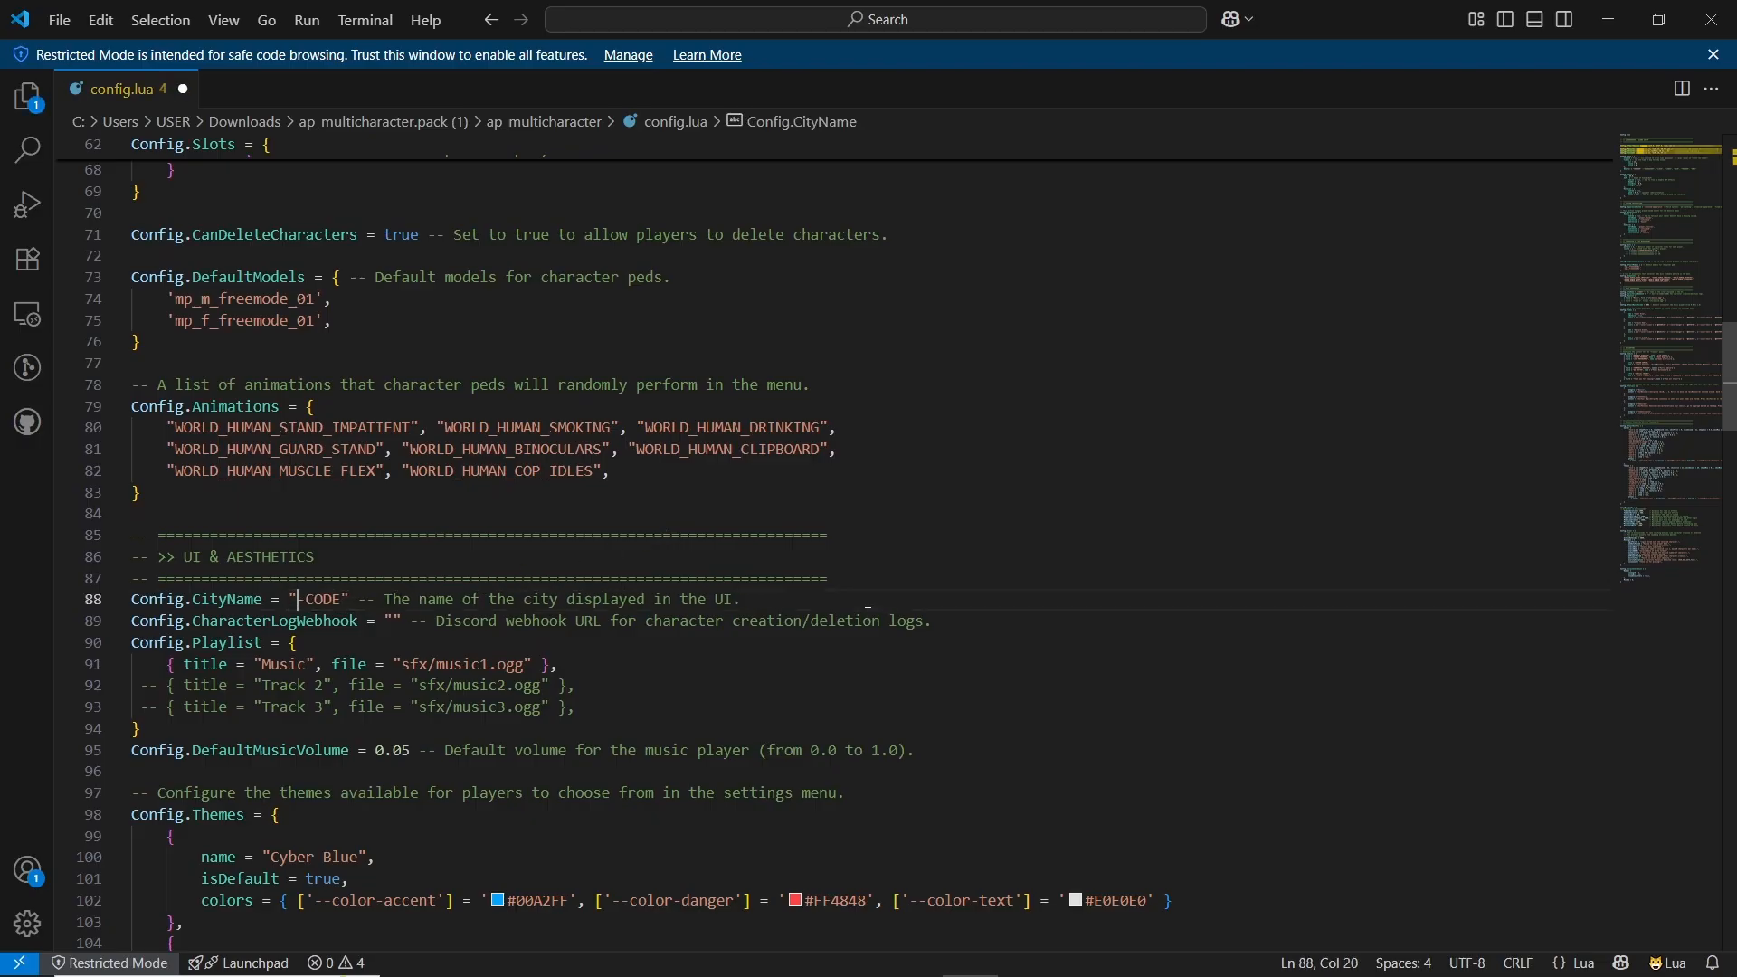
- Set Config.CityName to "AG-CODE", save, and review the credits and outfits sections
text(AG)
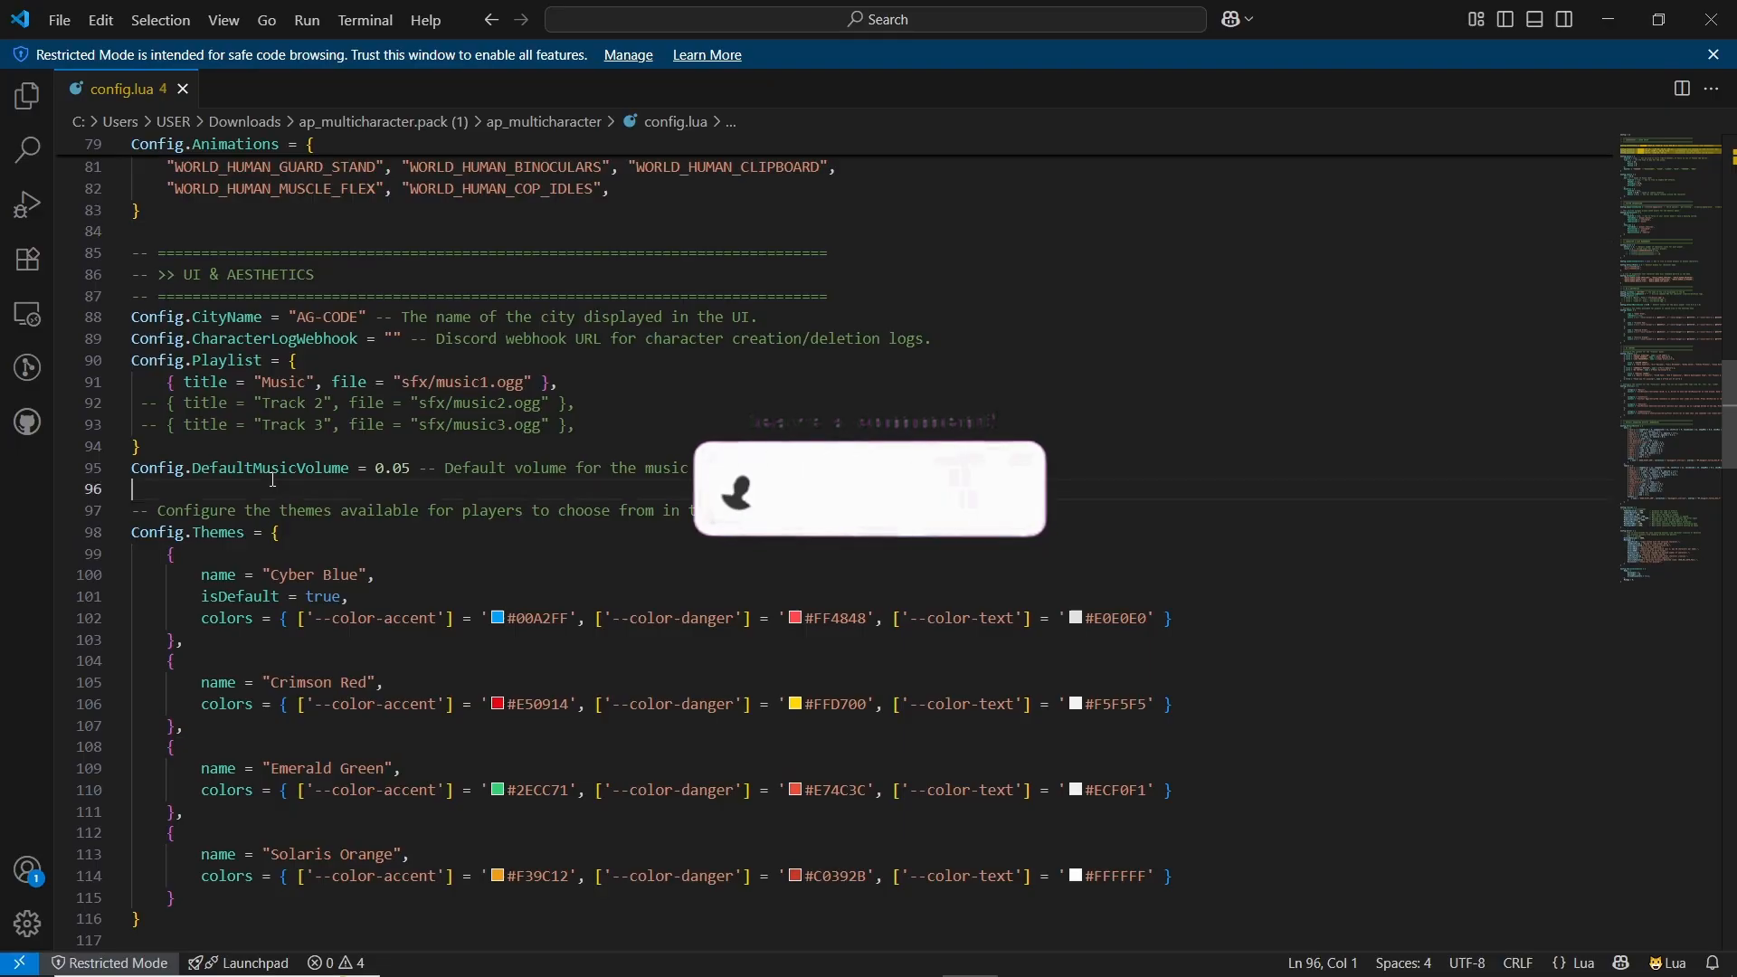
scroll(down, 3)
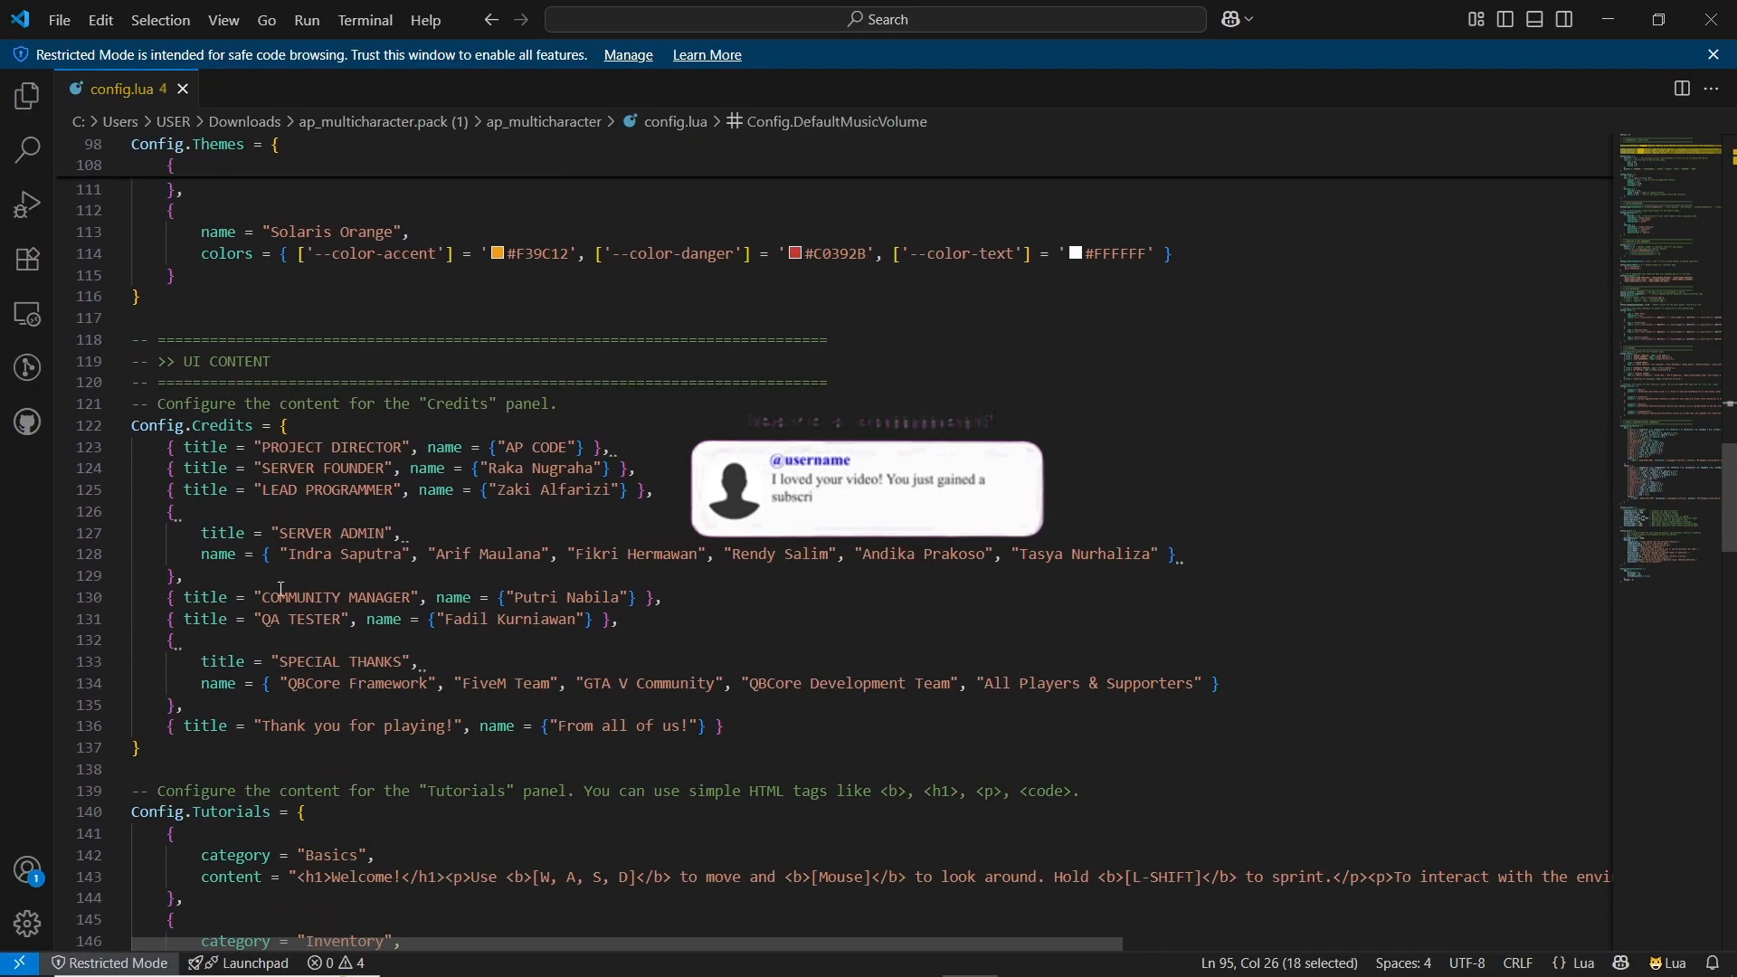
scroll(down, 3)
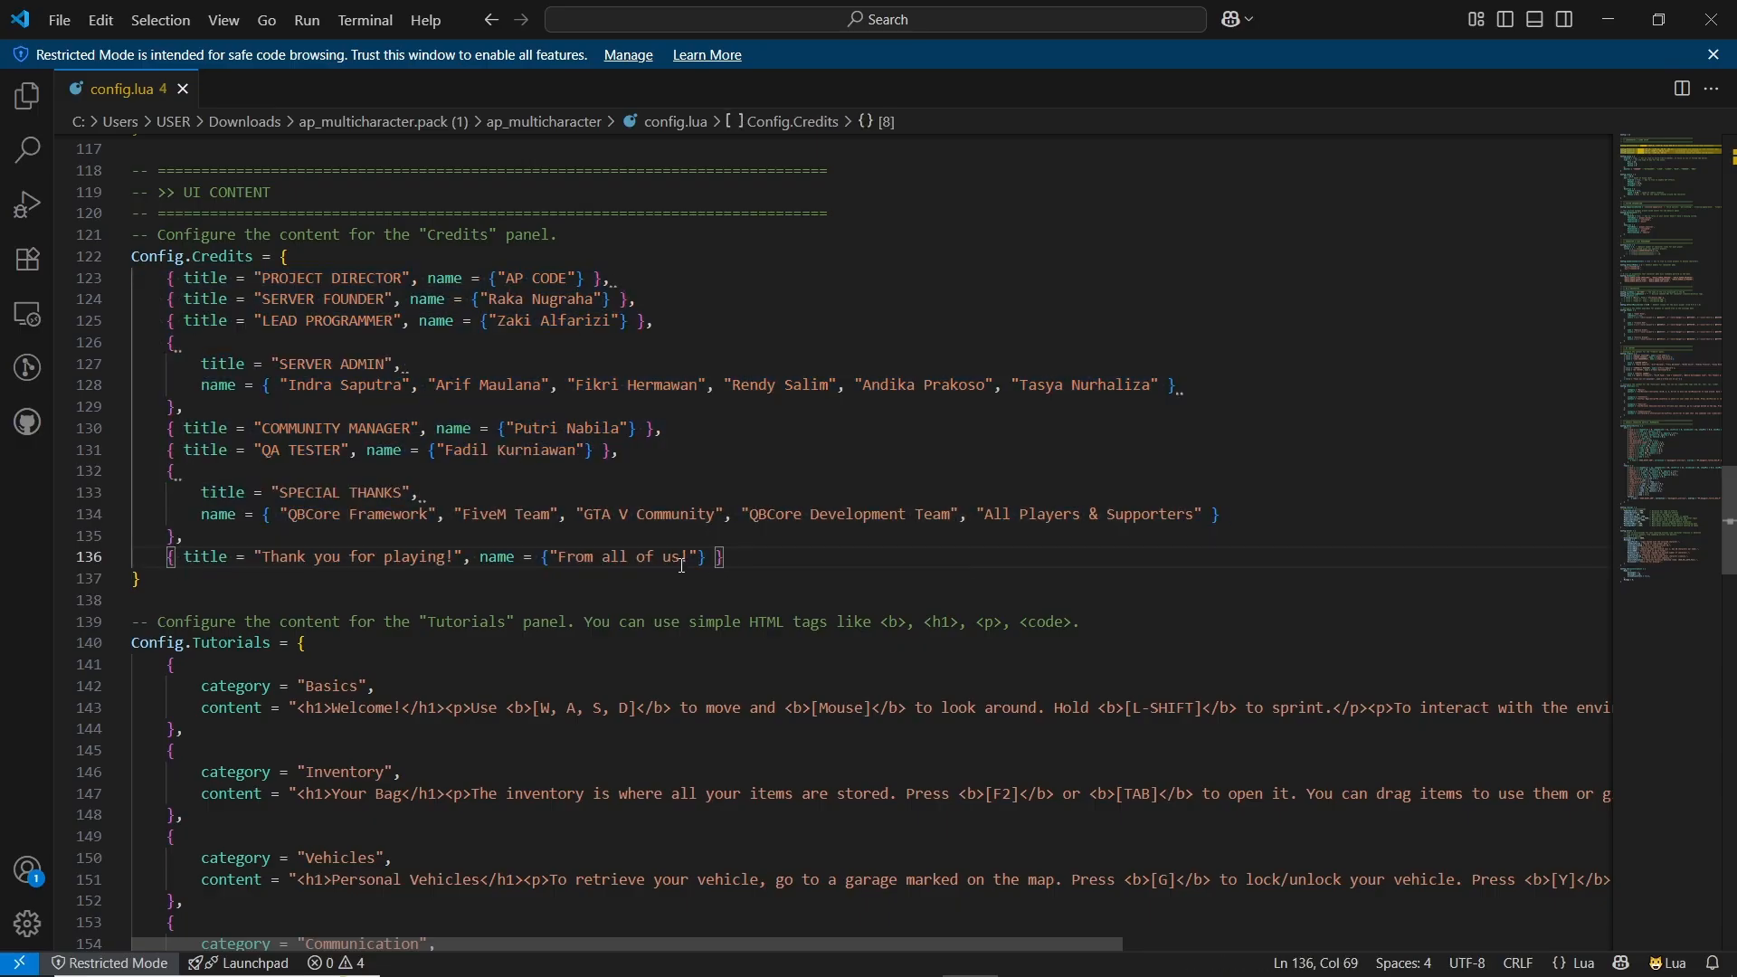
scroll(down, 3)
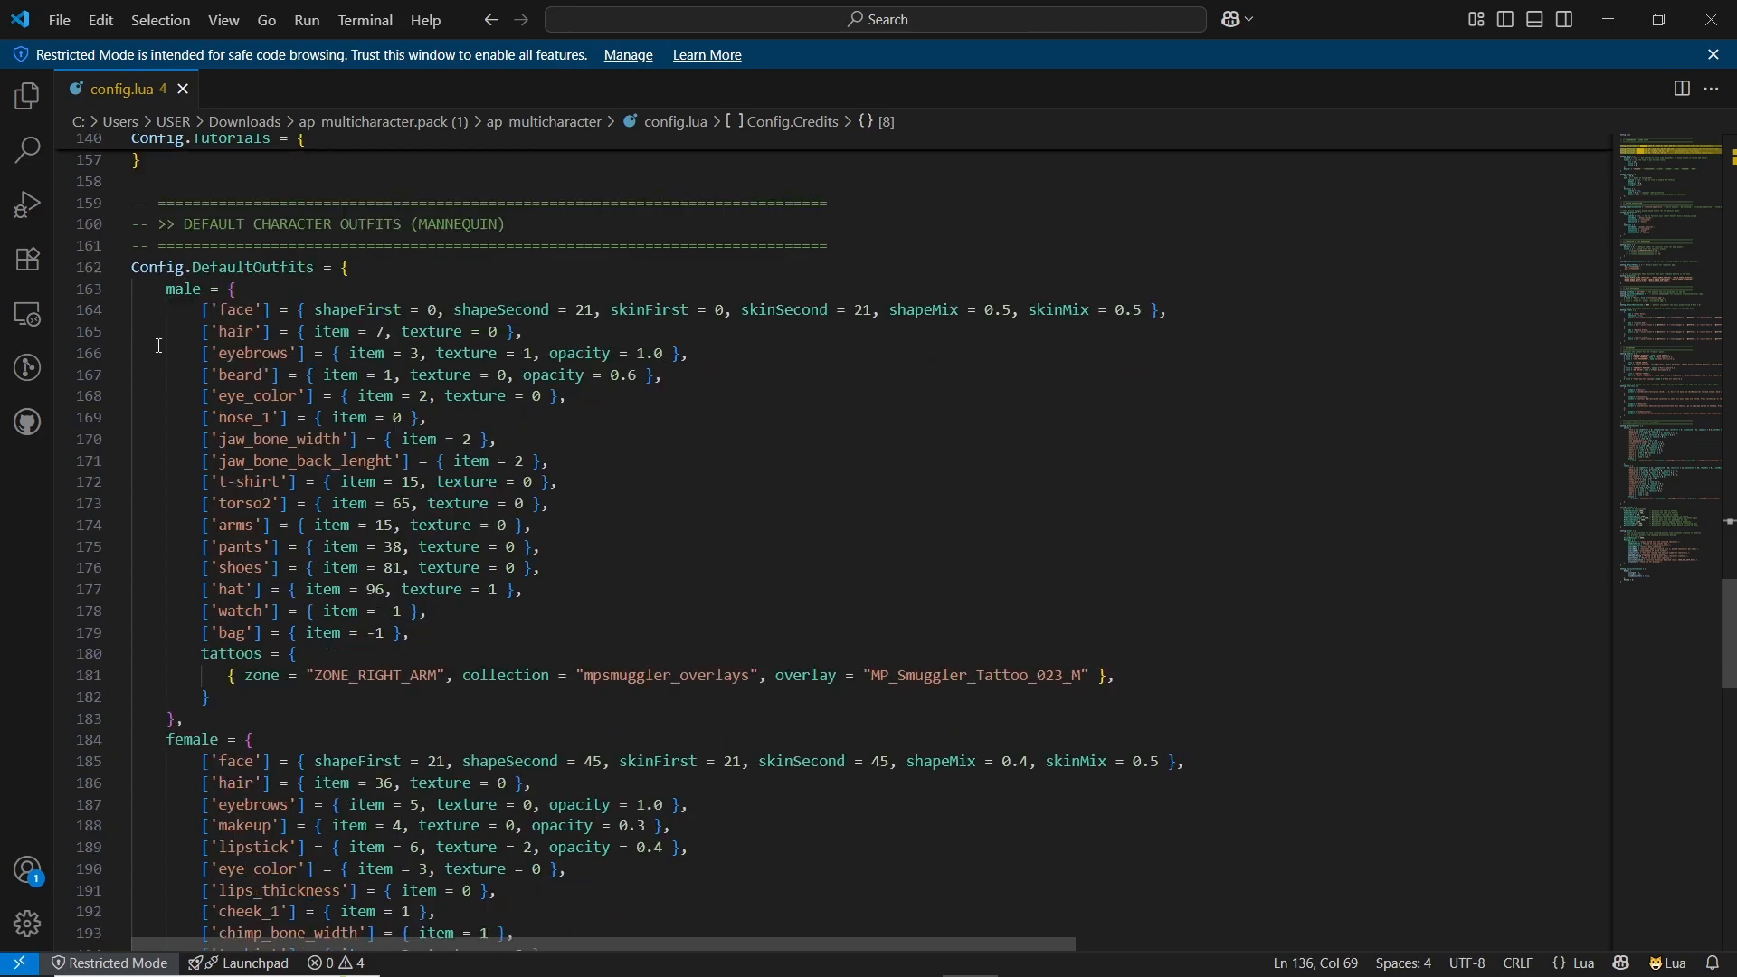
scroll(down, 3)
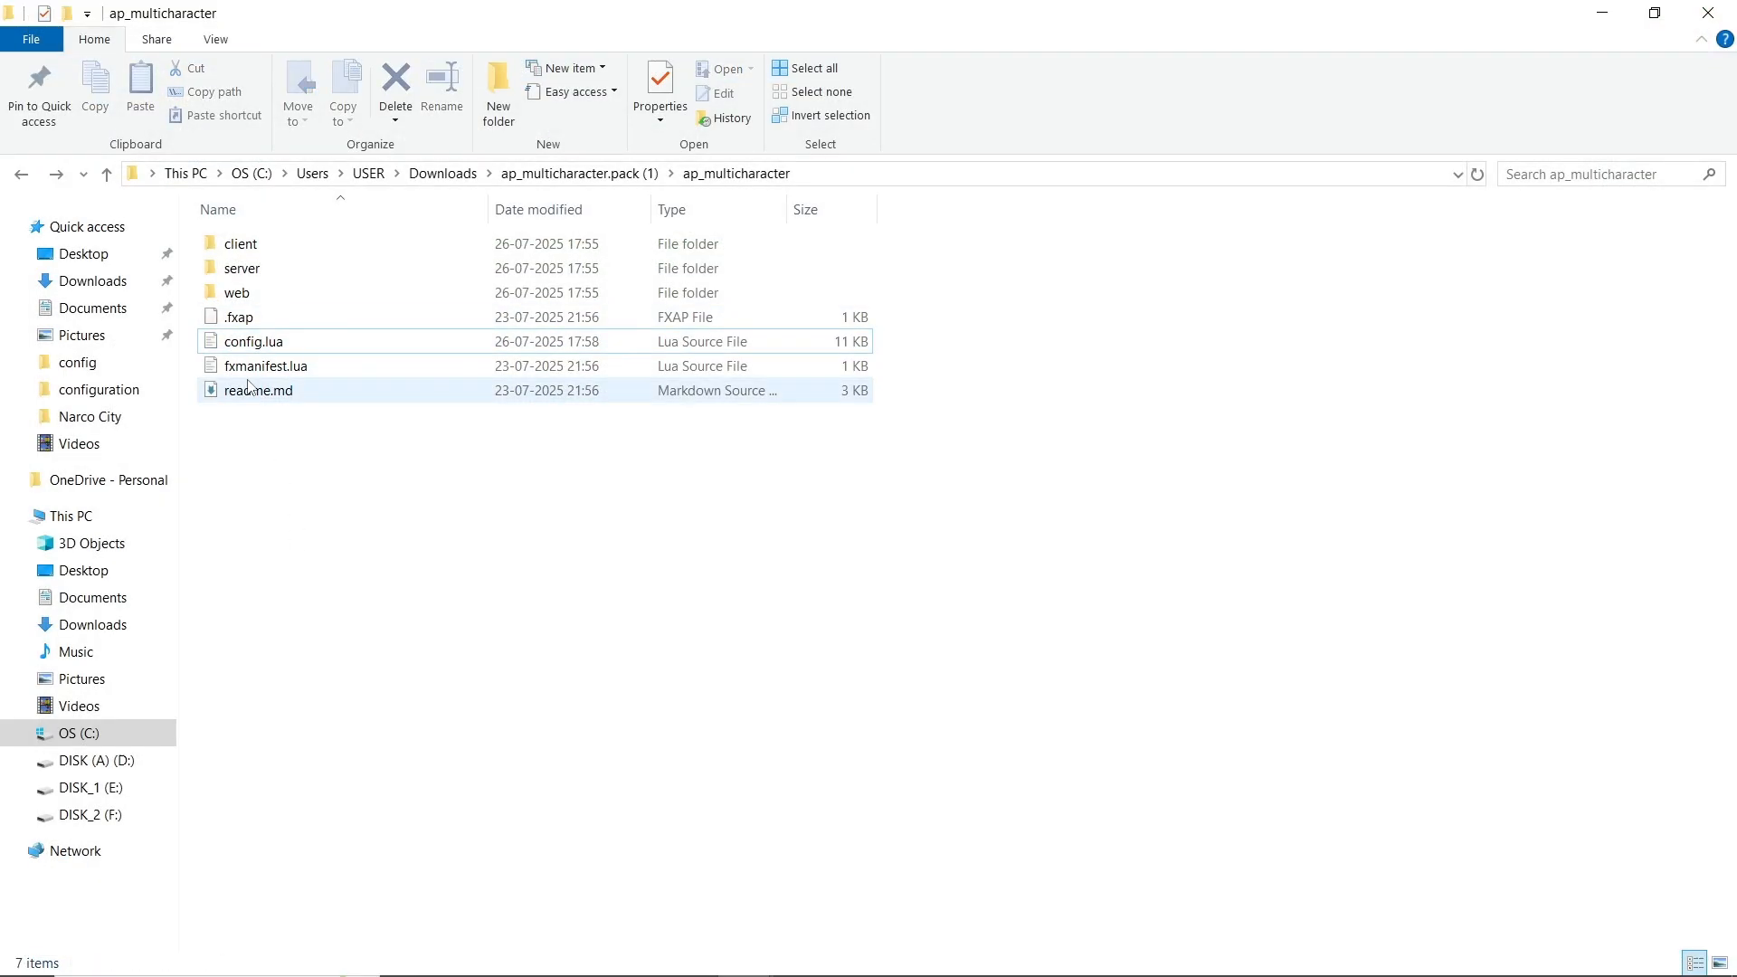
- Paste the ap_multicharacter script into Narco City's resources [qb] folder
double_click(237, 294)
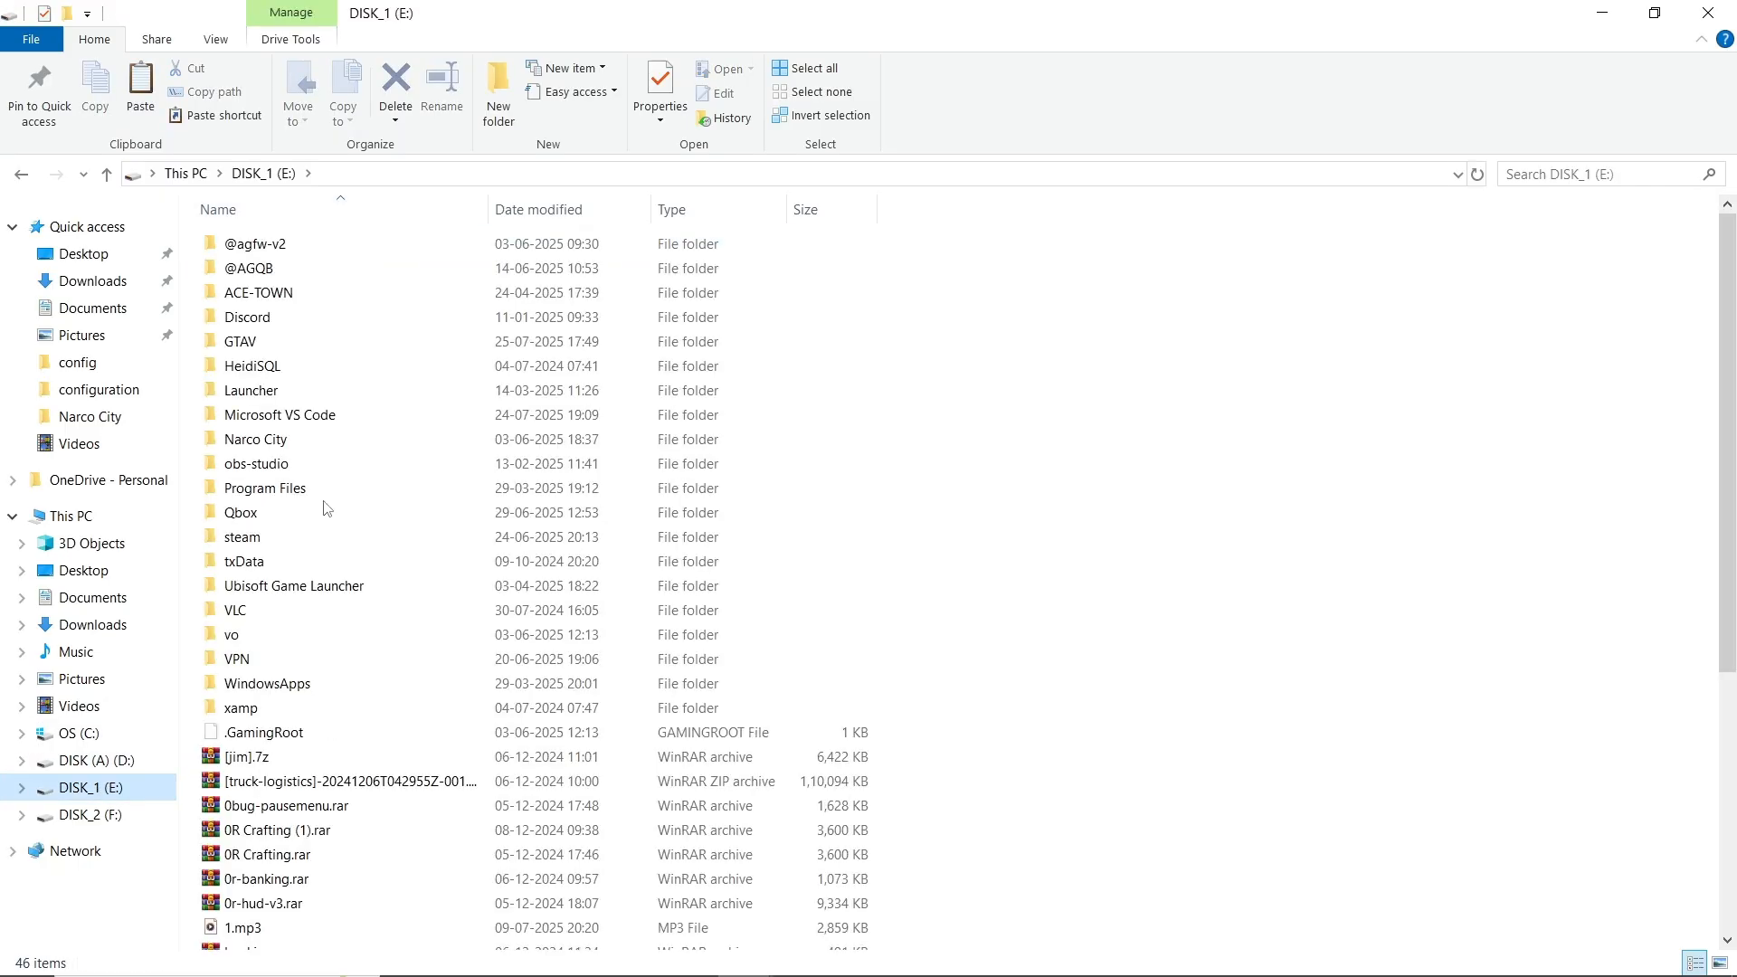
double_click(257, 437)
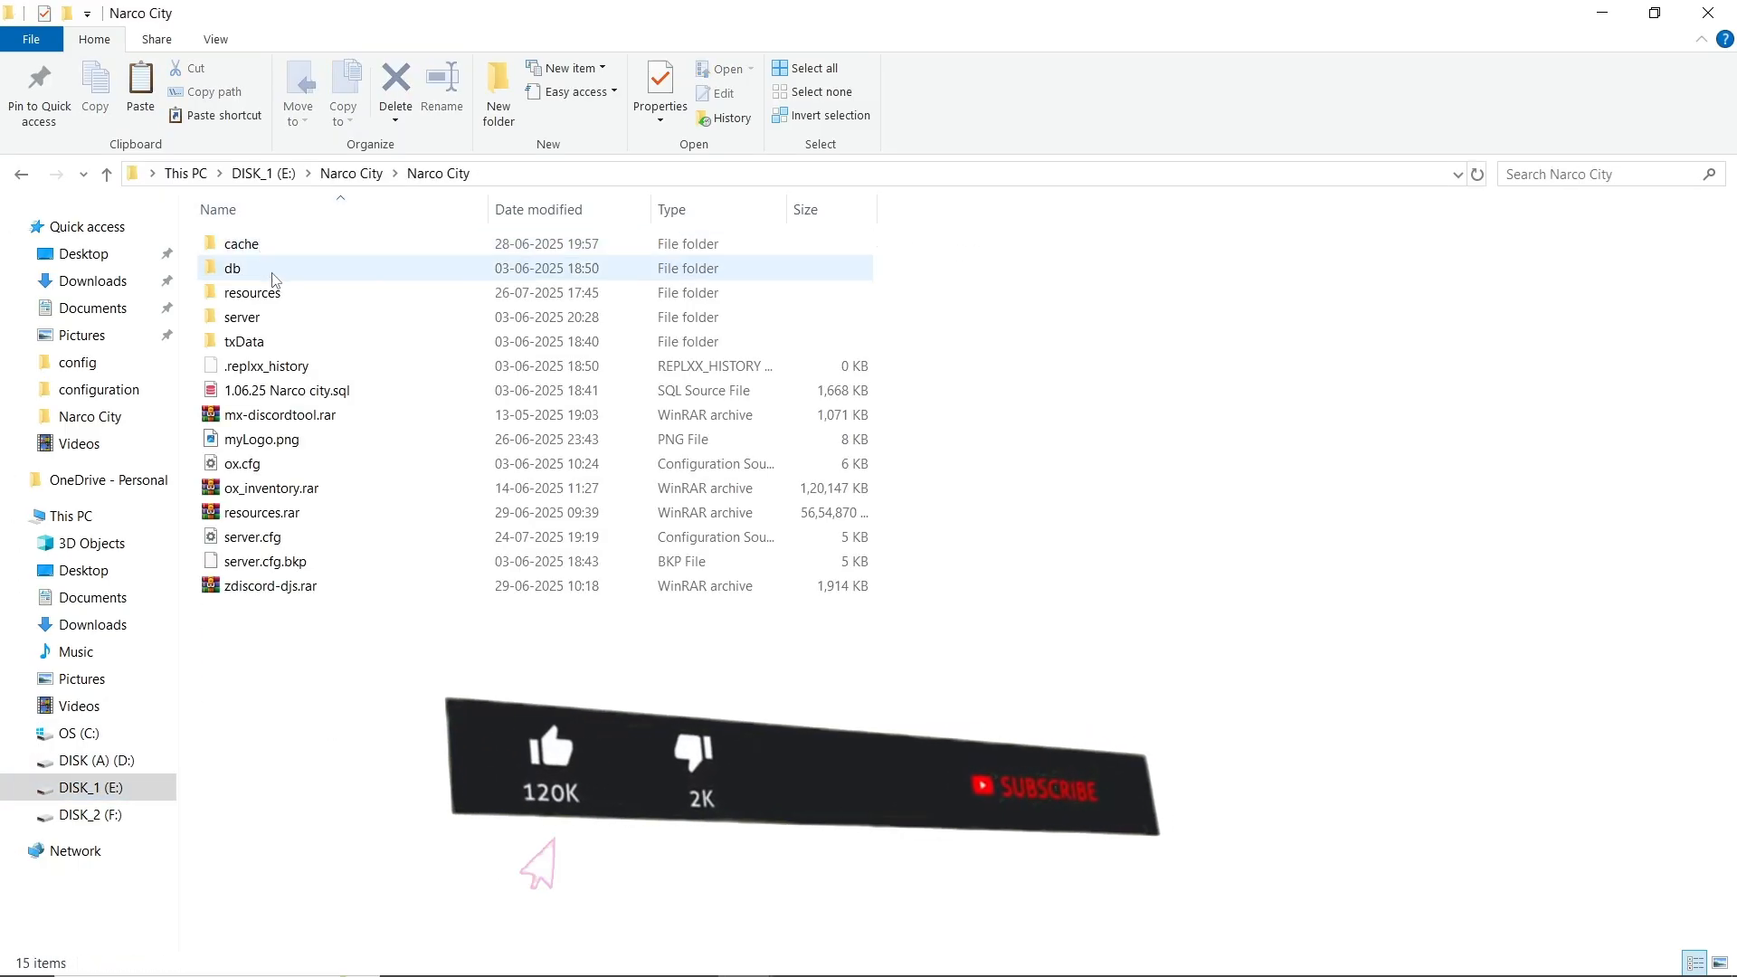
double_click(251, 293)
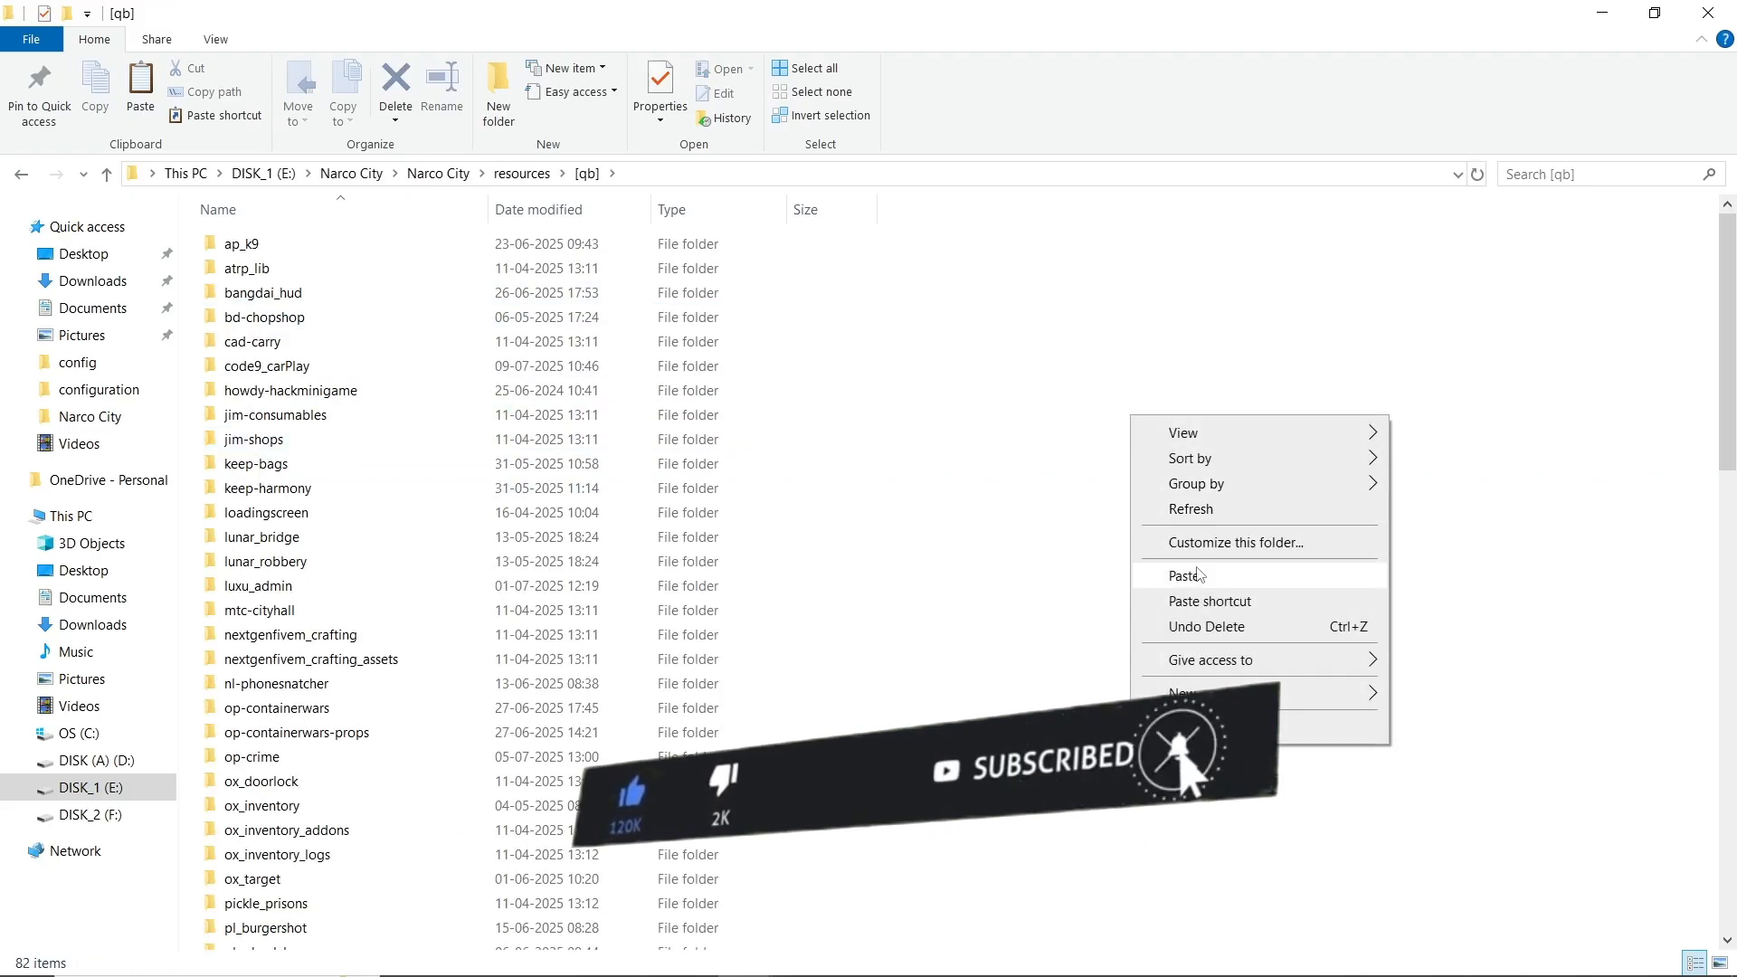
click(1179, 575)
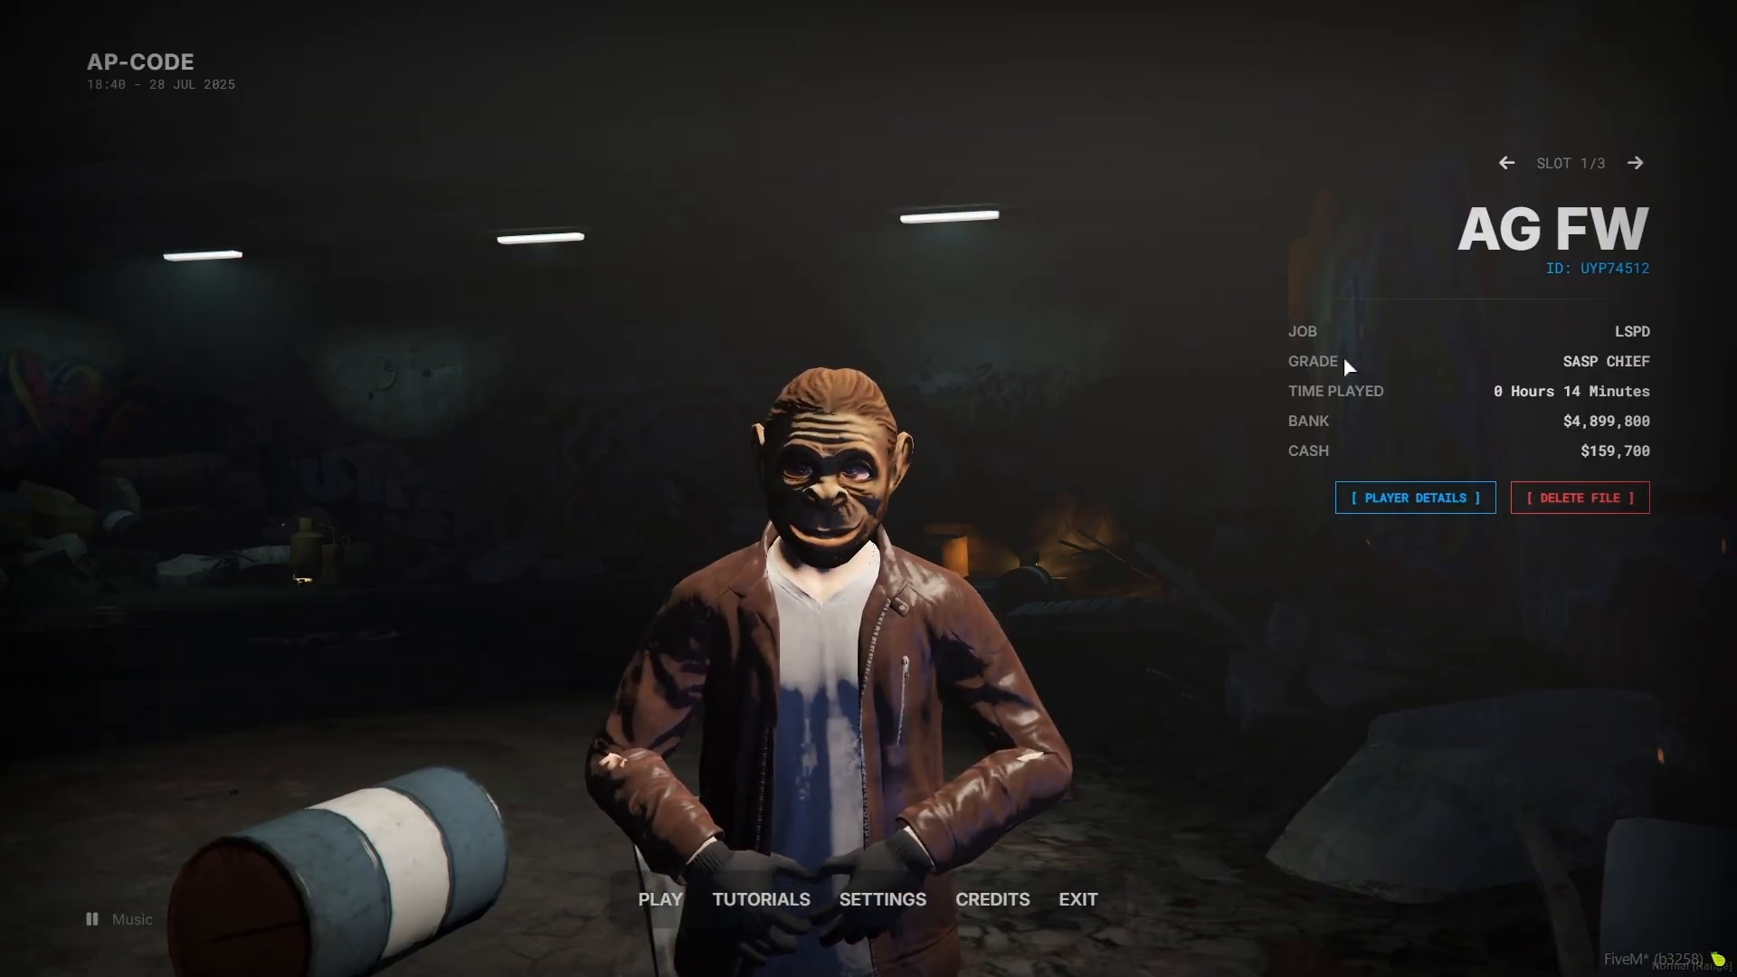
mouse_move(1491, 413)
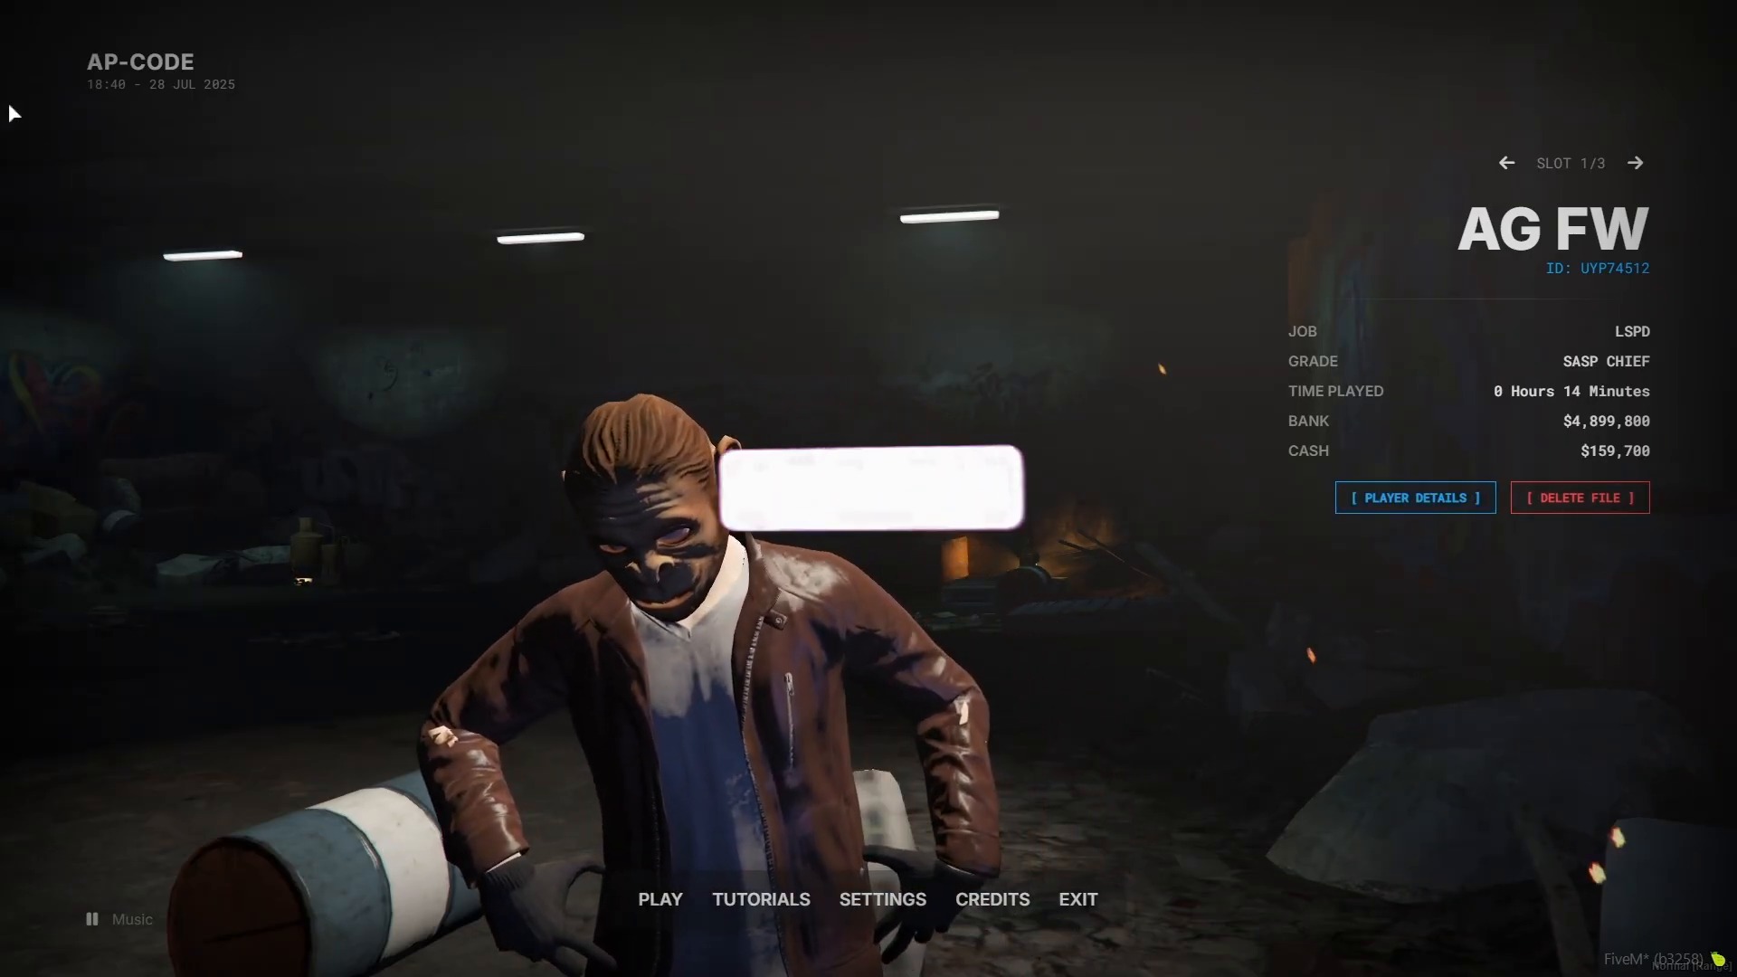
- Select the existing character in slot 1 of 3 on the selection screen
click(1415, 498)
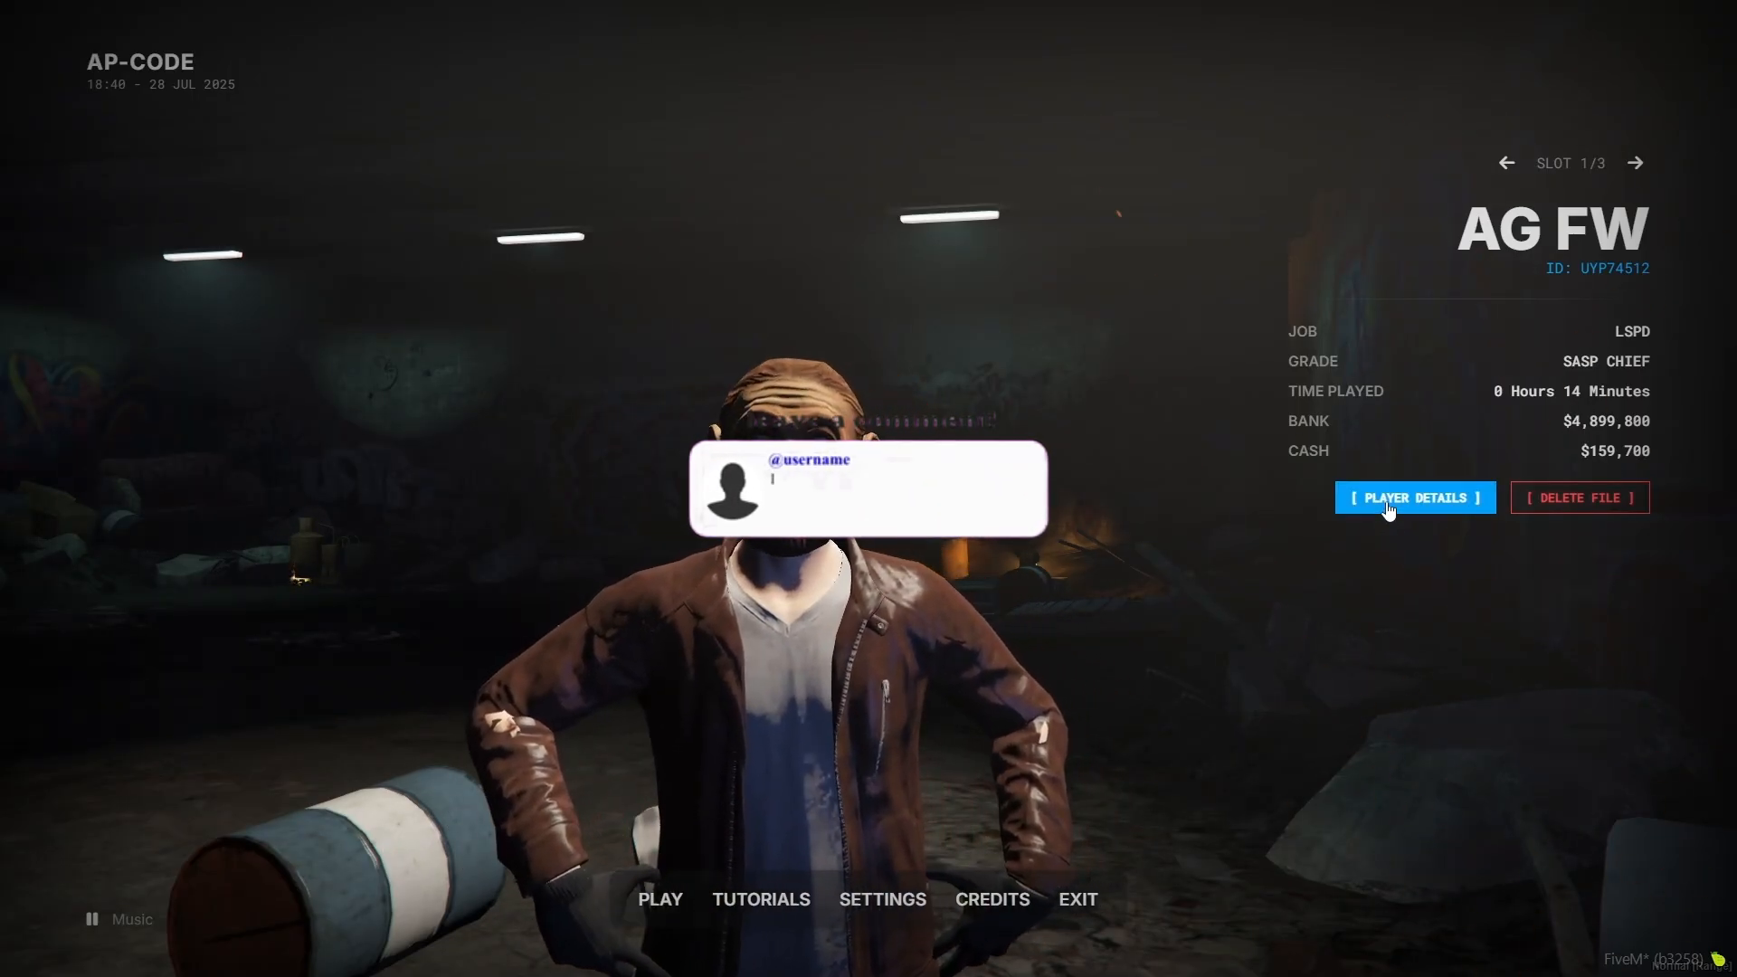
- Open the Character Data window for AG FW via [ PLAYER DETAILS ]
click(1415, 498)
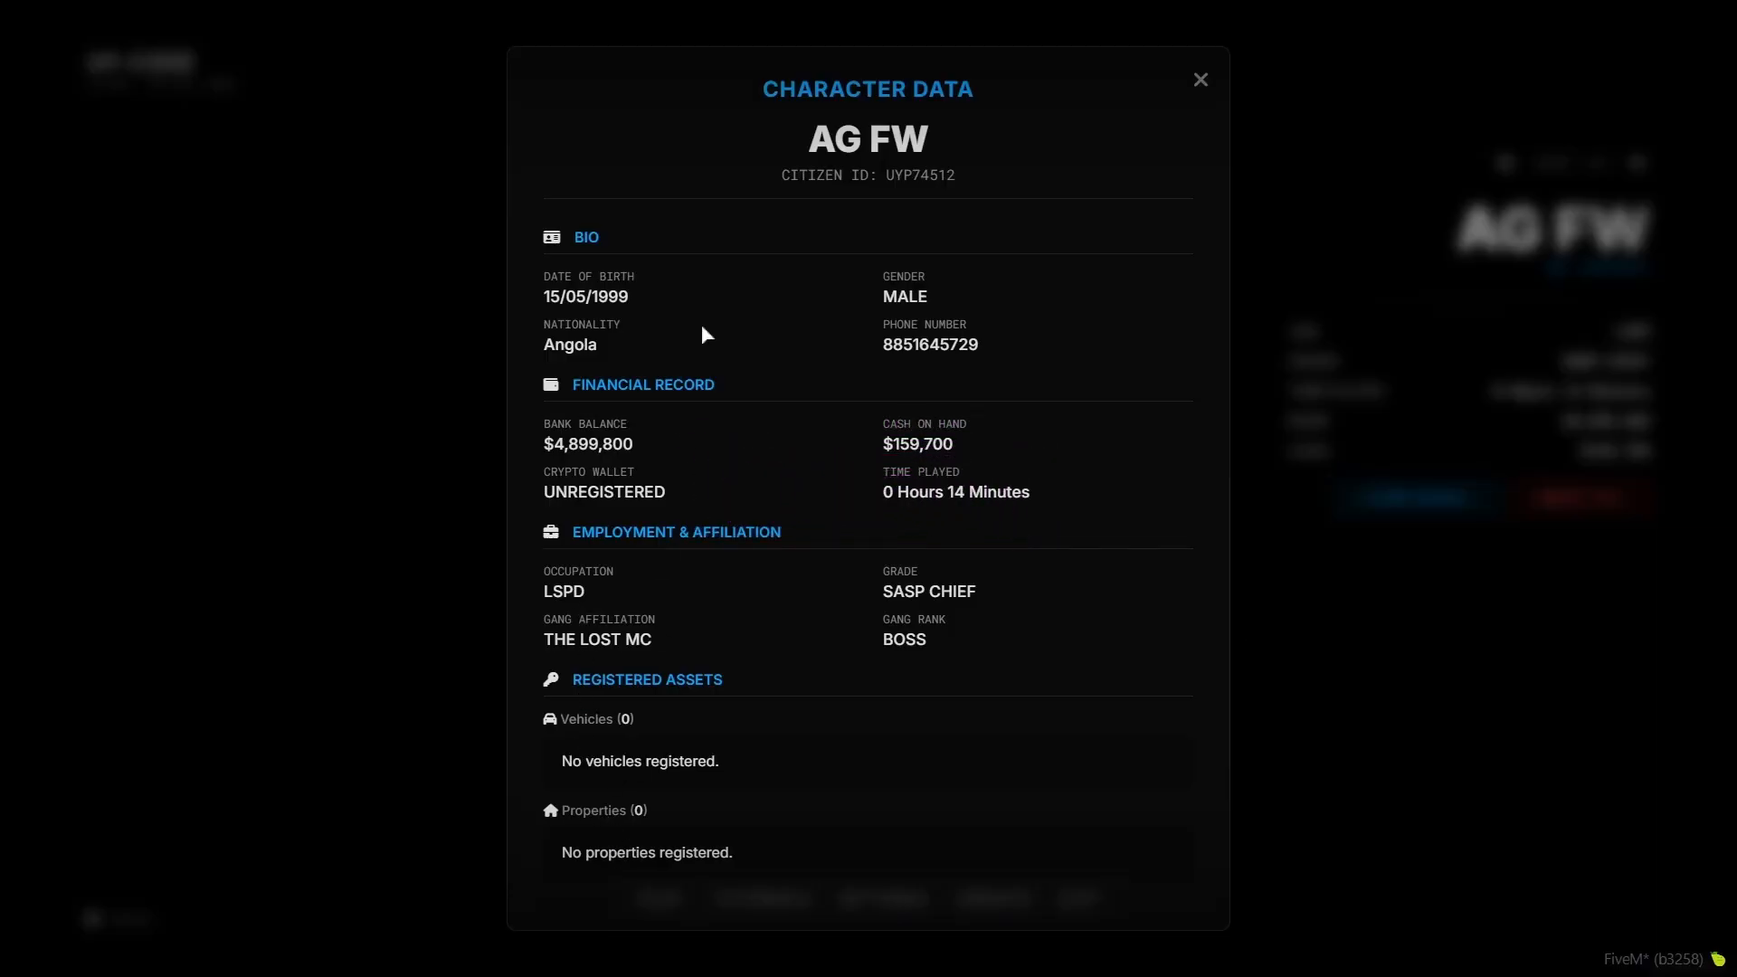
mouse_move(818, 494)
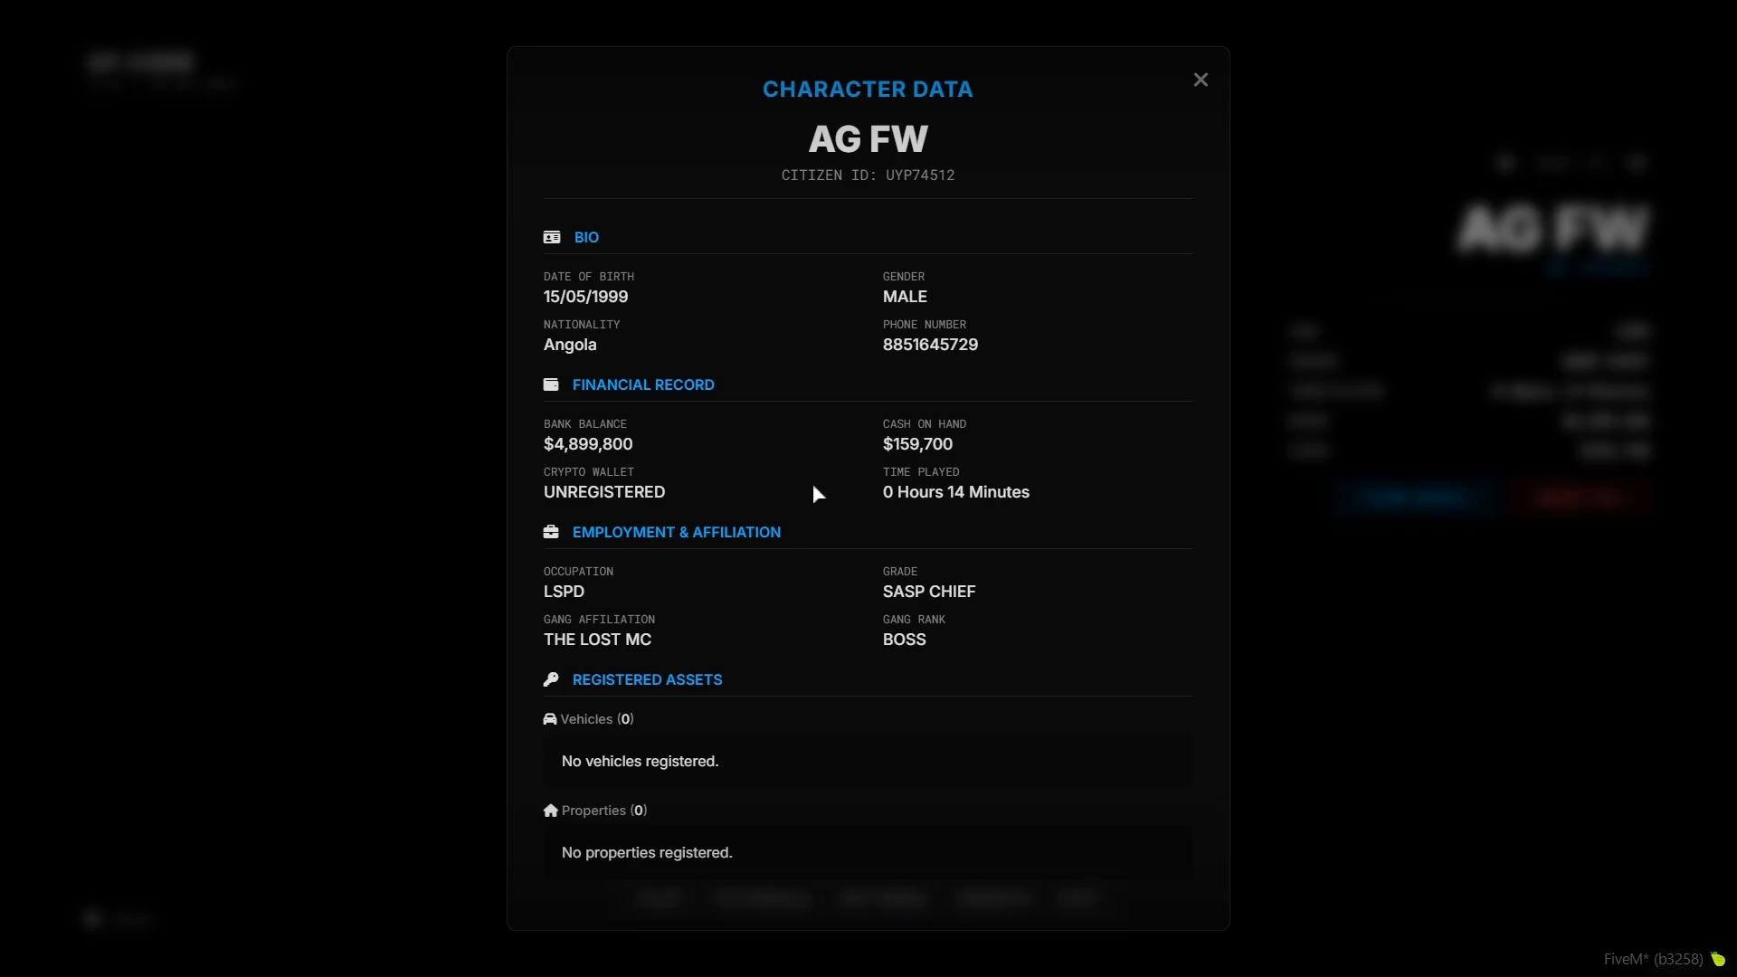
mouse_move(636, 557)
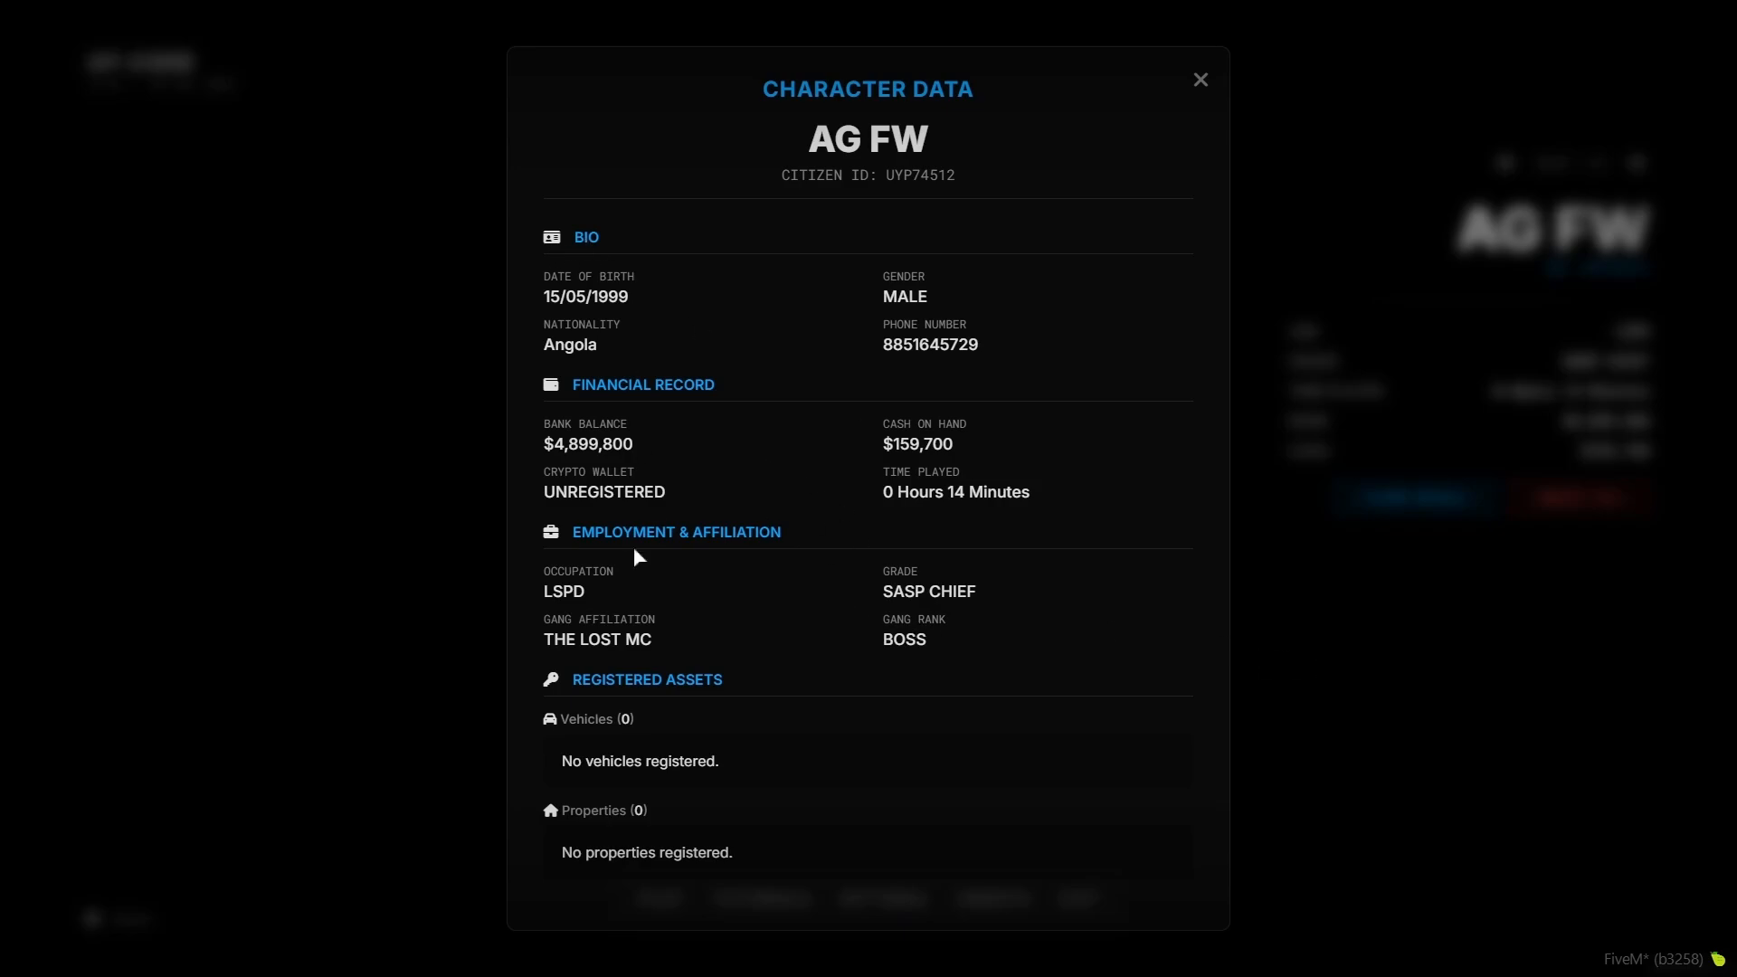
mouse_move(1415, 686)
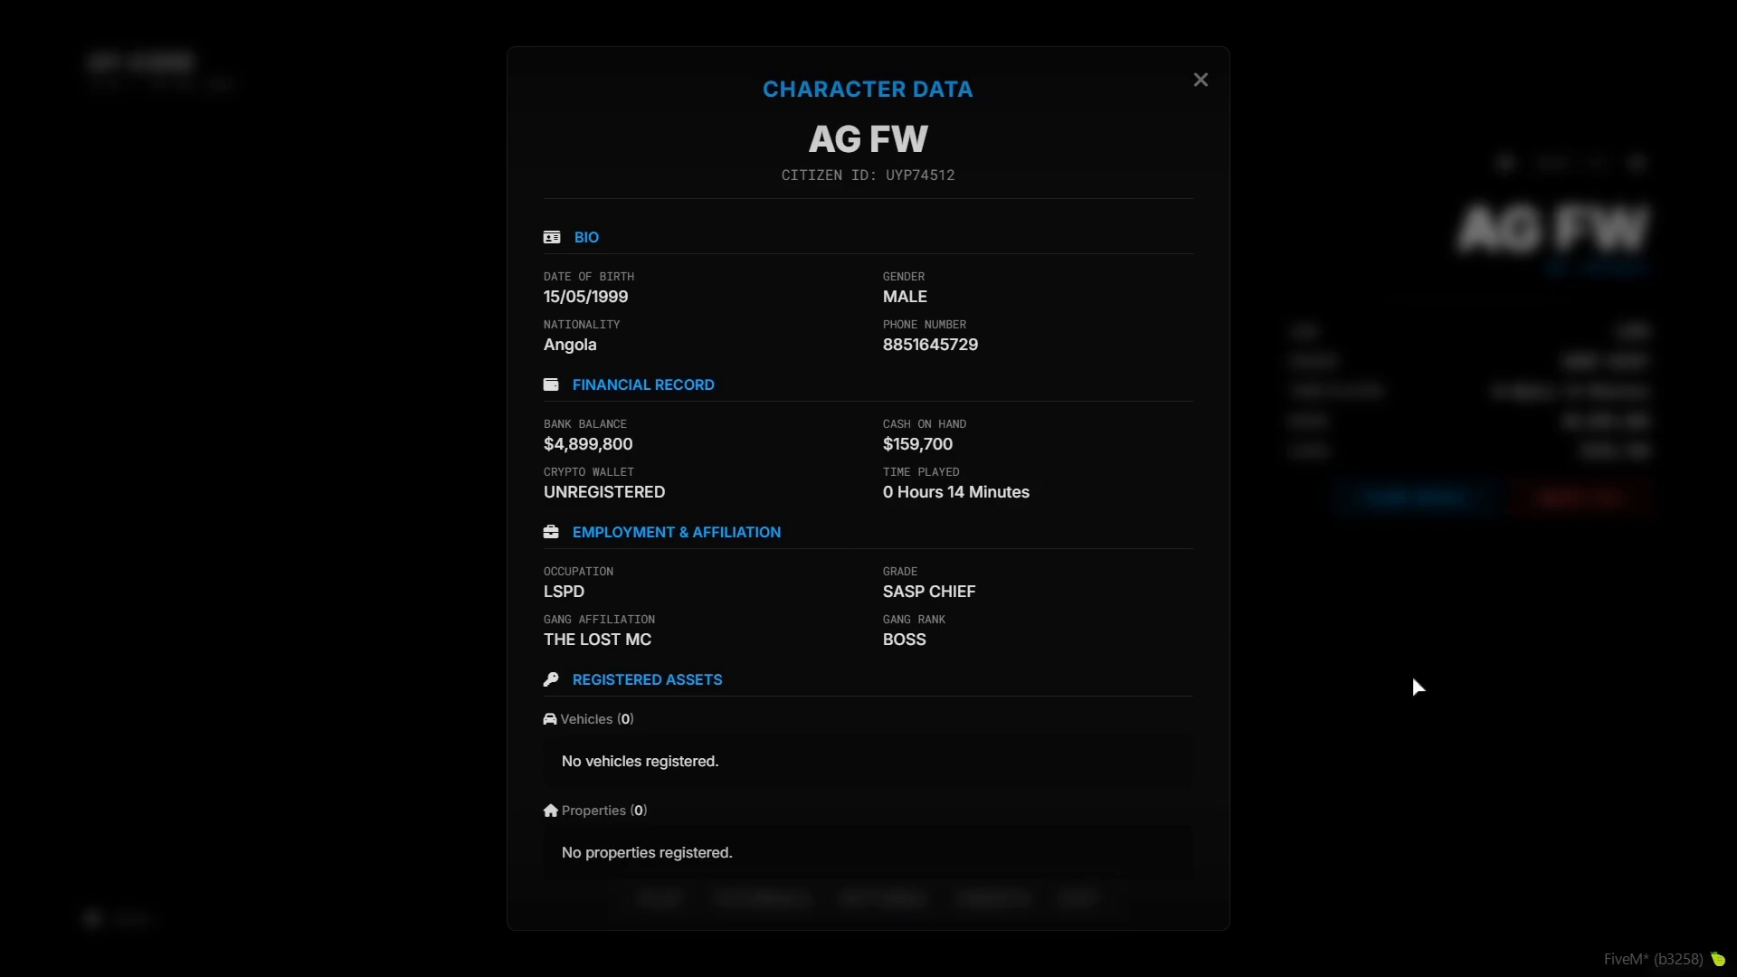
mouse_move(594, 651)
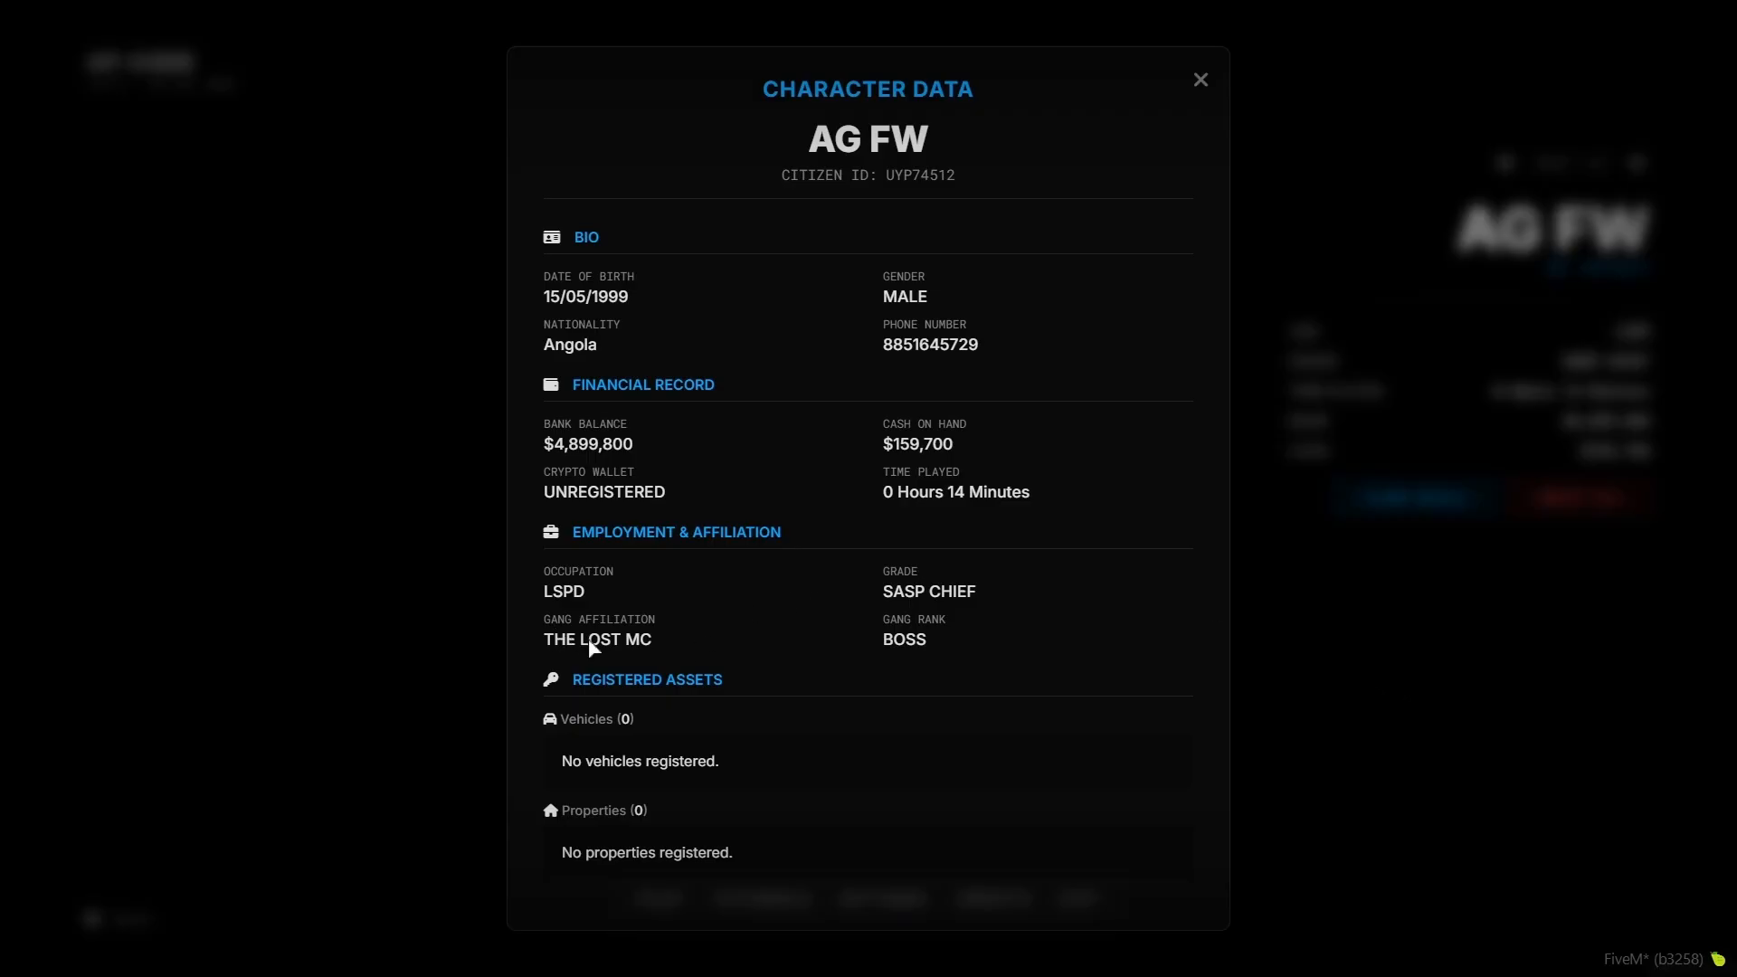
mouse_move(1202, 78)
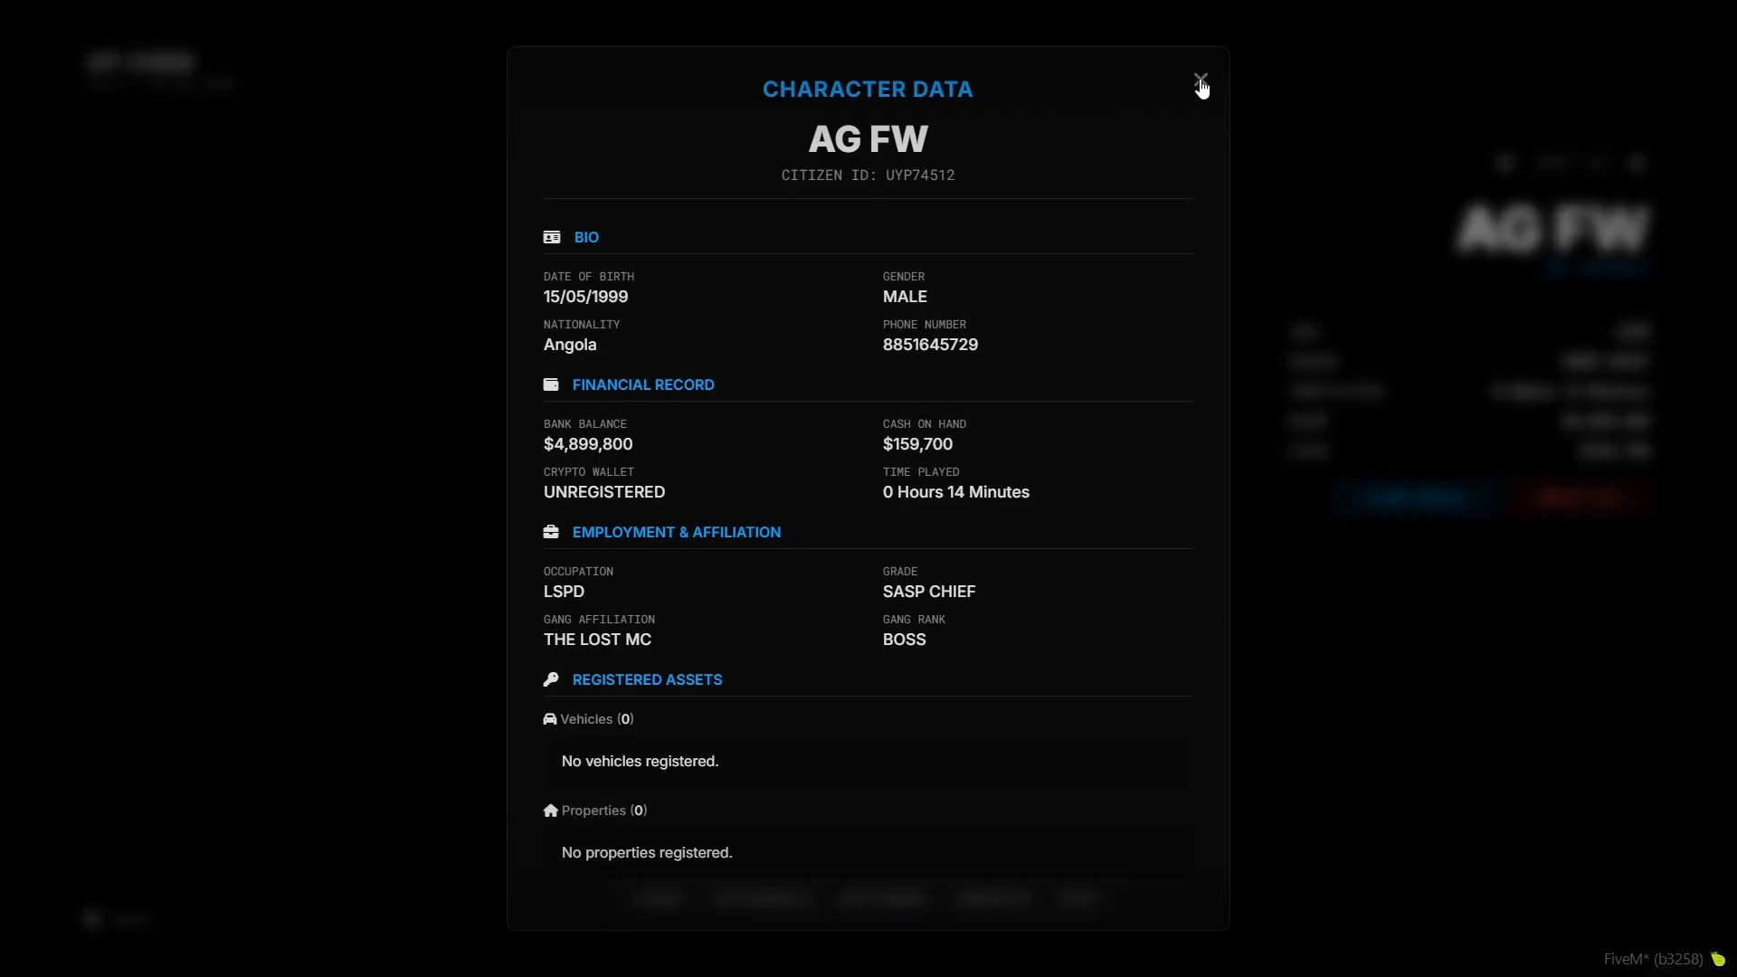
- Close AG FW's Character Data, start Delete File, then Cancel the confirmation to keep the character
click(1202, 78)
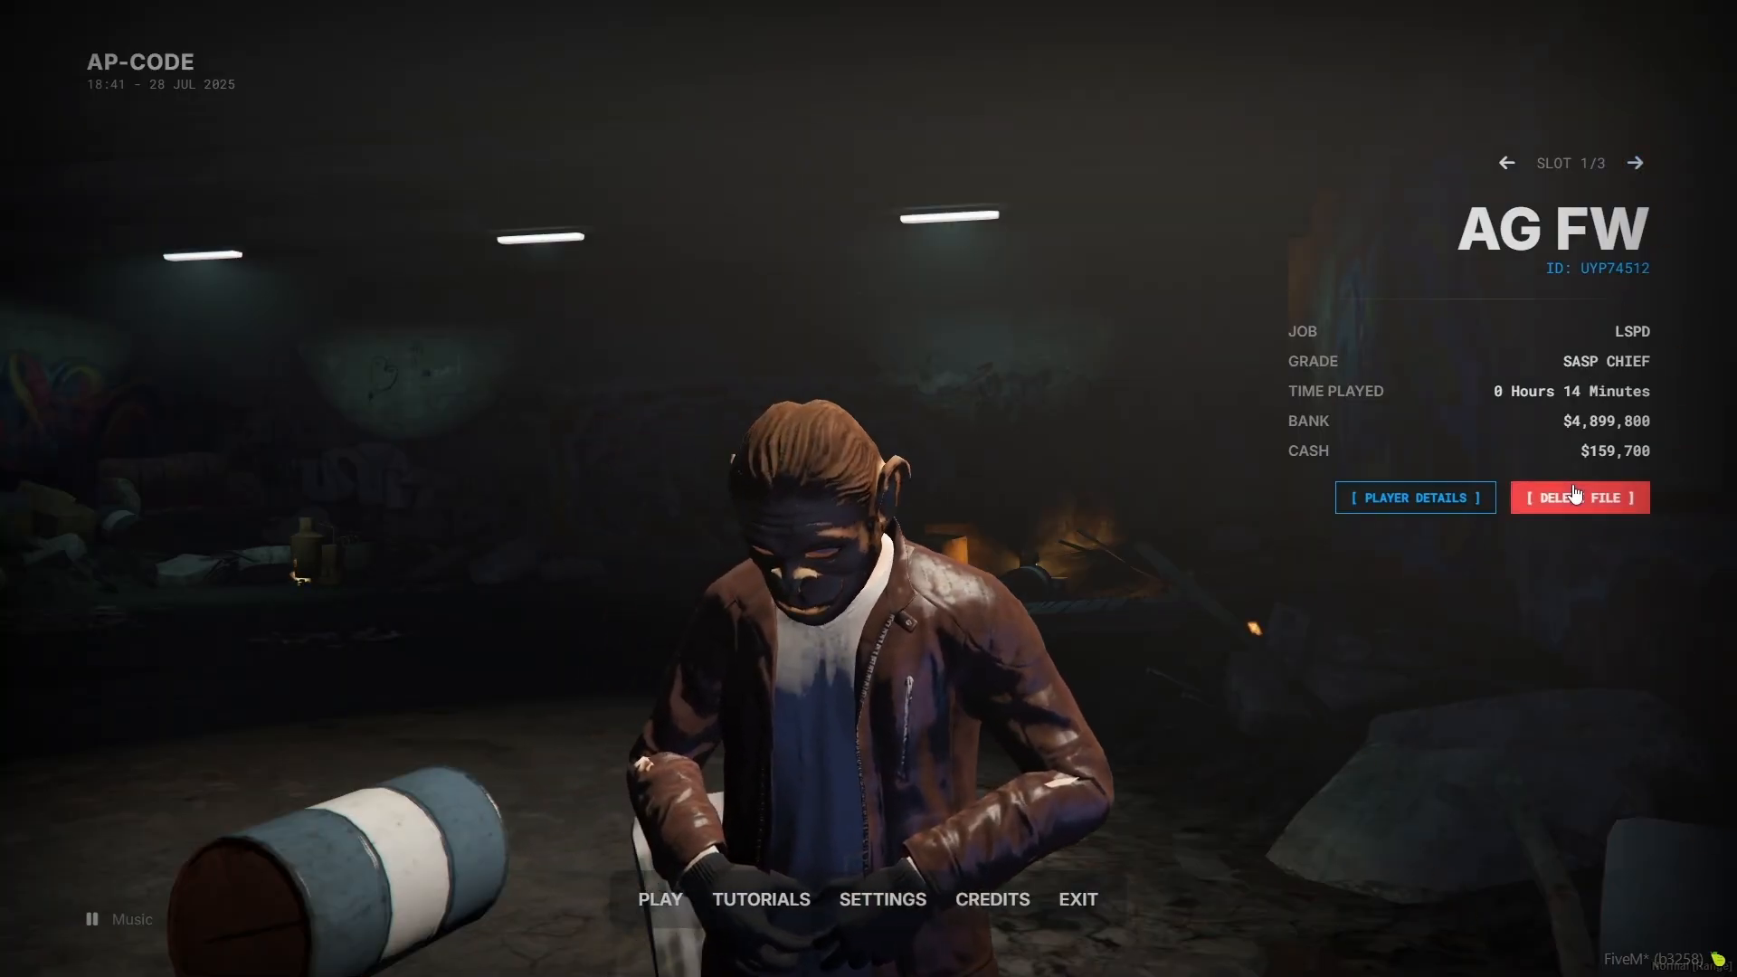
click(1582, 496)
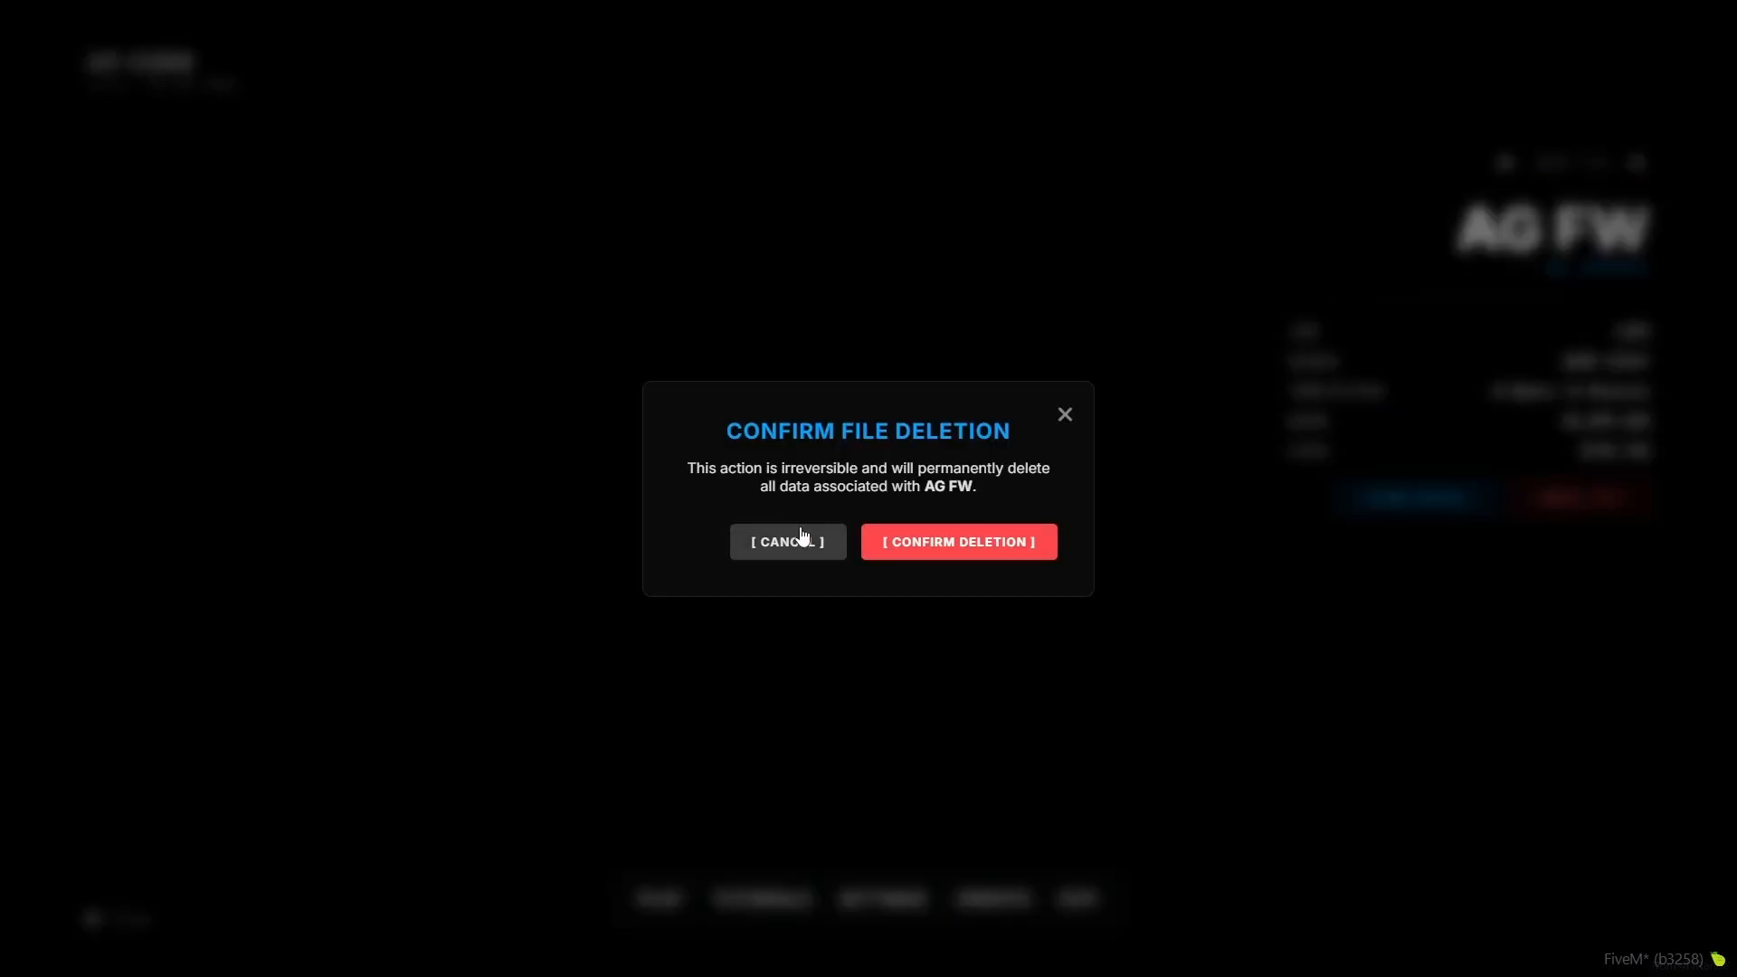
click(787, 543)
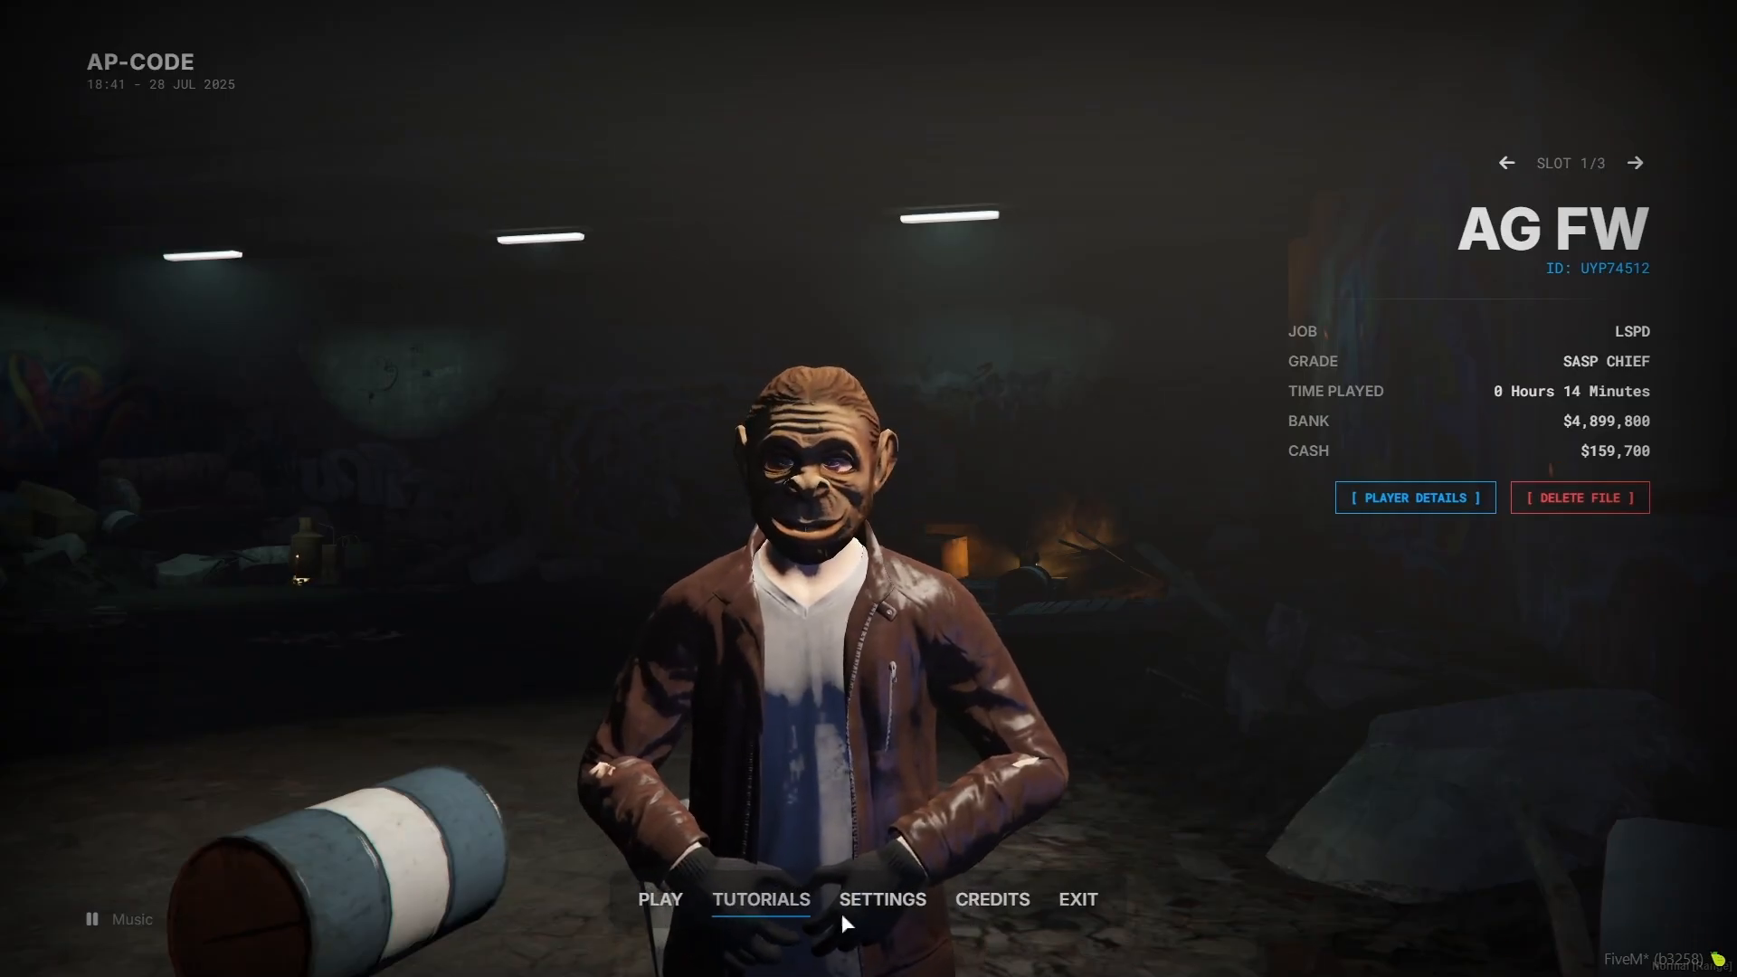
click(1636, 163)
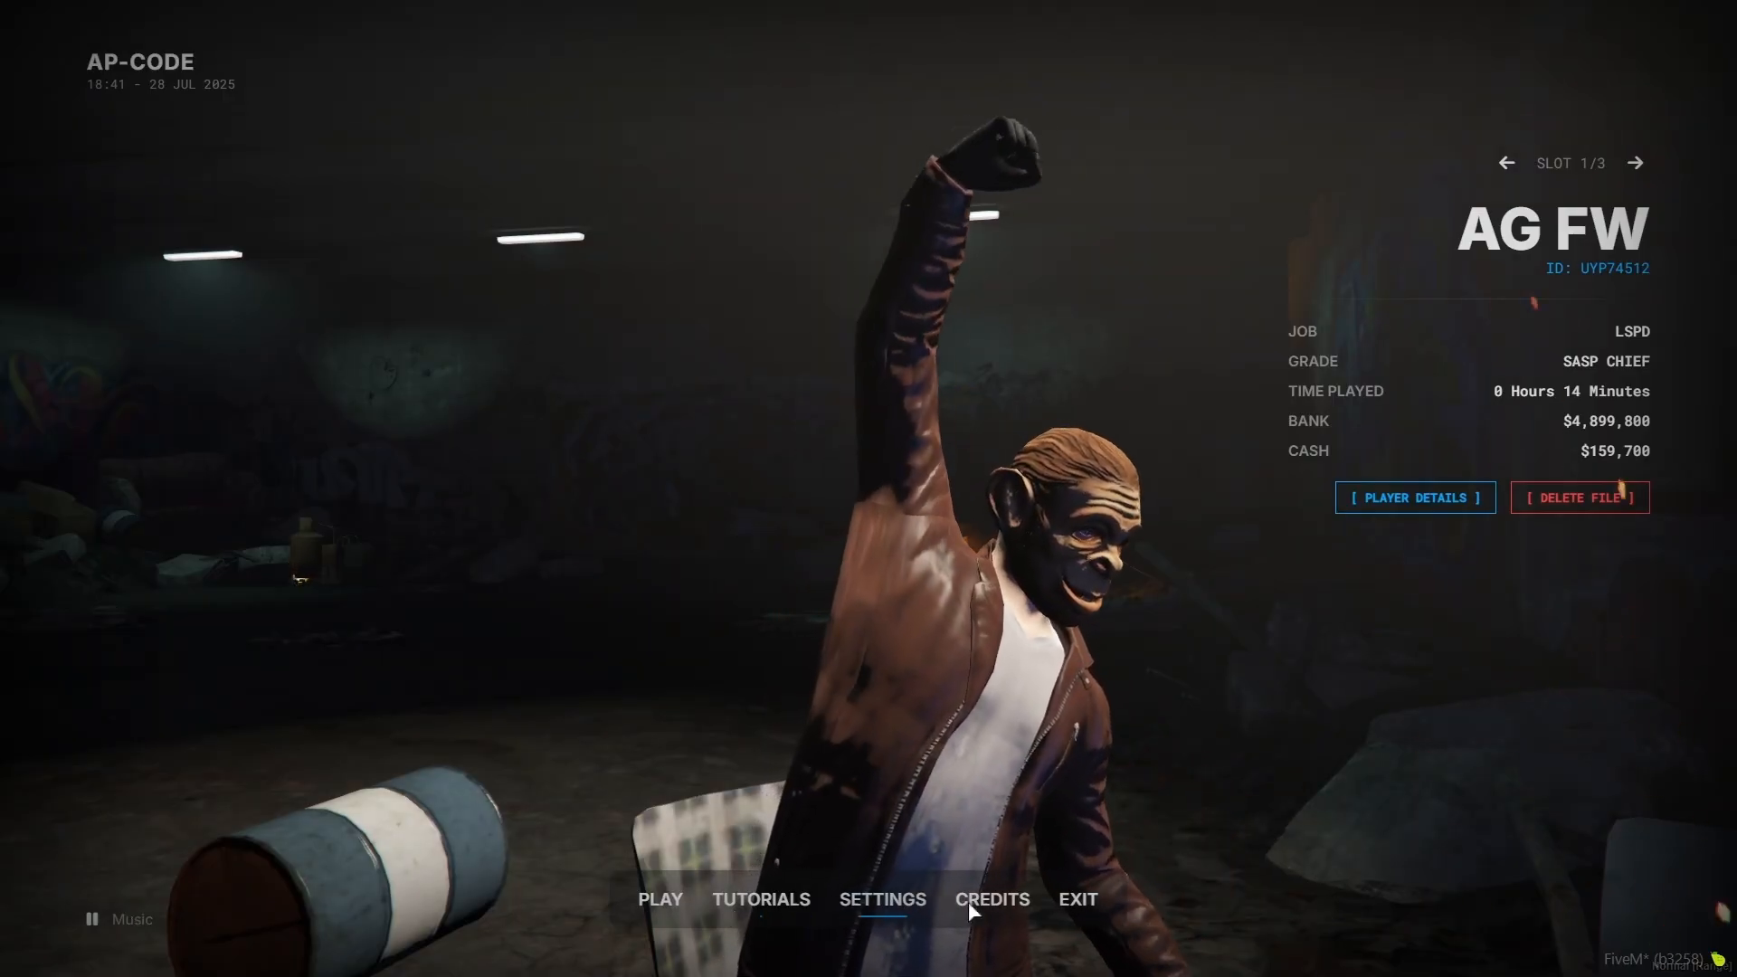
mouse_move(1079, 906)
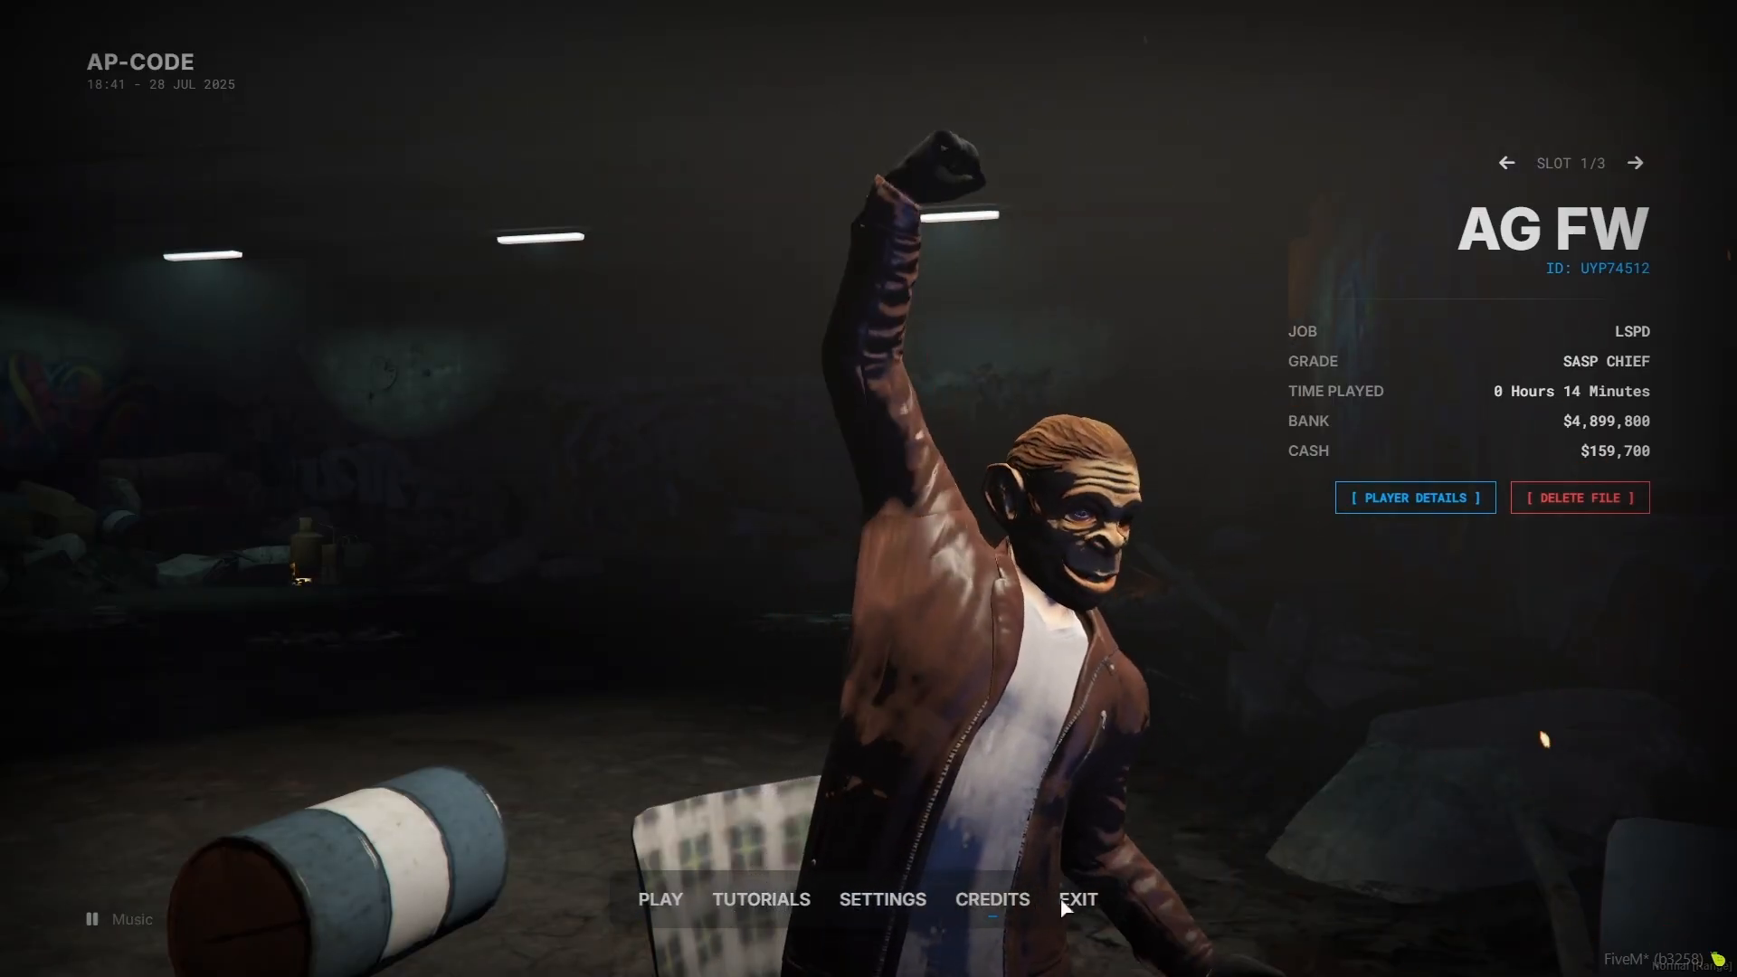
mouse_move(762, 920)
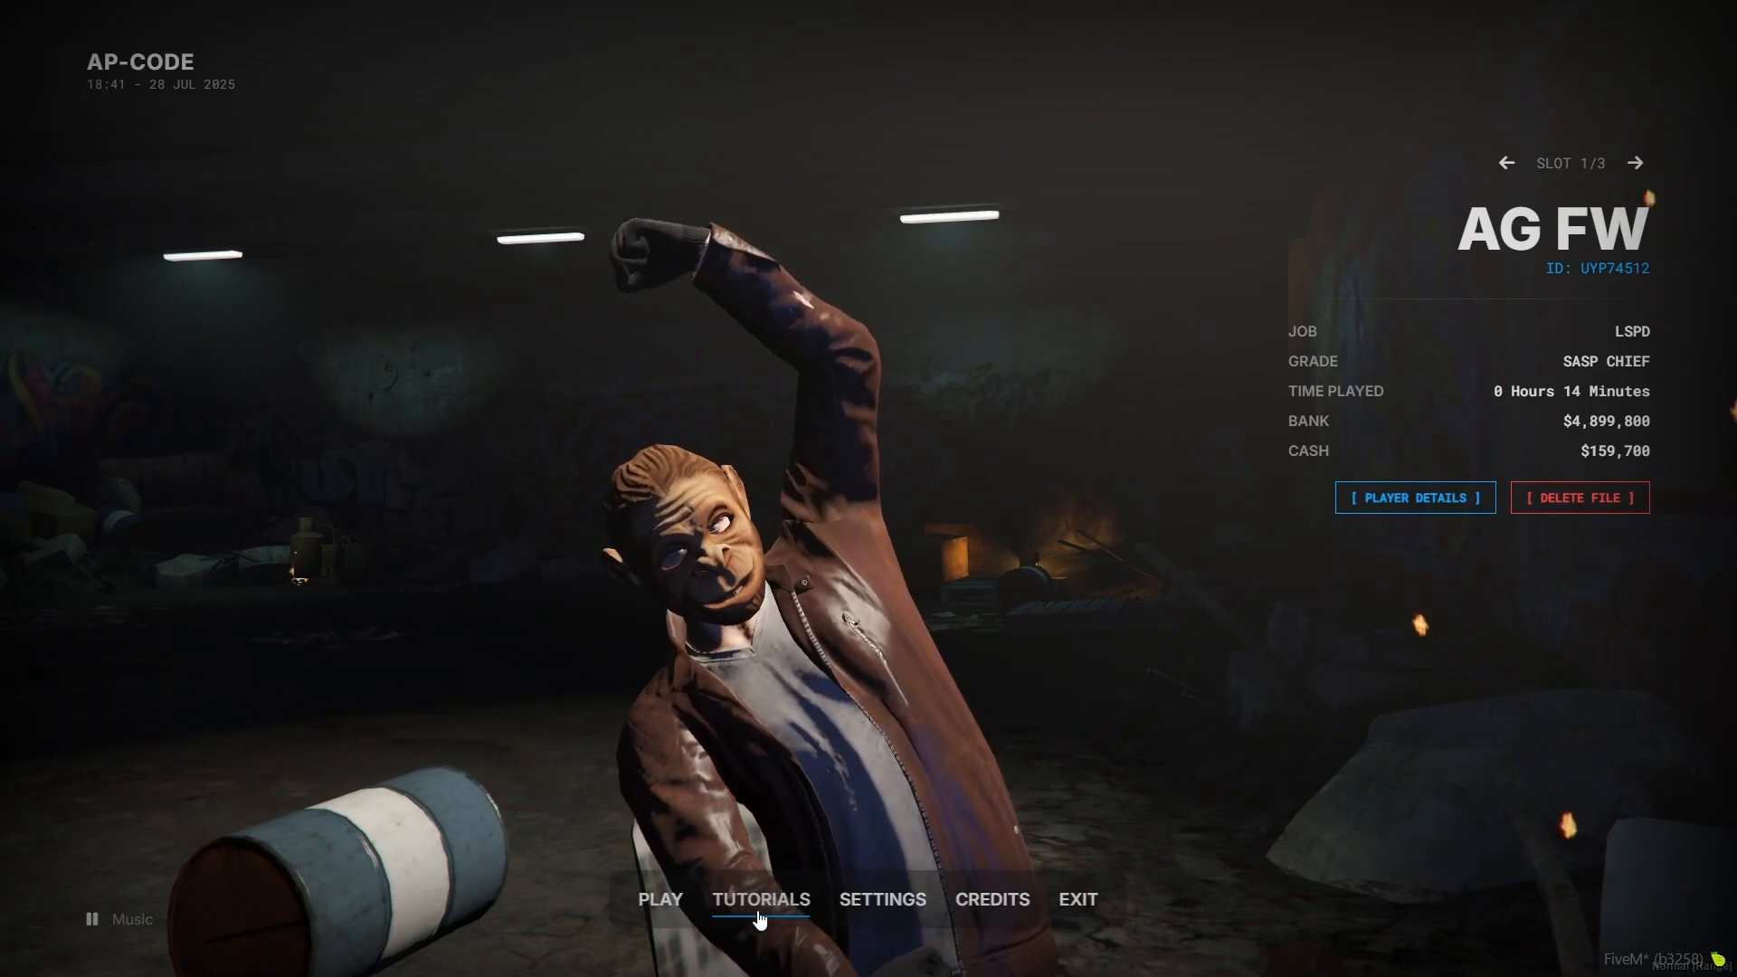
click(760, 899)
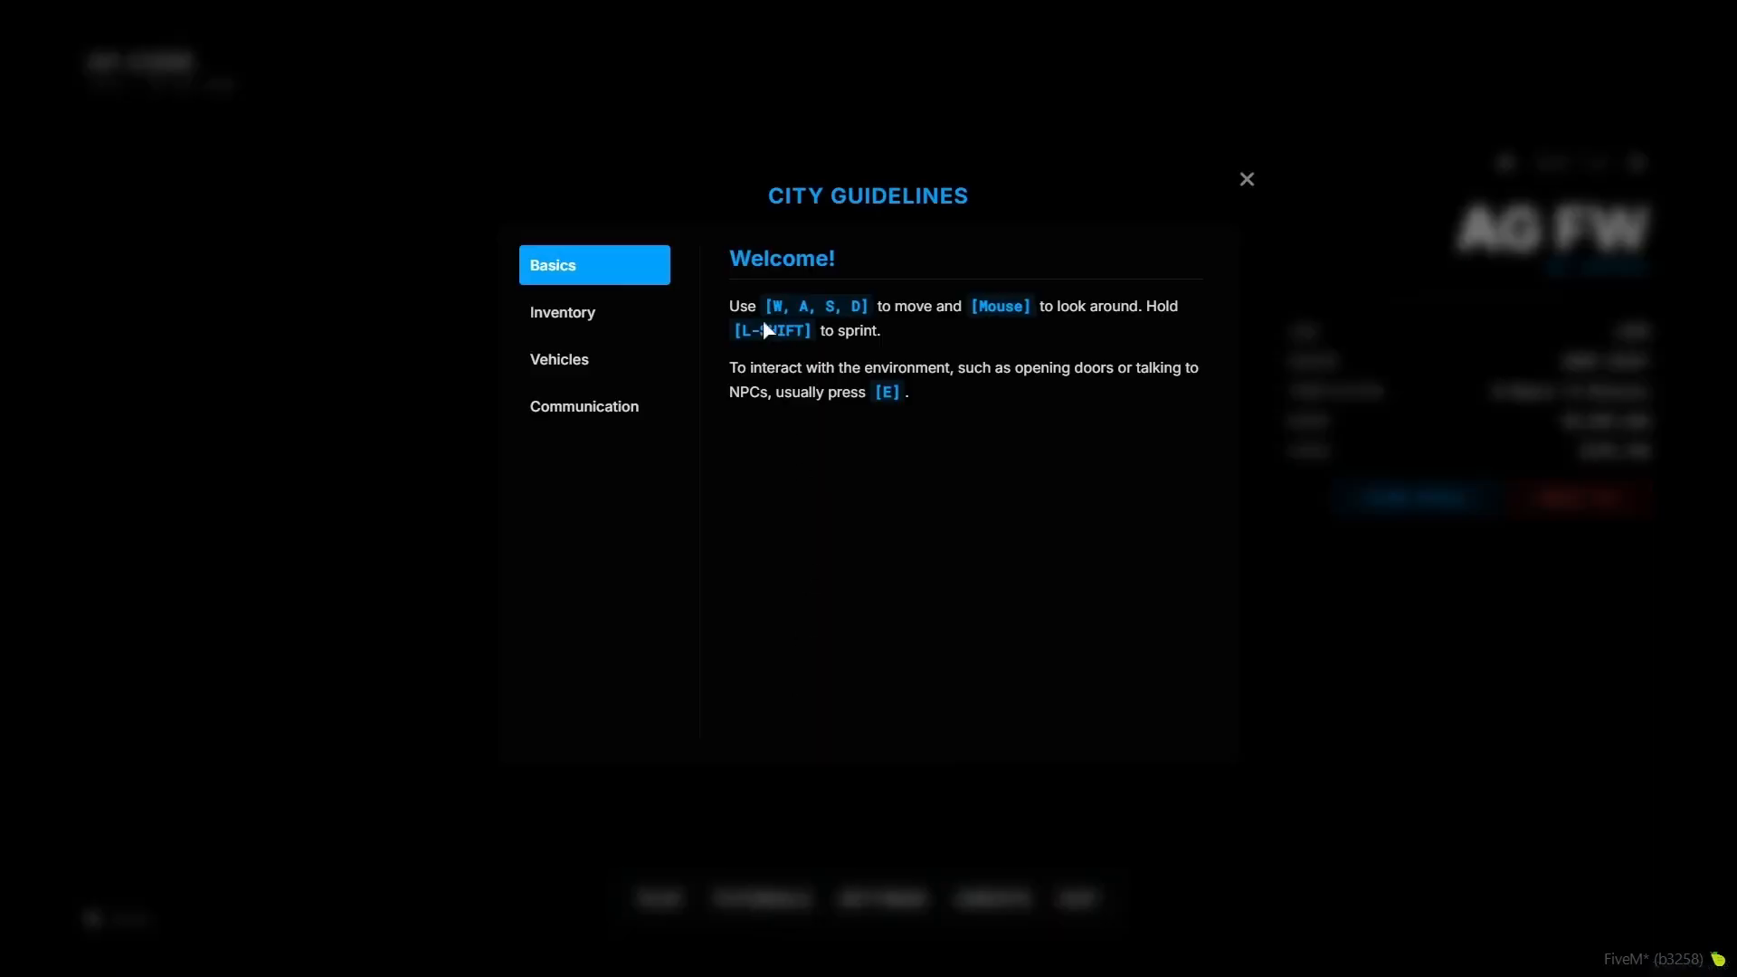
click(562, 311)
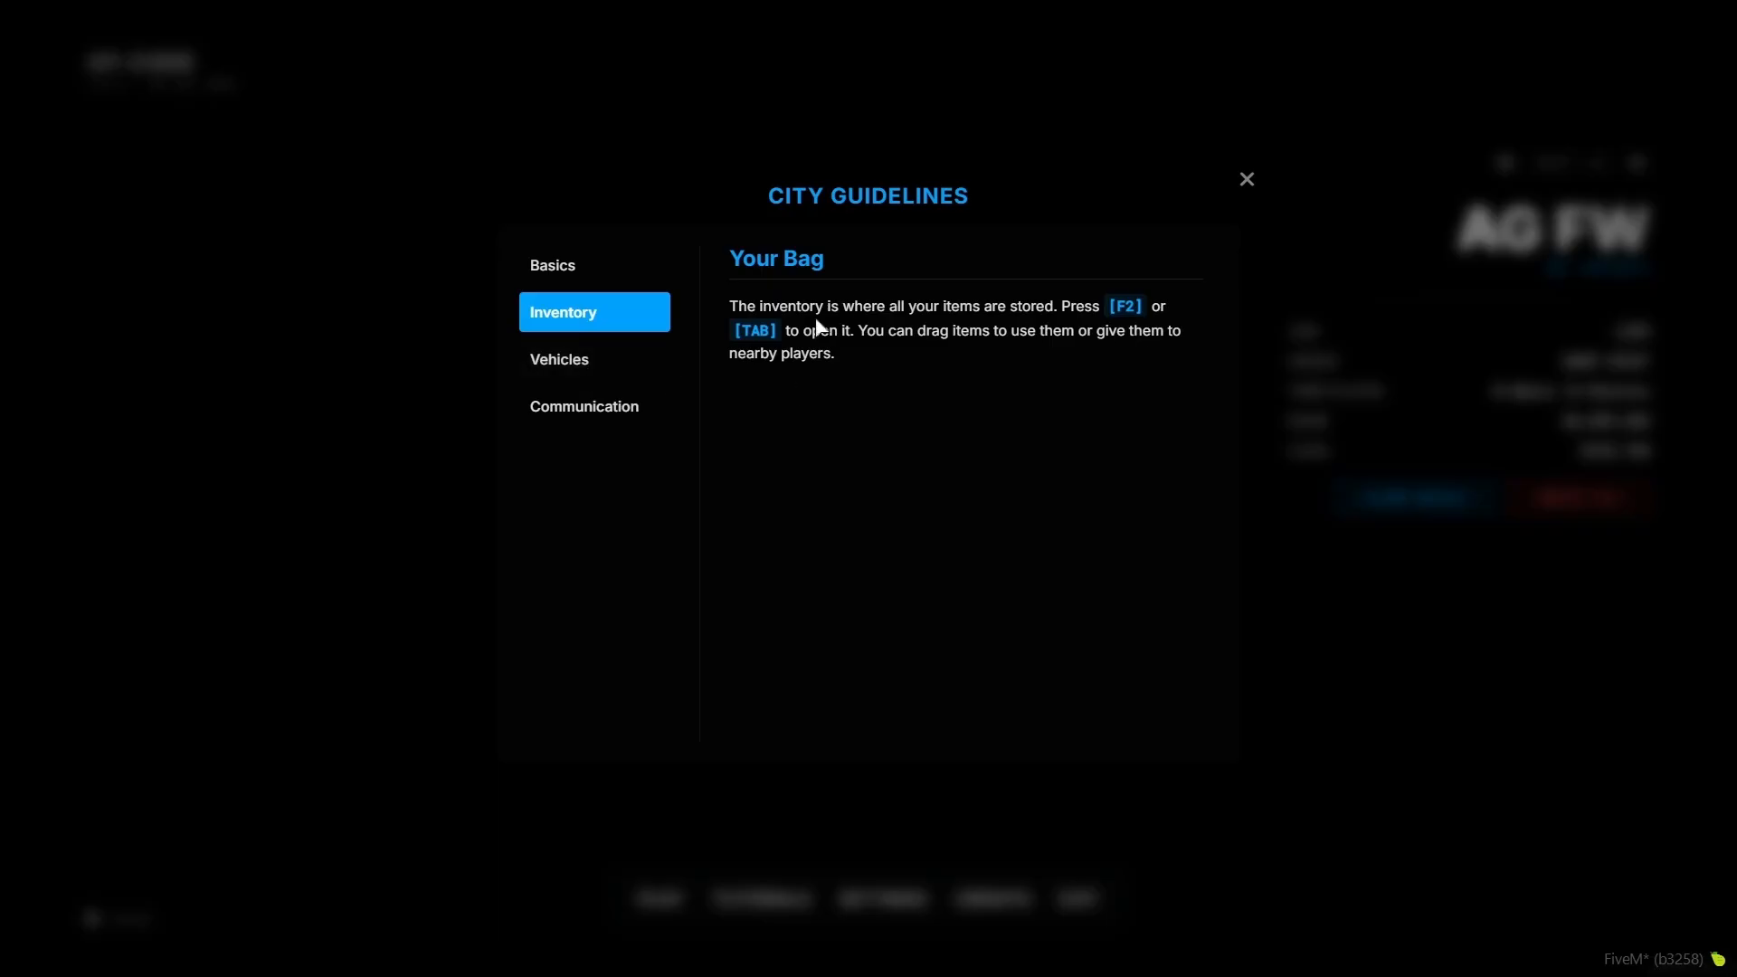
click(584, 405)
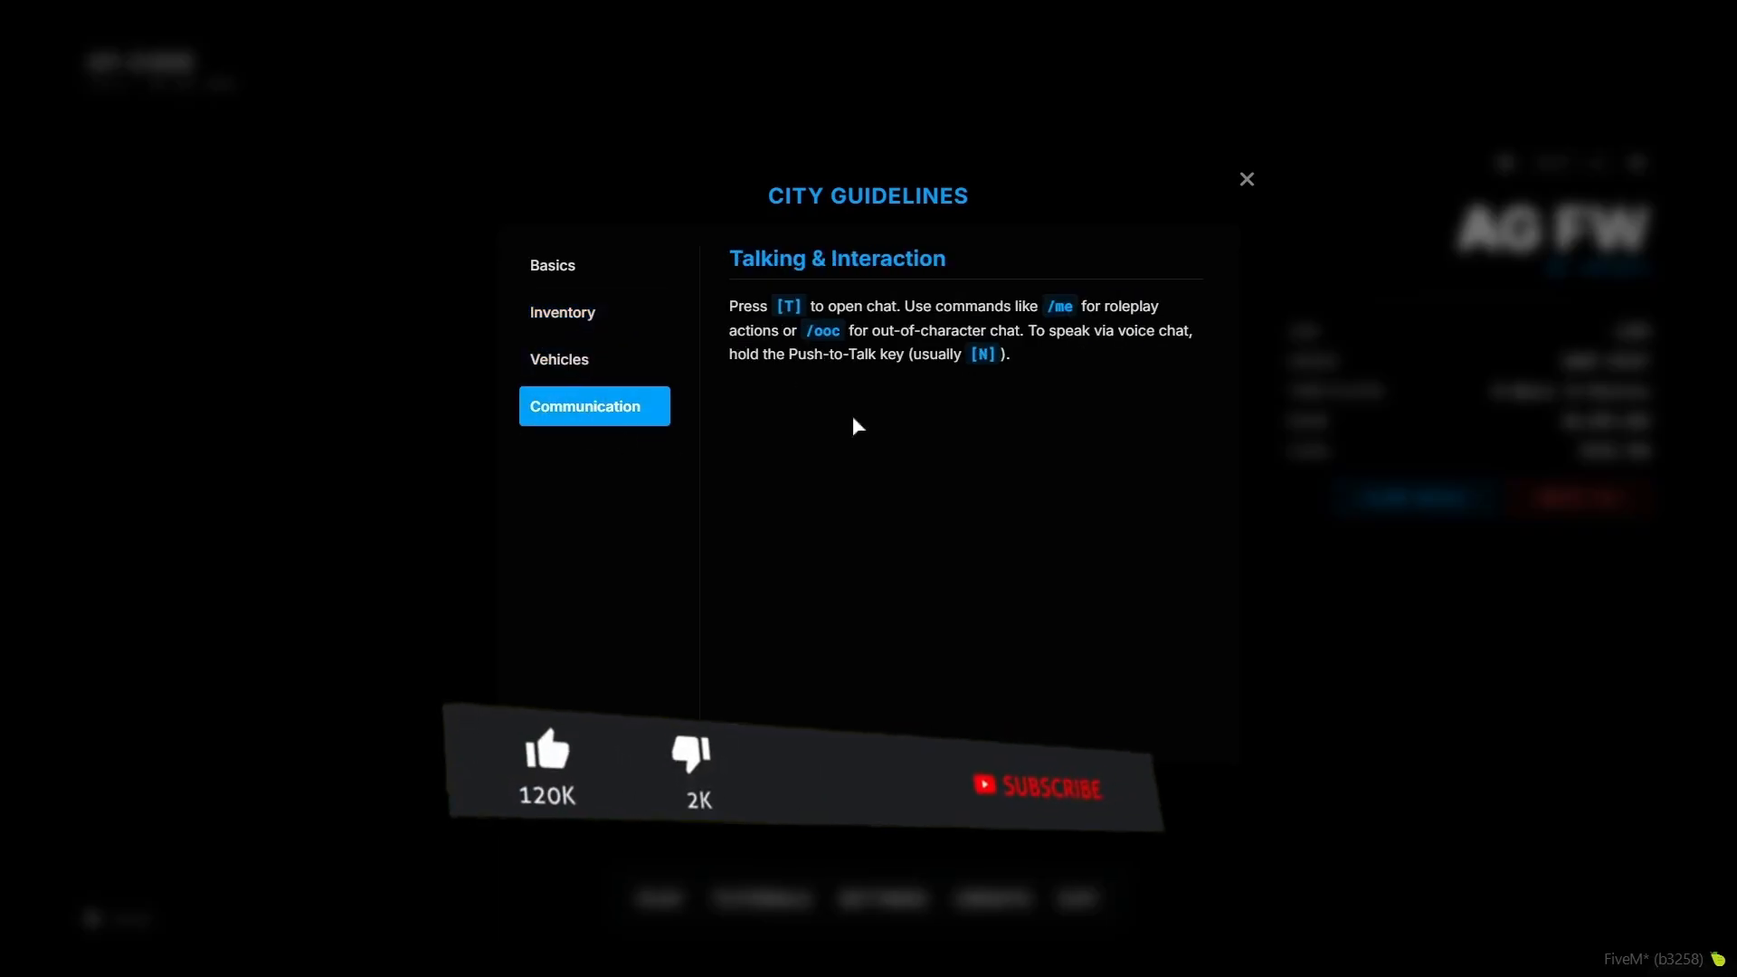
click(1247, 178)
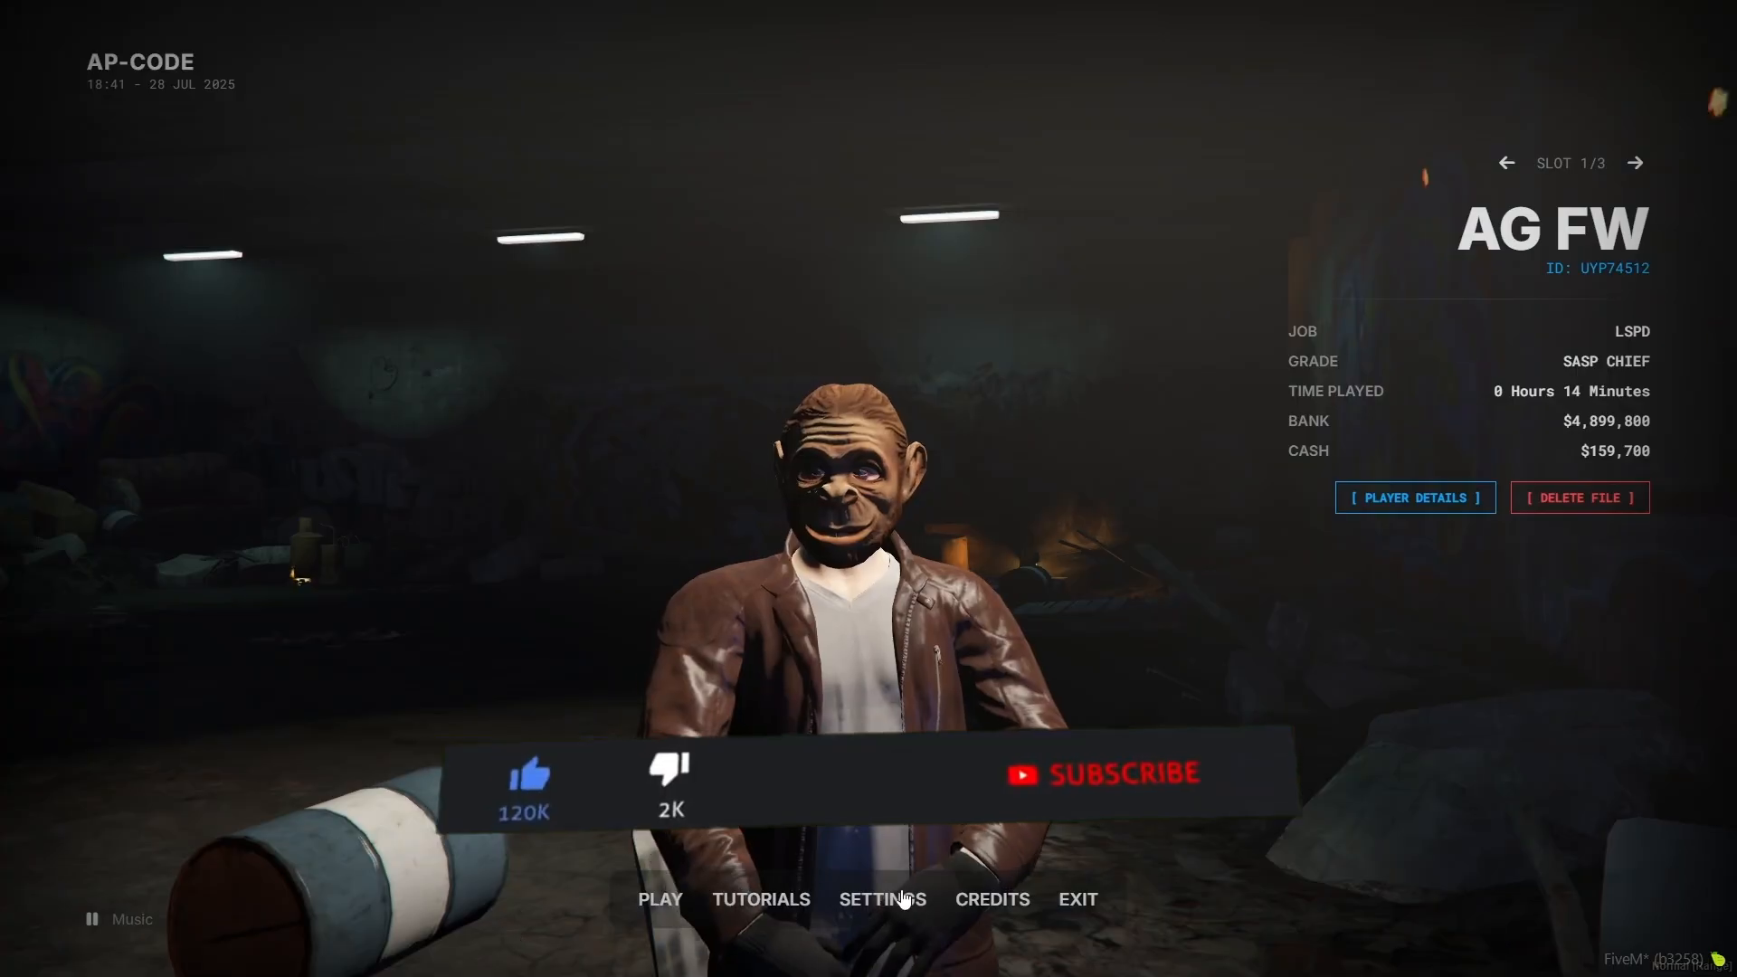
- In System Settings switch the UI Color from Cyber Blue to Crimson Red
click(883, 899)
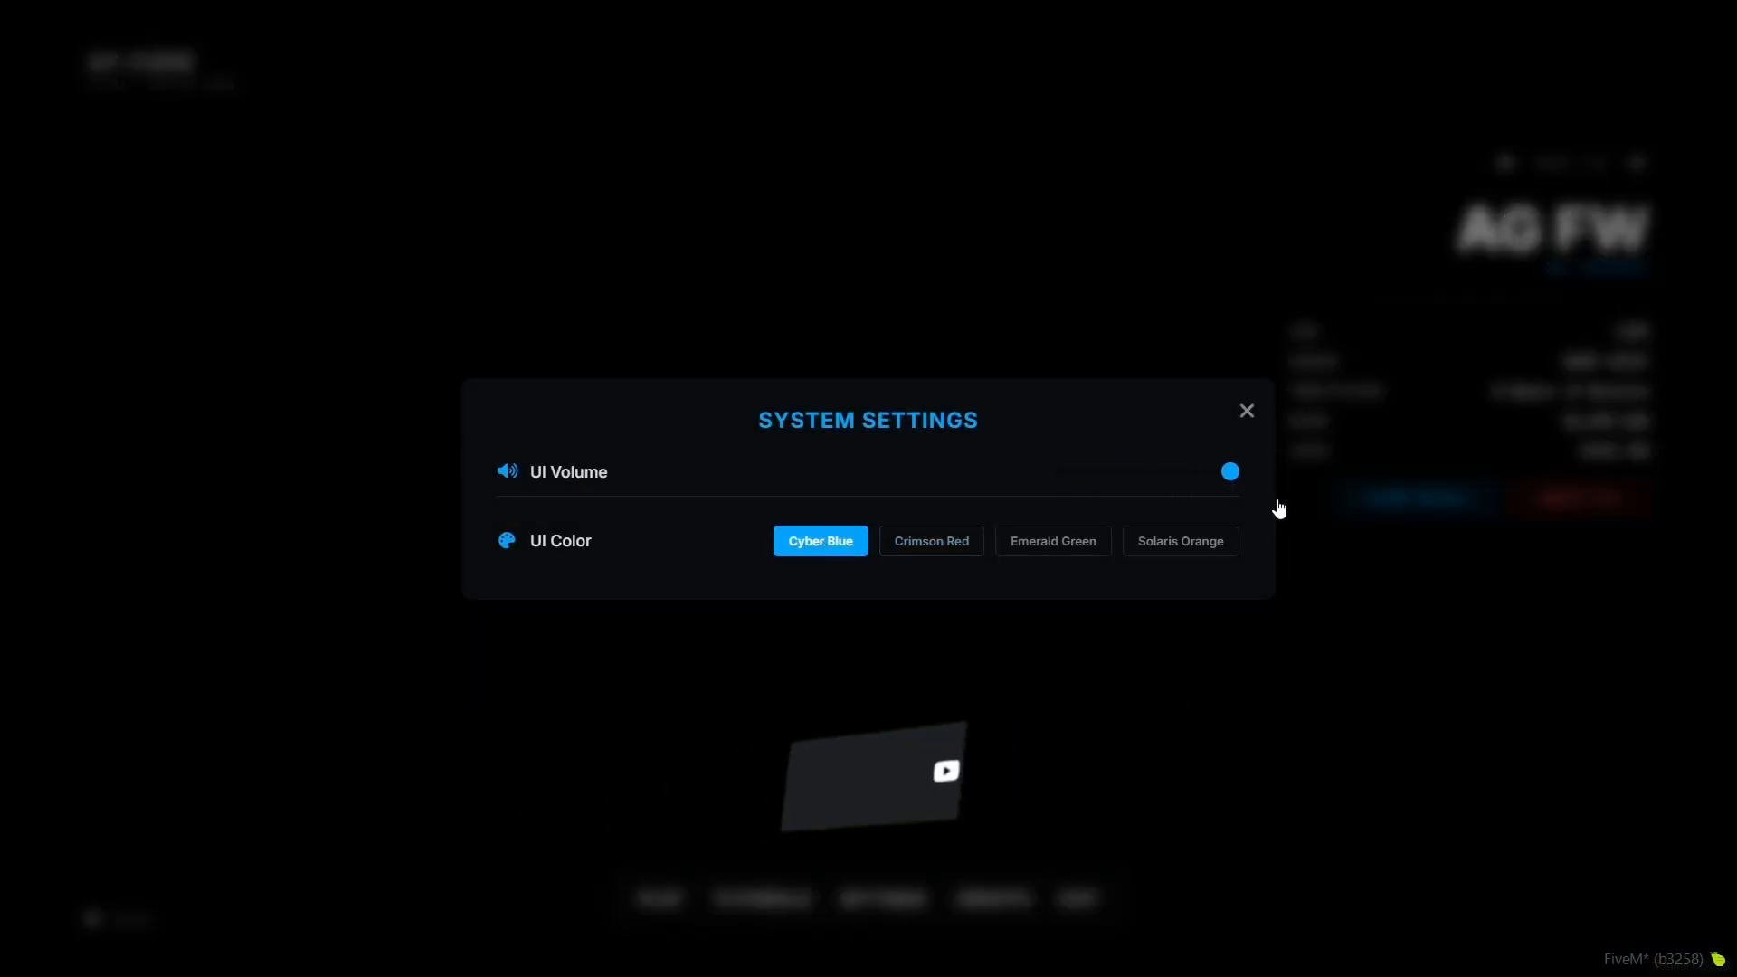
click(1053, 541)
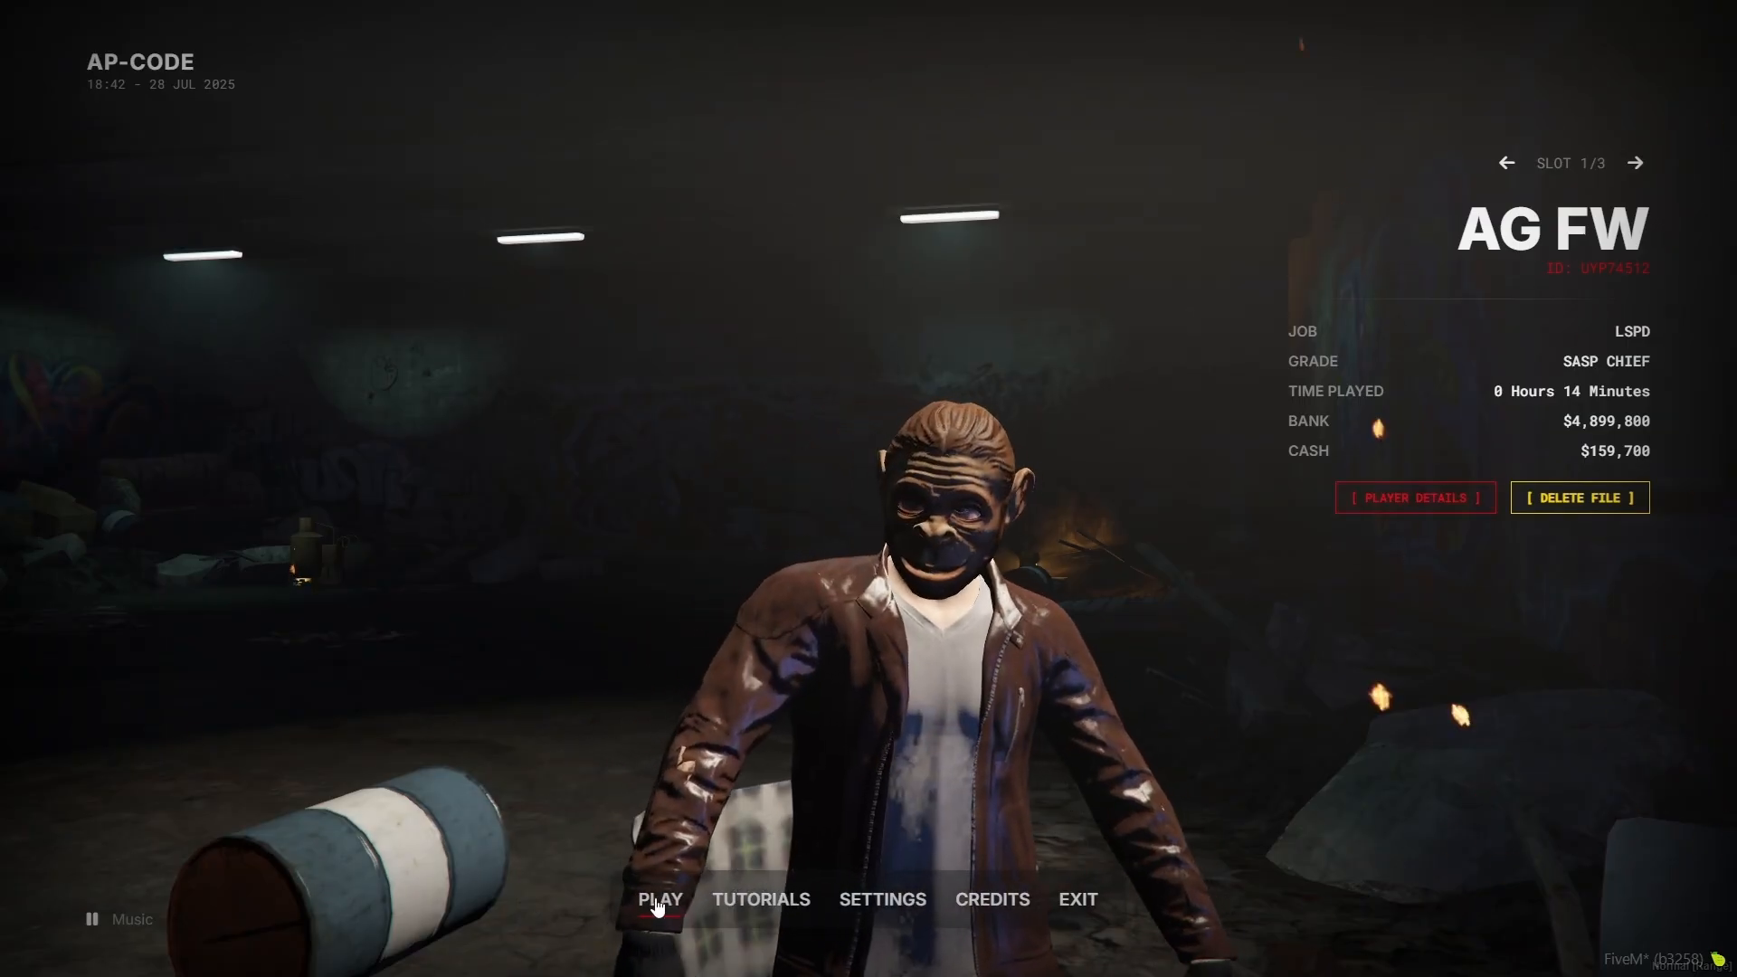
- Switch to the empty NEW AGENT slot awaiting registration
click(660, 899)
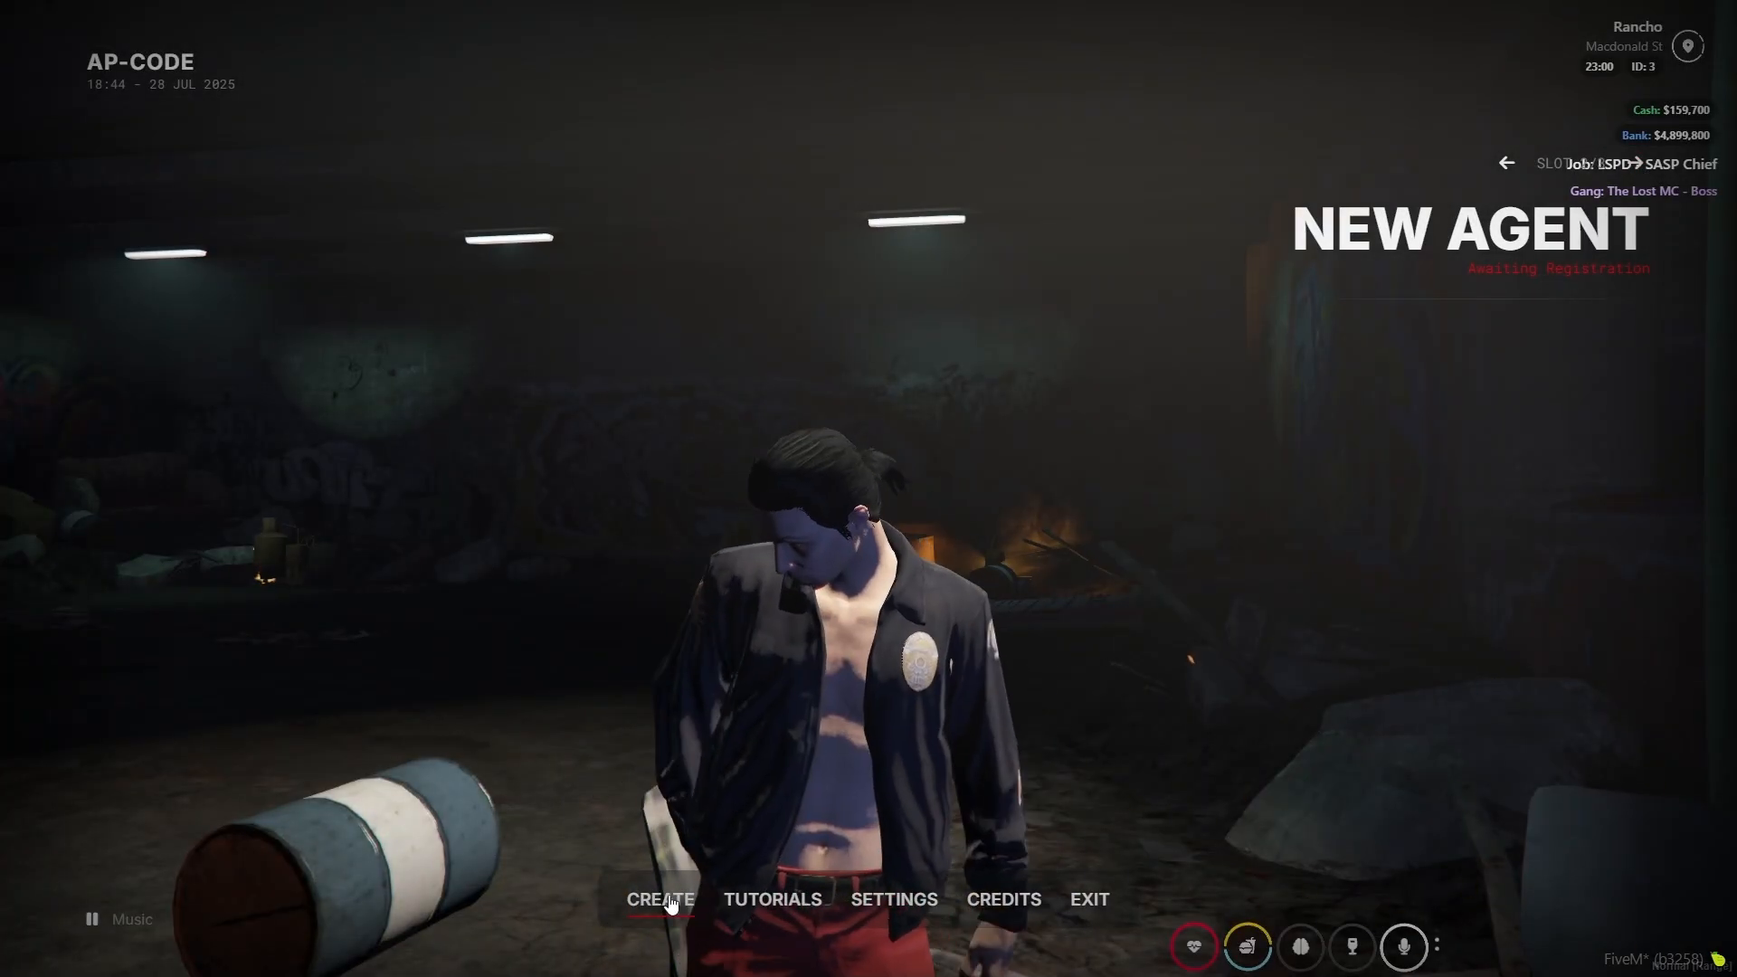
- Create a new male character named 'Te' with nationality Gambia and confirm registration as AG FW1
click(663, 900)
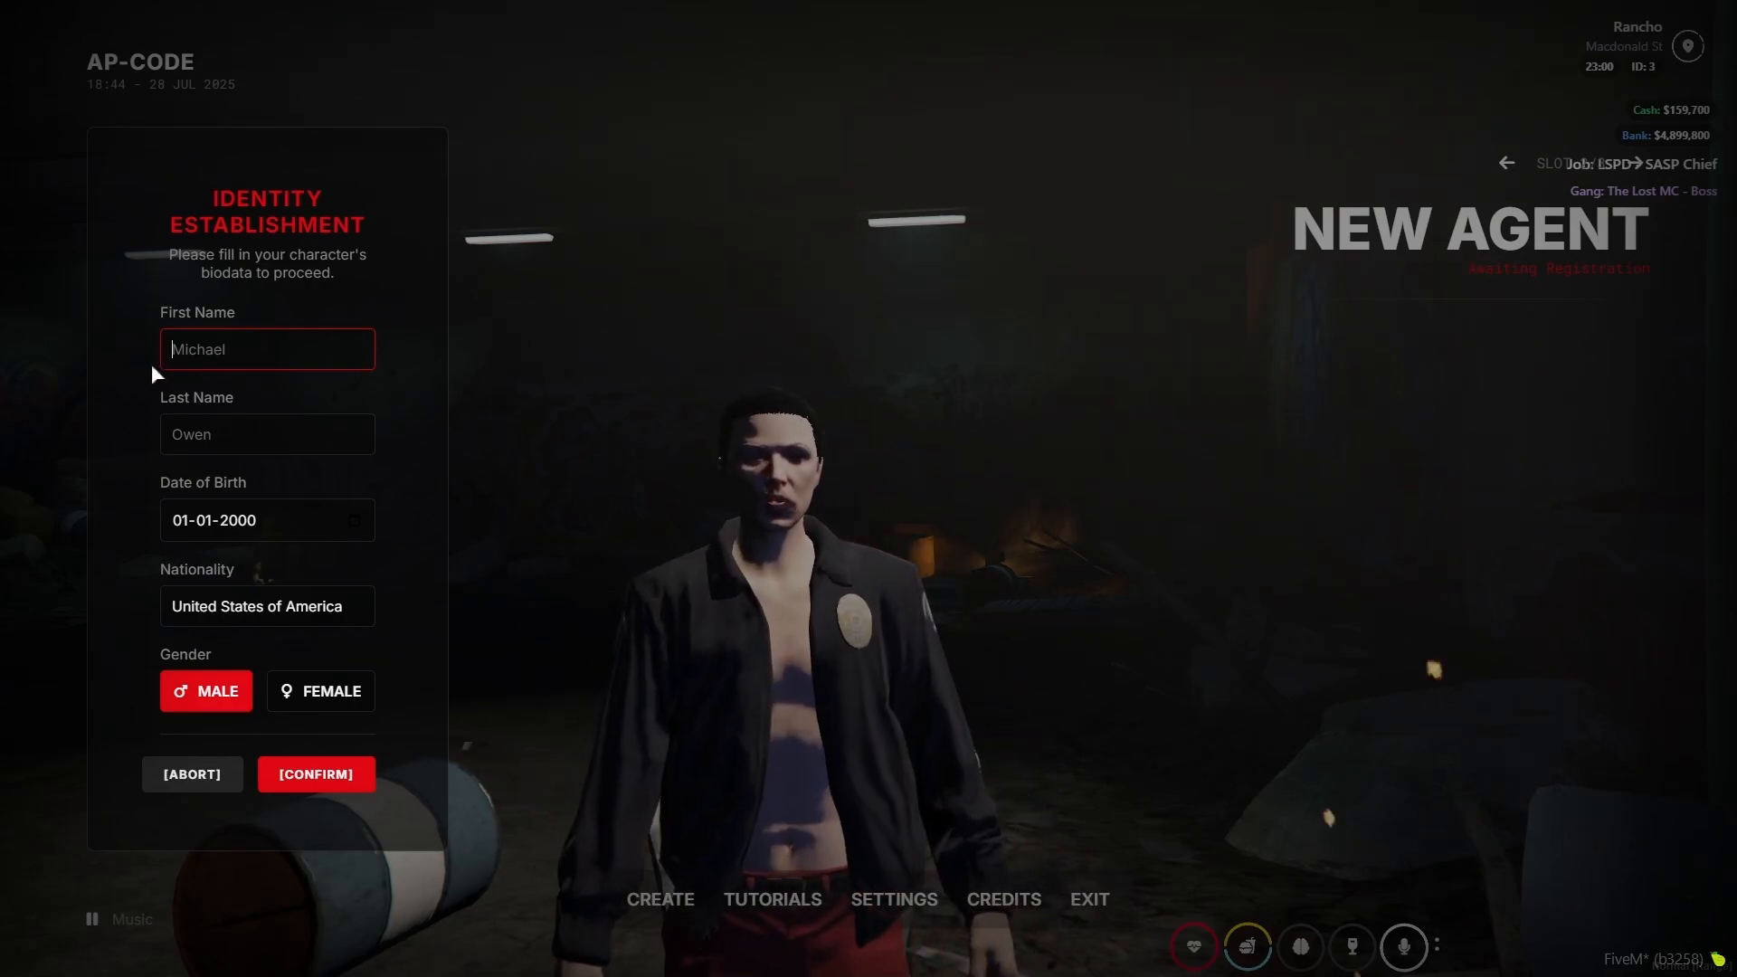
text(Tesy)
click(266, 434)
text(YOP)
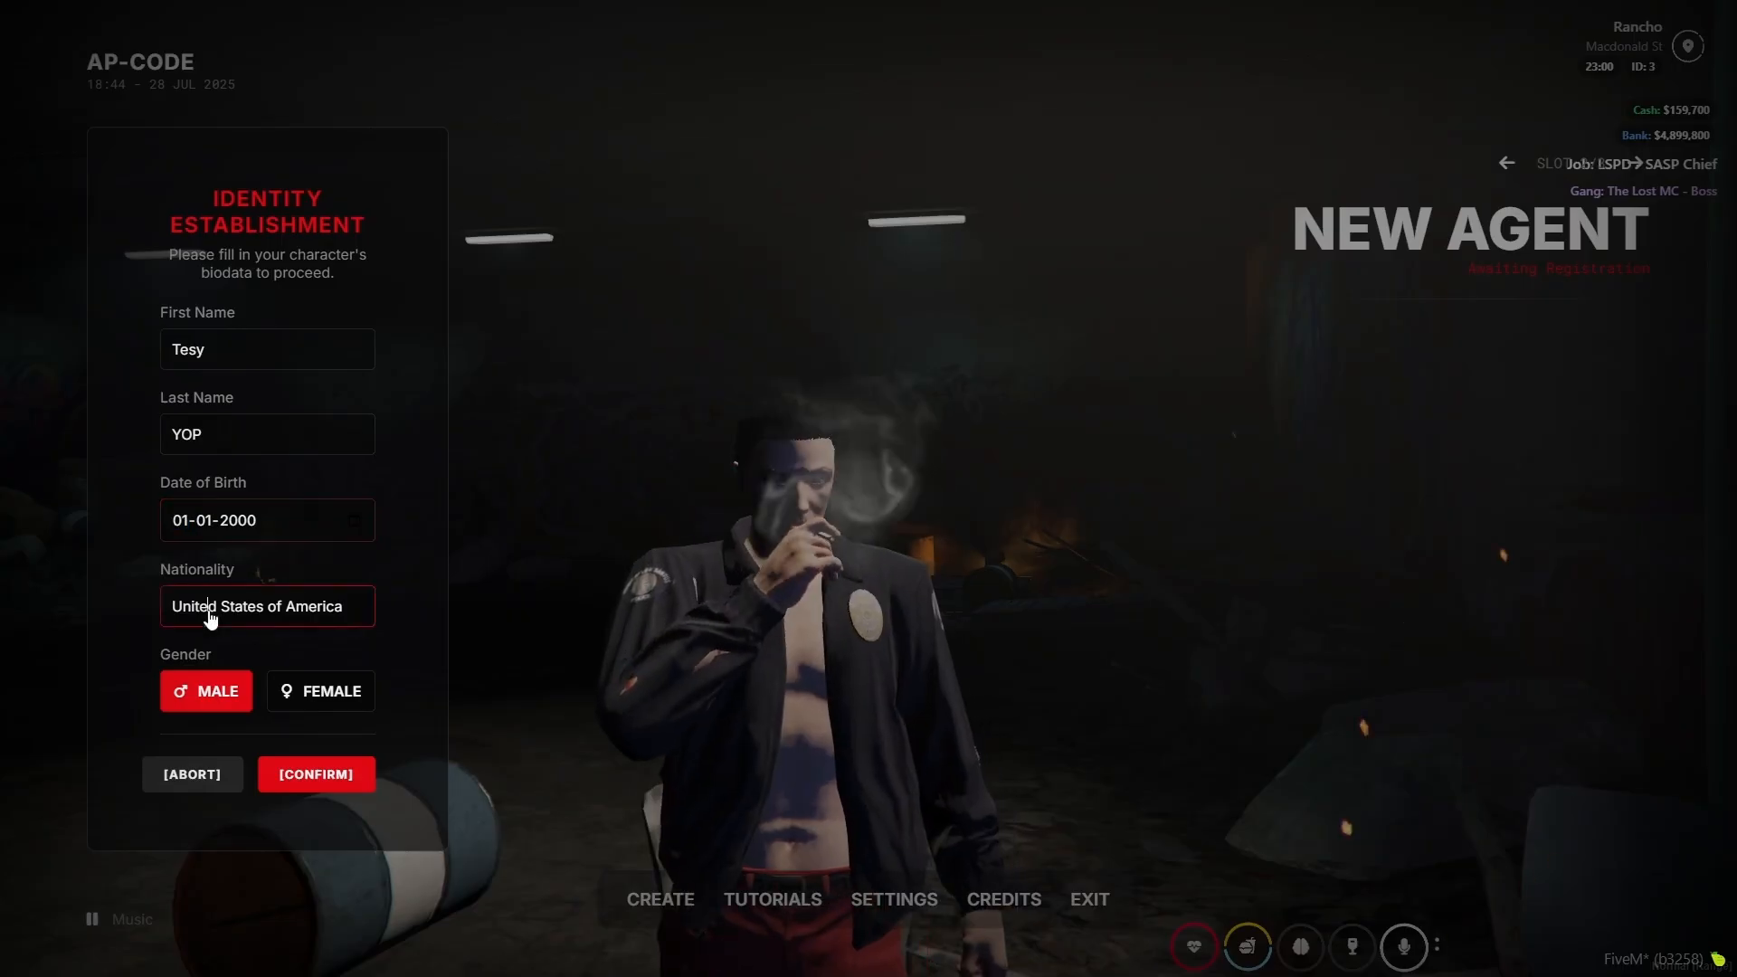
click(266, 606)
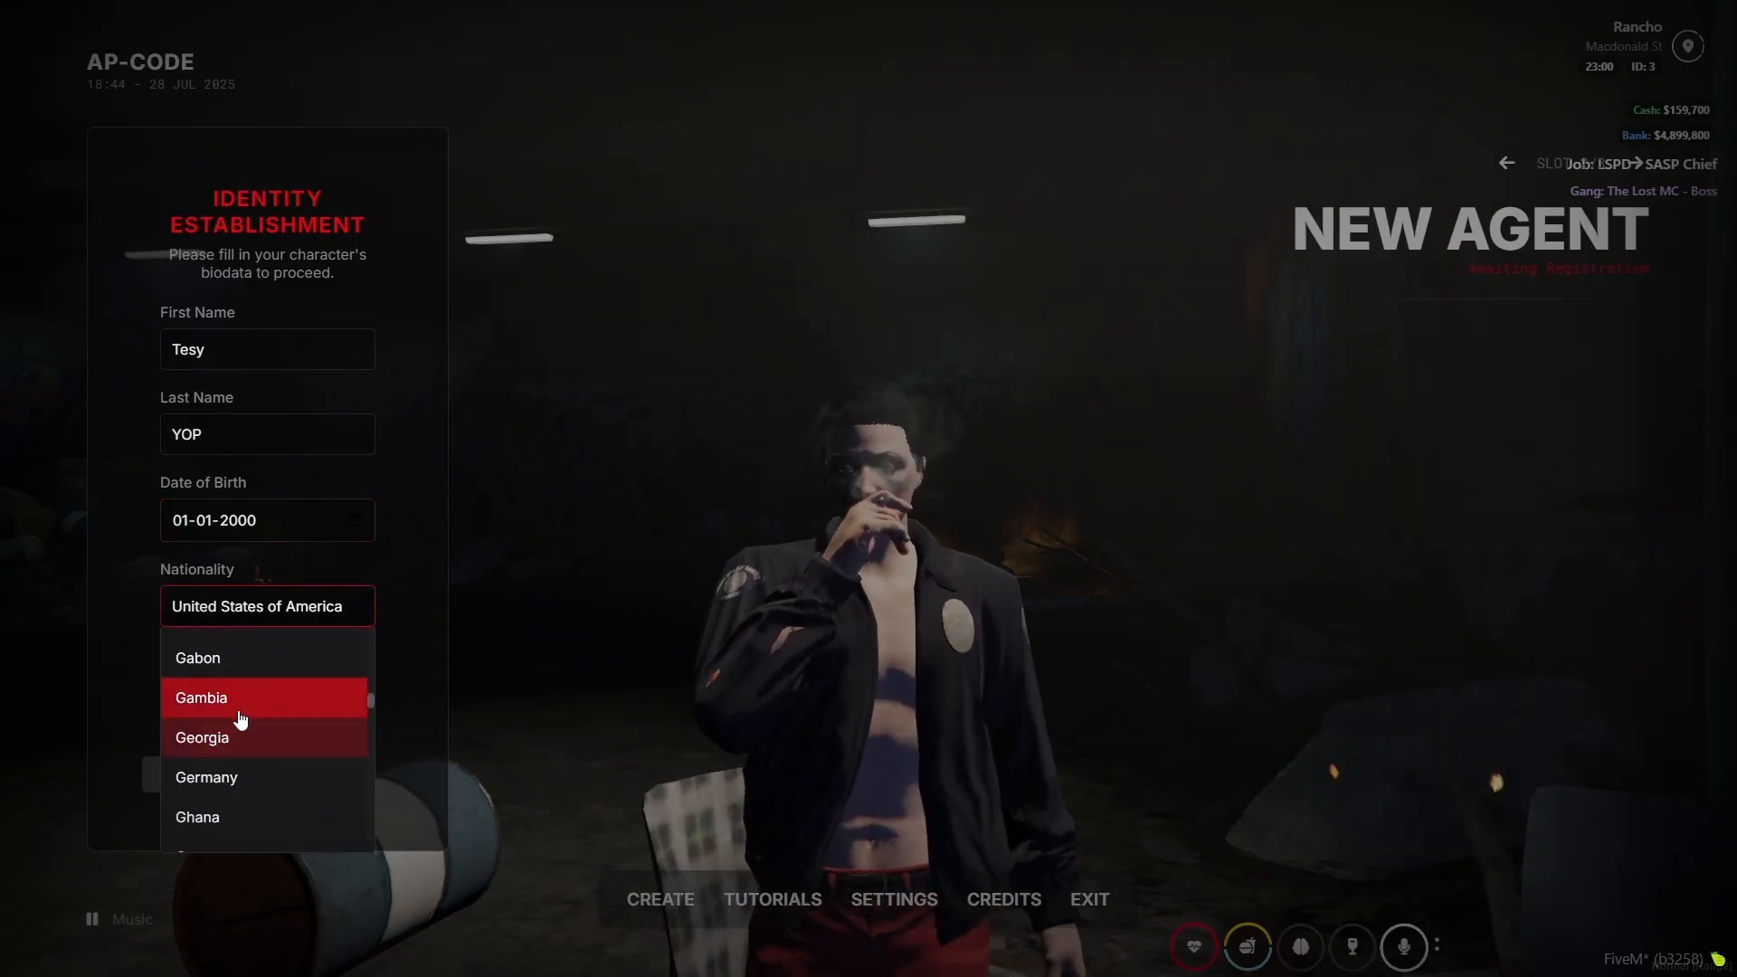
click(199, 698)
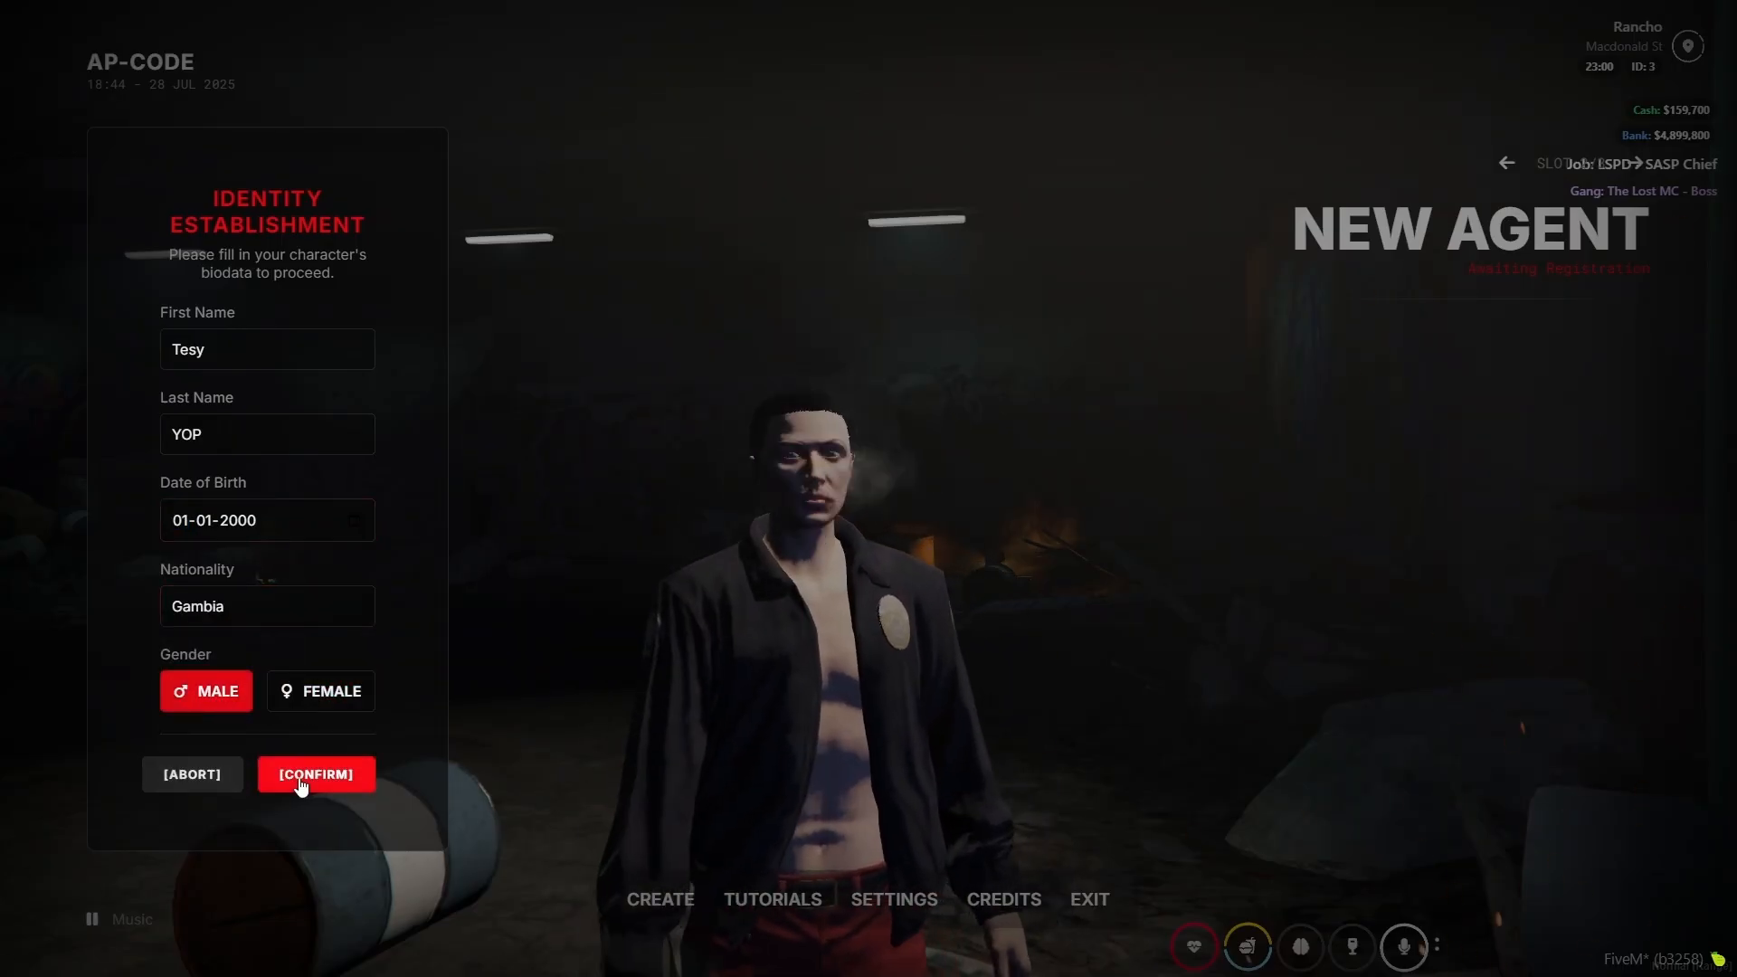
click(315, 775)
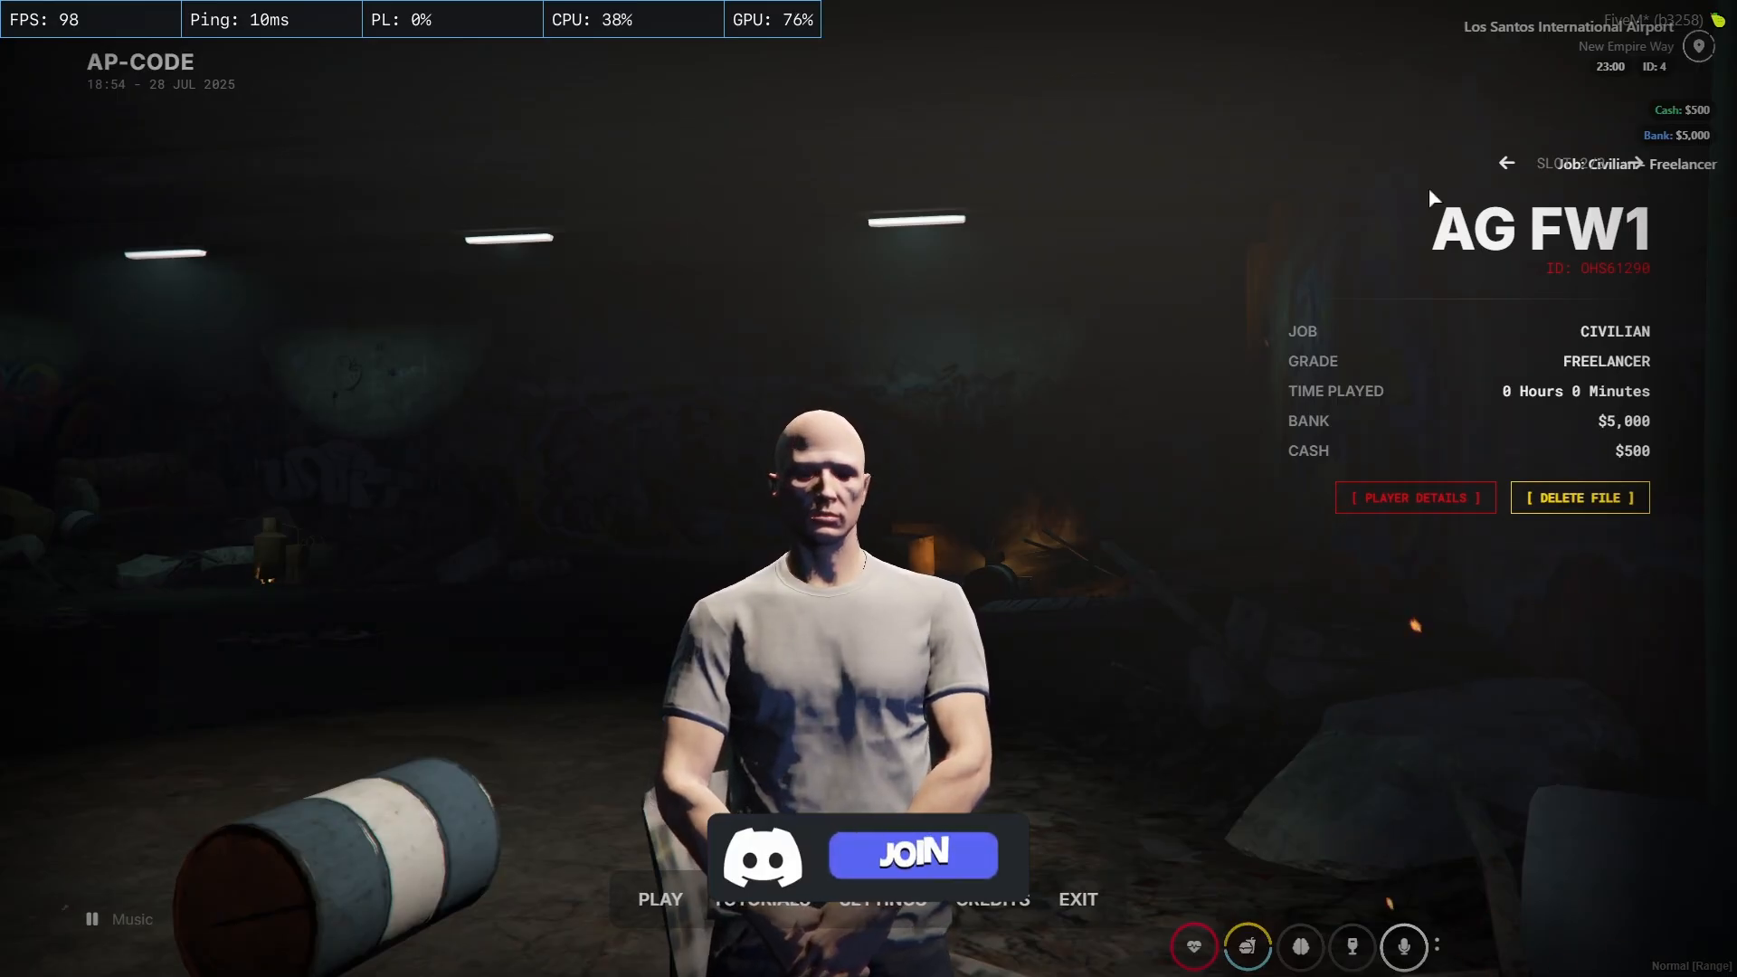
- Exit the character menu via EXIT, bringing up the FiveM loading screen
click(912, 855)
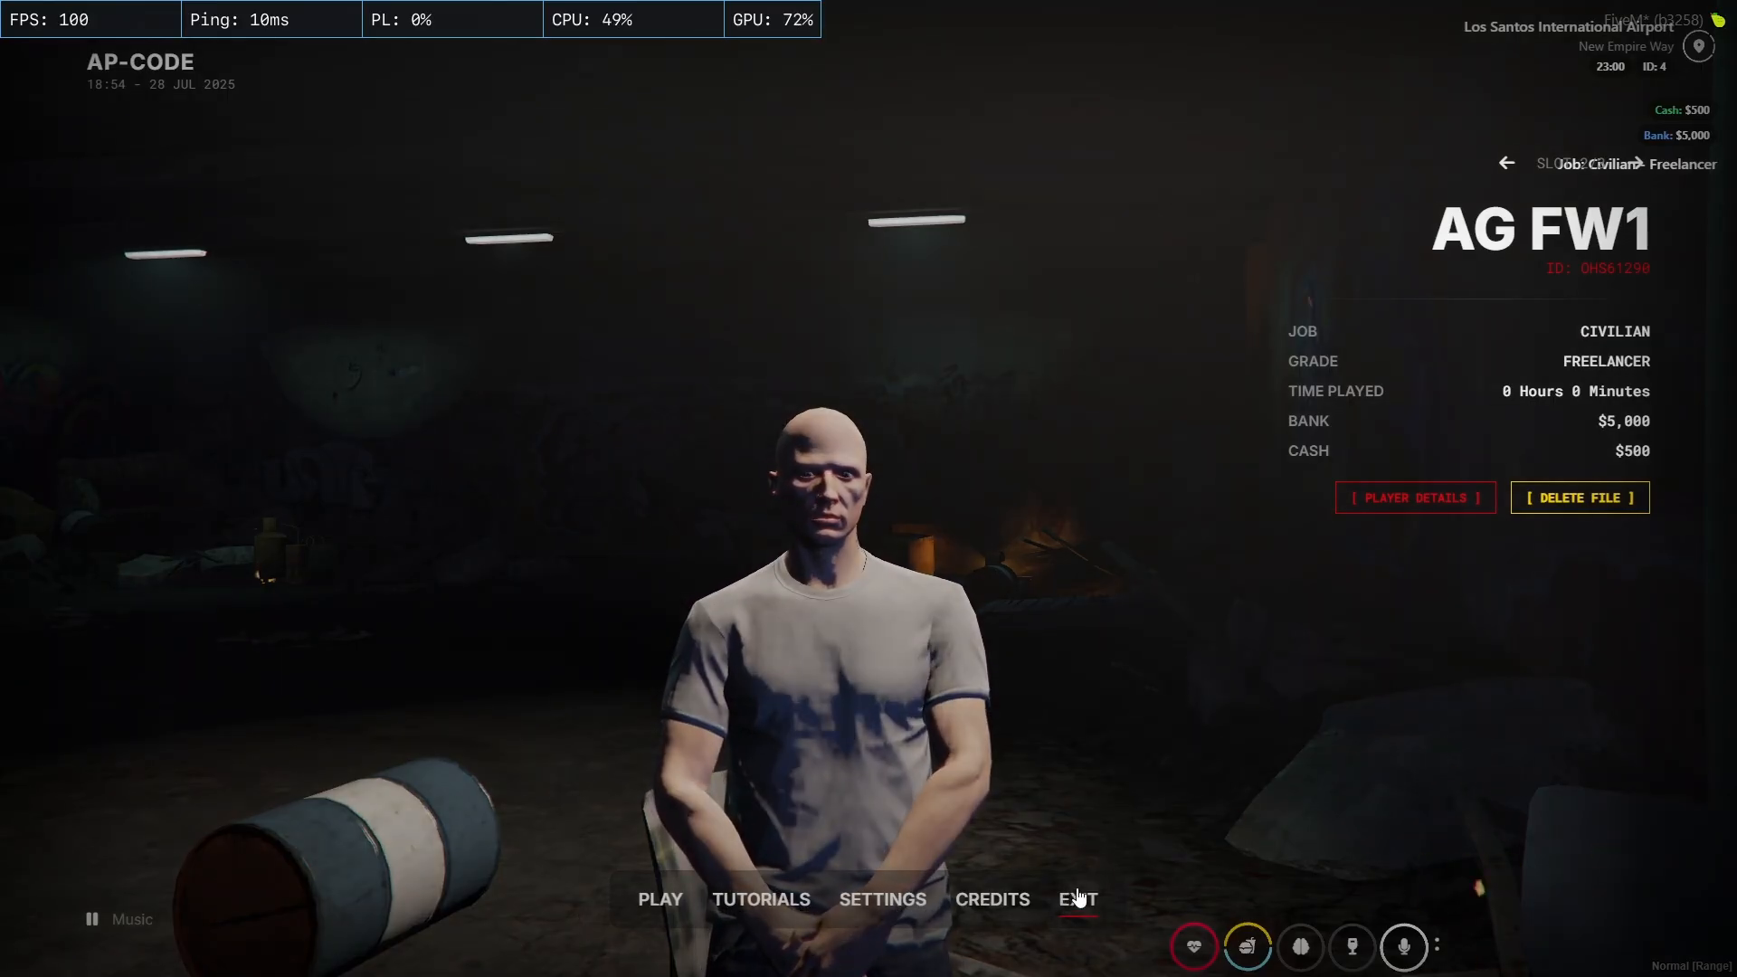
click(660, 900)
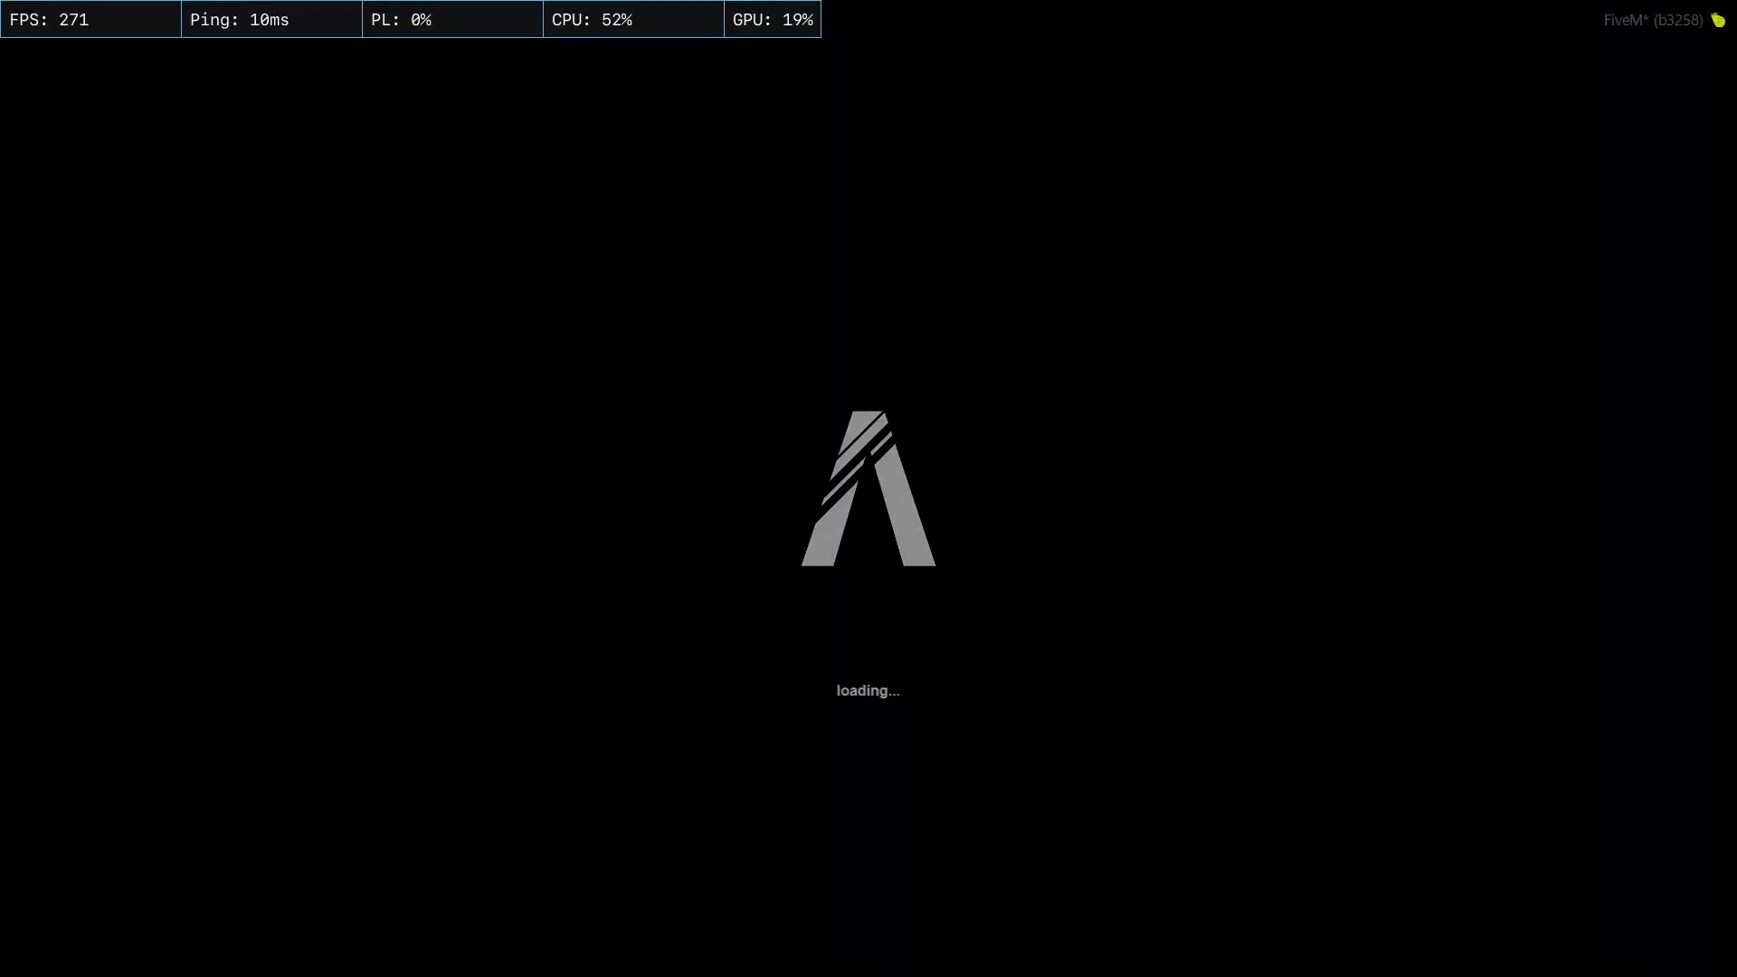